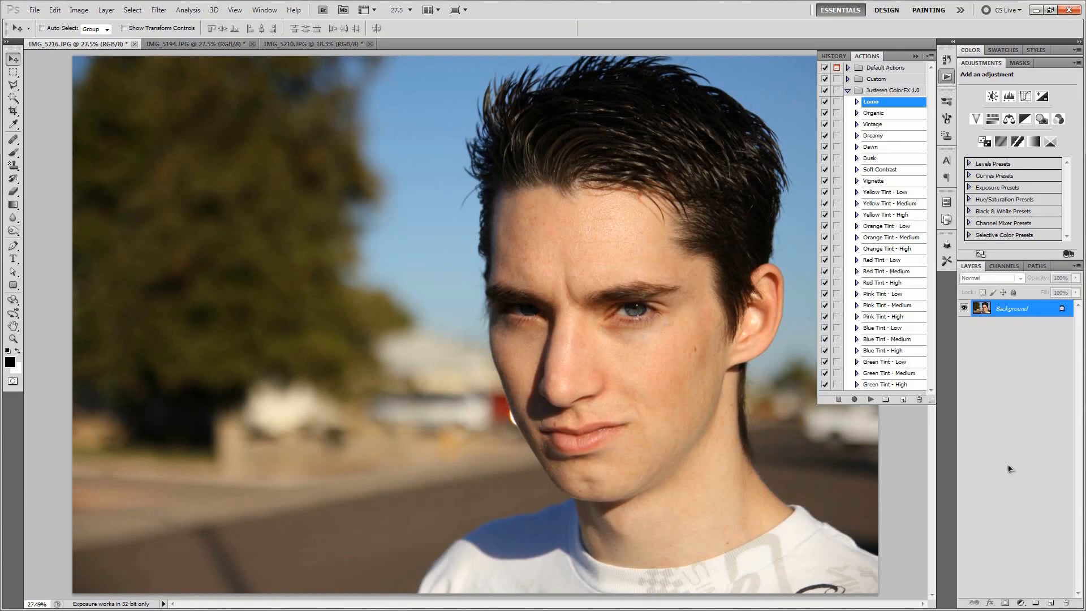
{"action": "mouse_move", "coordinate": [956, 372]}
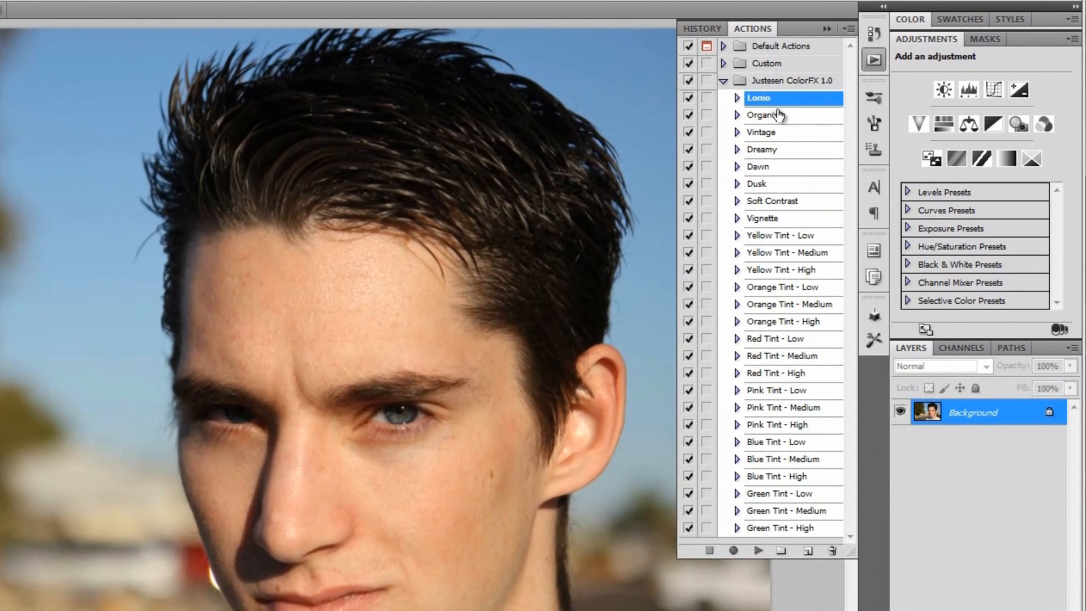
{"action": "mouse_move", "coordinate": [796, 326]}
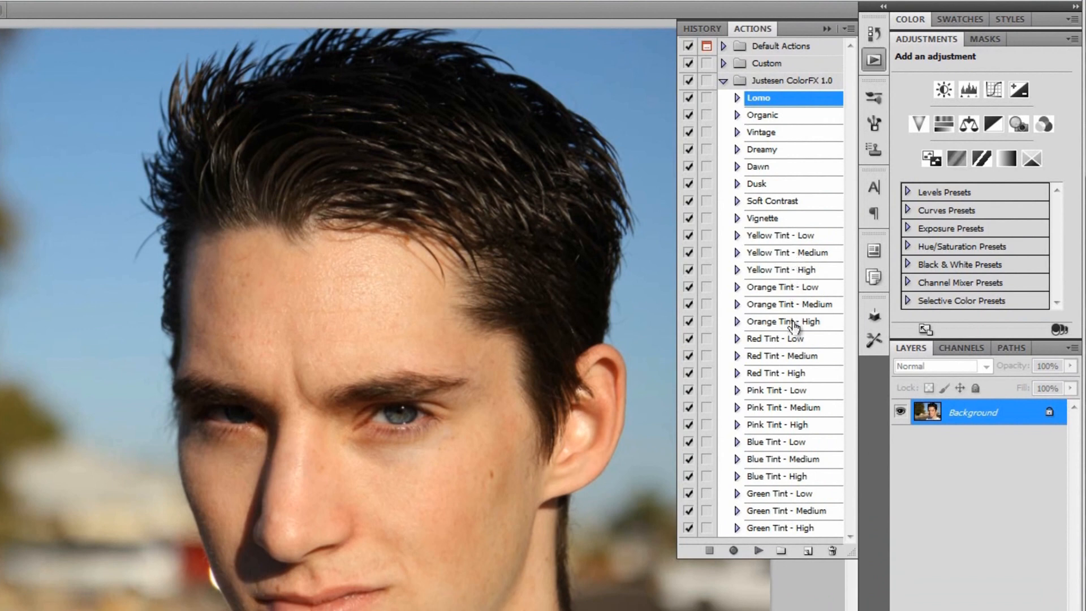
{"action": "mouse_move", "coordinate": [784, 275]}
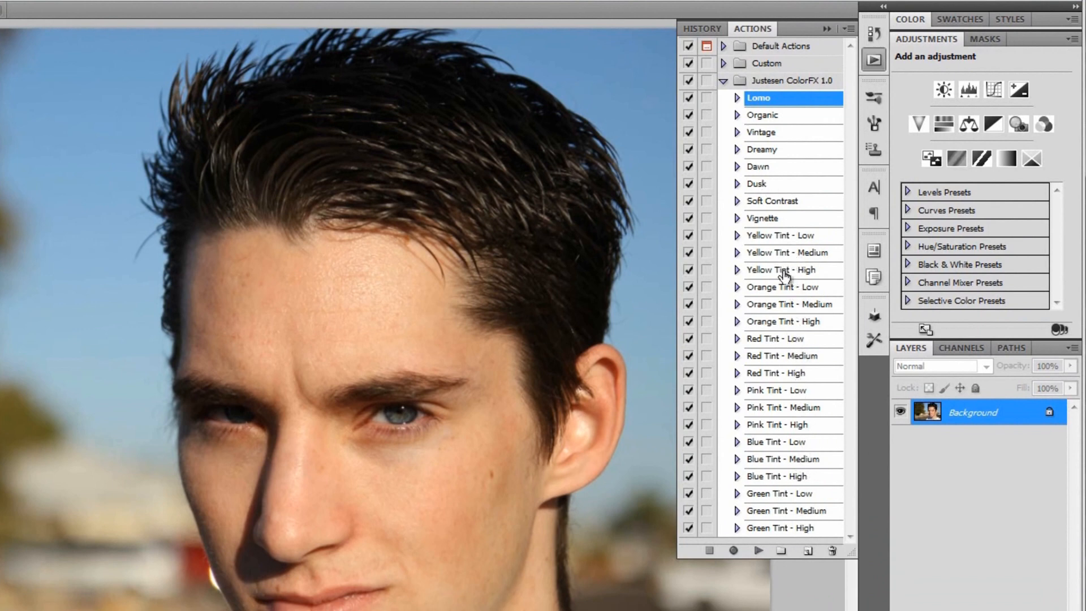
{"action": "mouse_move", "coordinate": [789, 274]}
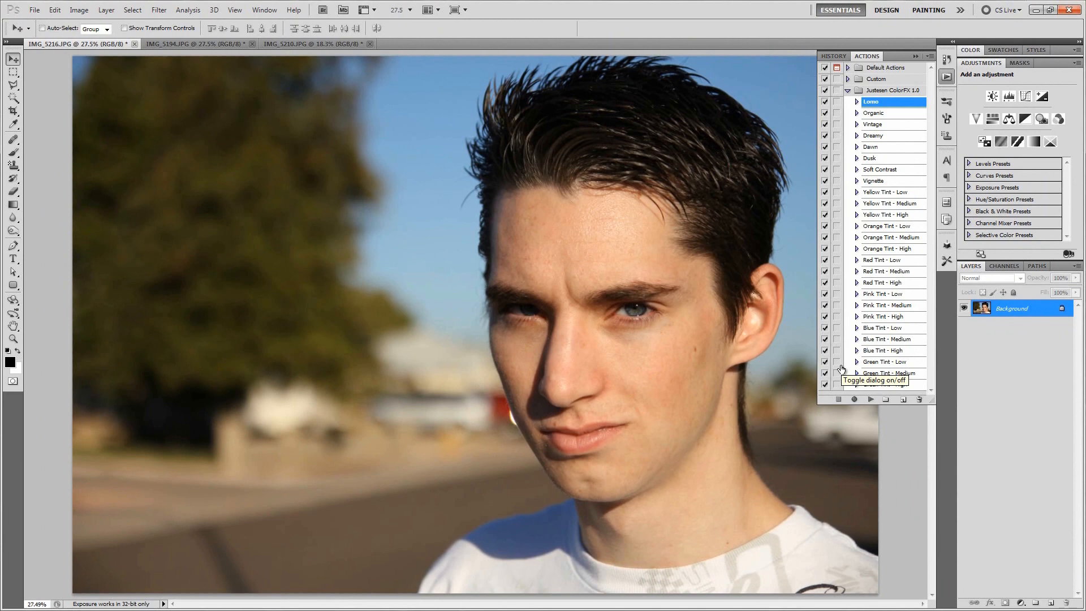
{"action": "mouse_move", "coordinate": [699, 330]}
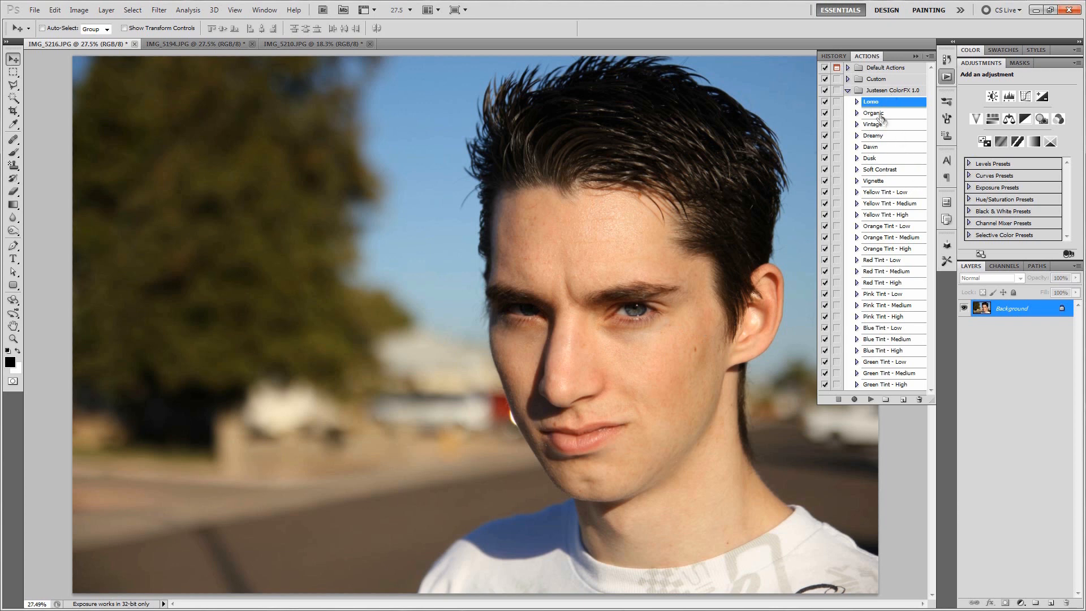
{"action": "mouse_move", "coordinate": [897, 500]}
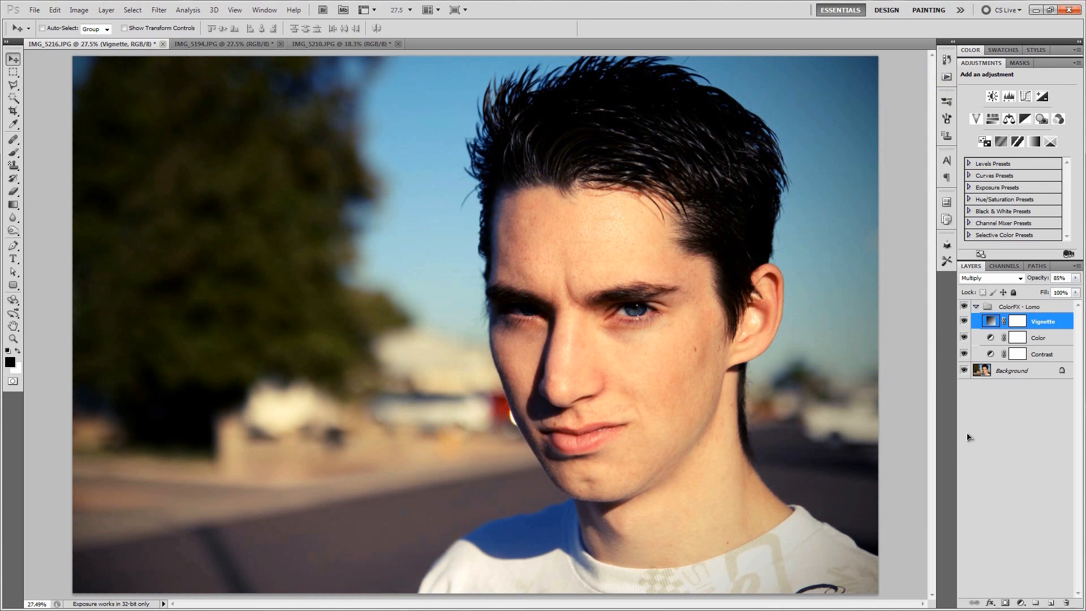
{"action": "mouse_move", "coordinate": [604, 385]}
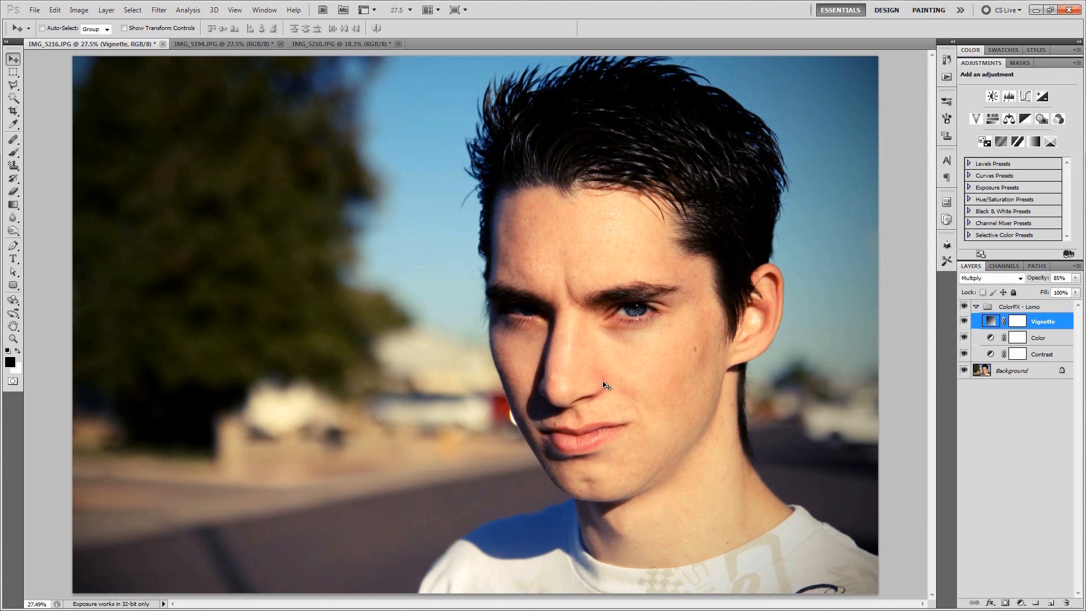
{"action": "mouse_move", "coordinate": [623, 352]}
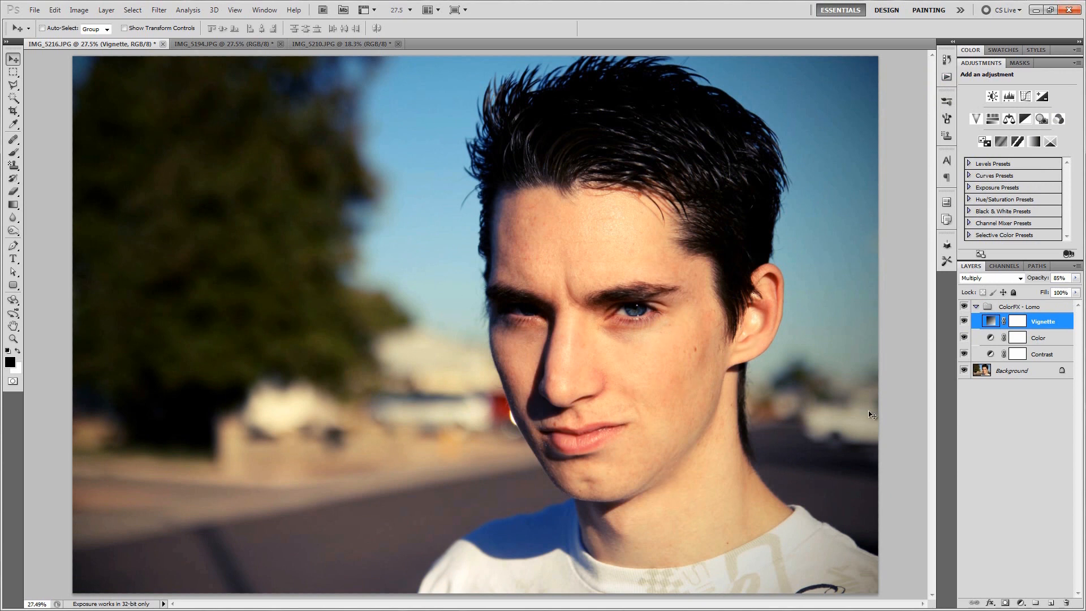
{"action": "mouse_move", "coordinate": [688, 326]}
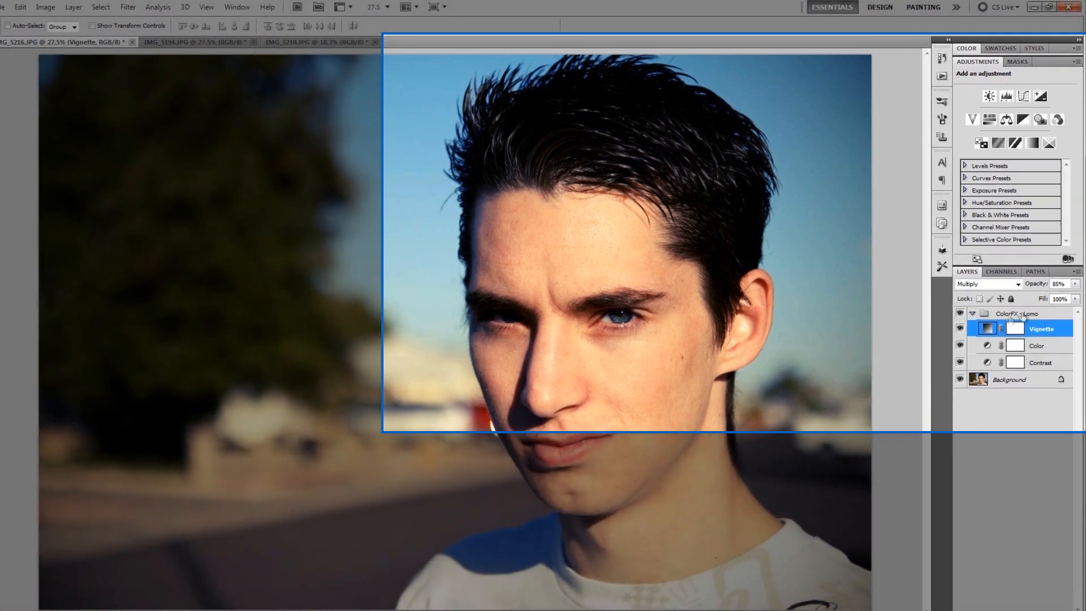
Inspect the Lomo group's Color curves, Vignette and Contrast levels layers, then collapse the group.
{"action": "left_click", "coordinate": [1036, 346]}
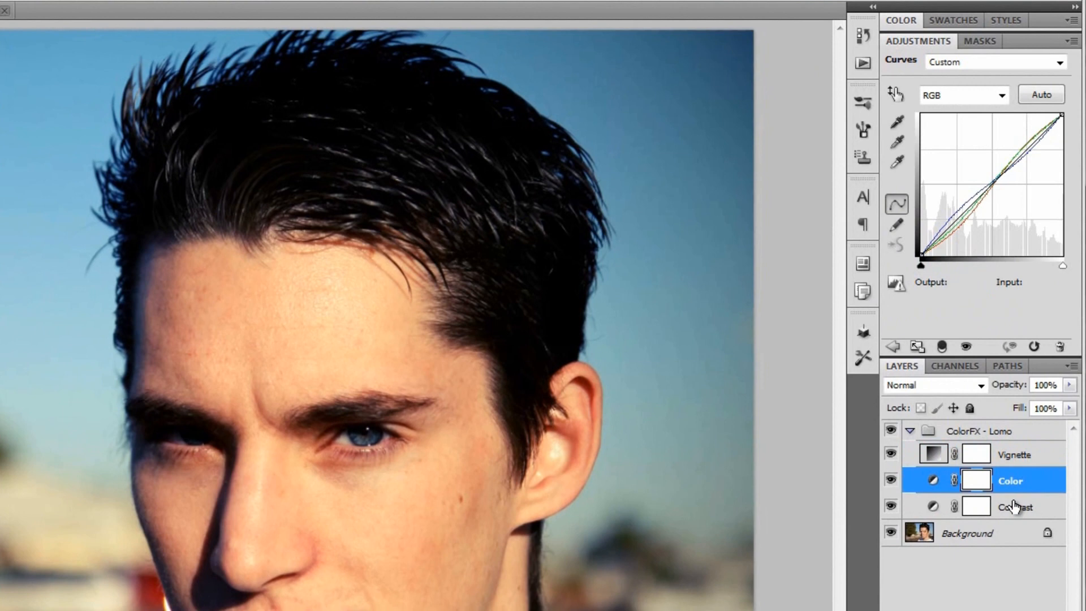
{"action": "left_click", "coordinate": [981, 430]}
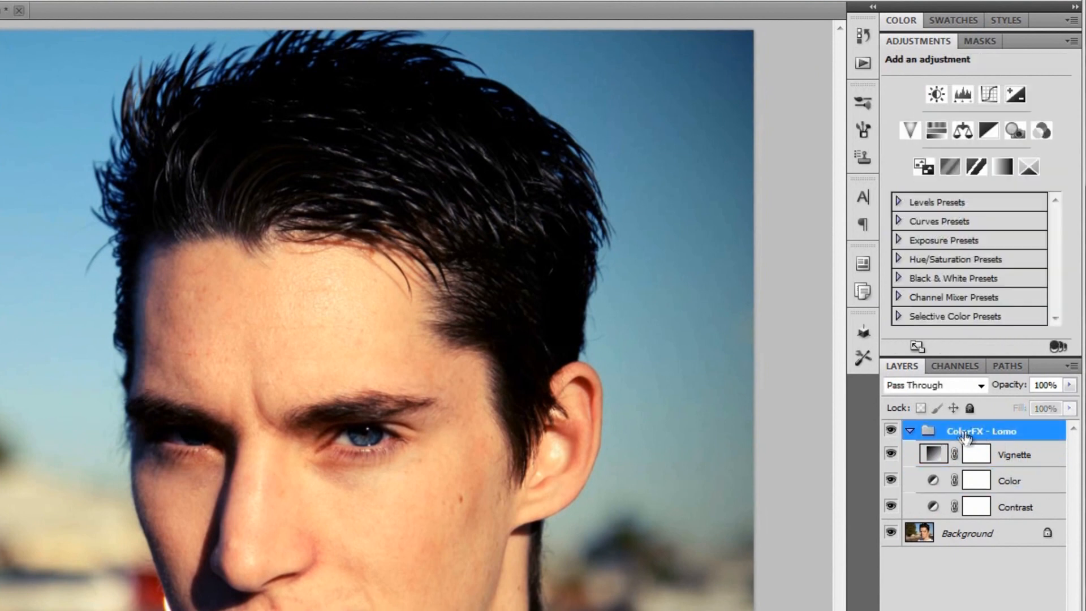
{"action": "left_click", "coordinate": [1014, 454]}
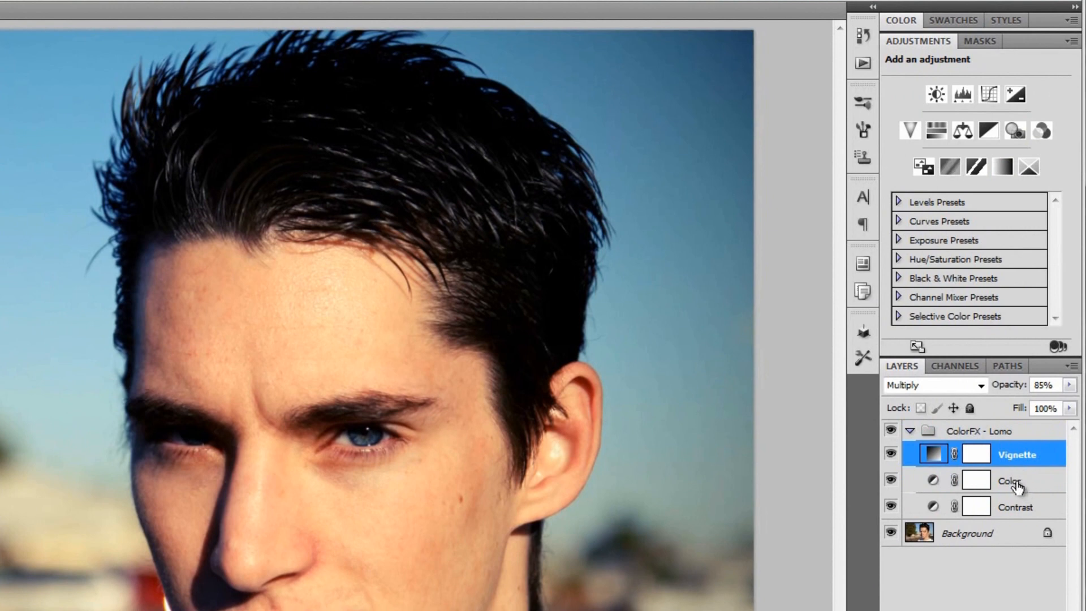
{"action": "left_click", "coordinate": [1015, 506]}
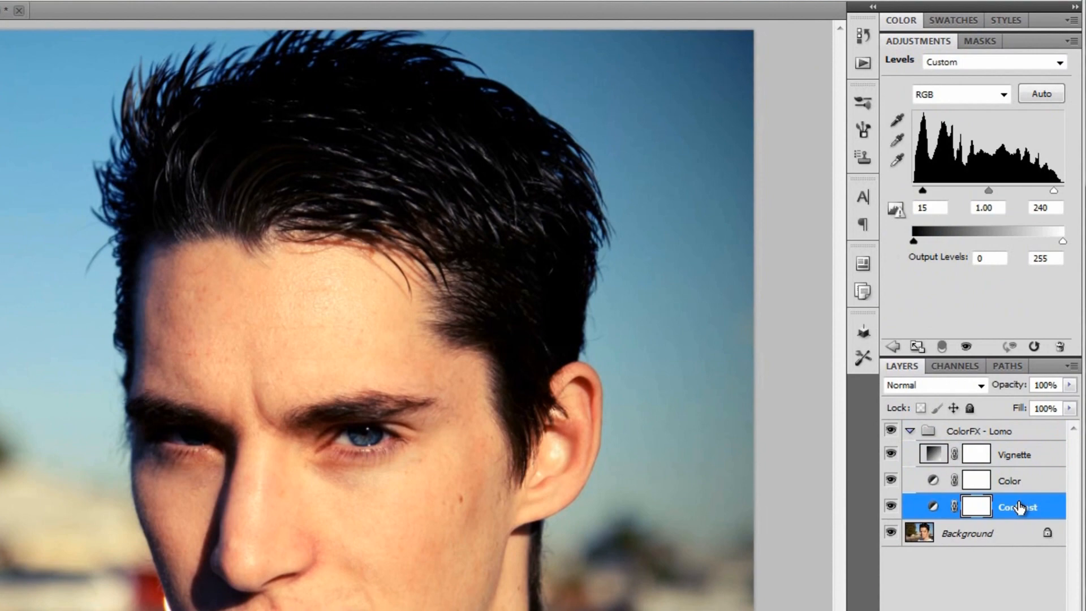
{"action": "left_click", "coordinate": [981, 431]}
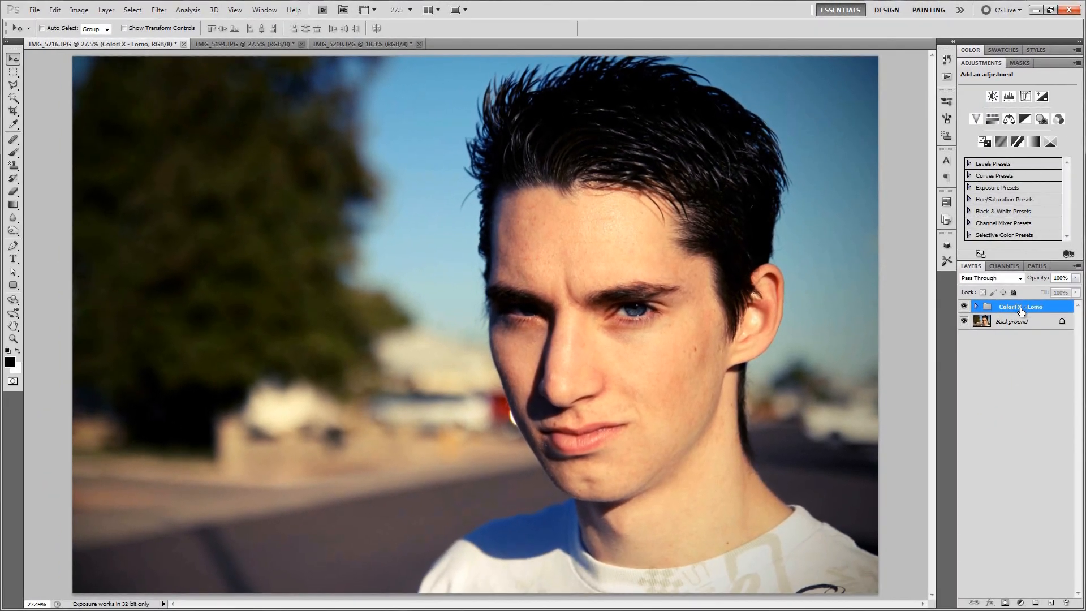
{"action": "mouse_move", "coordinate": [1018, 308]}
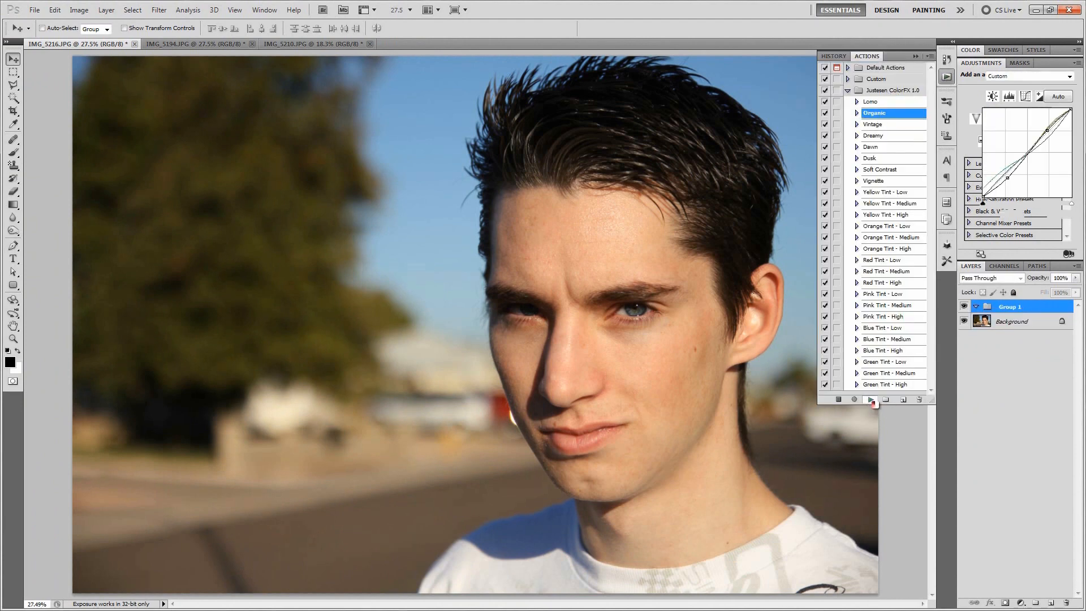
Play the Organic action, then select the Vintage action to try next.
{"action": "left_click", "coordinate": [870, 399]}
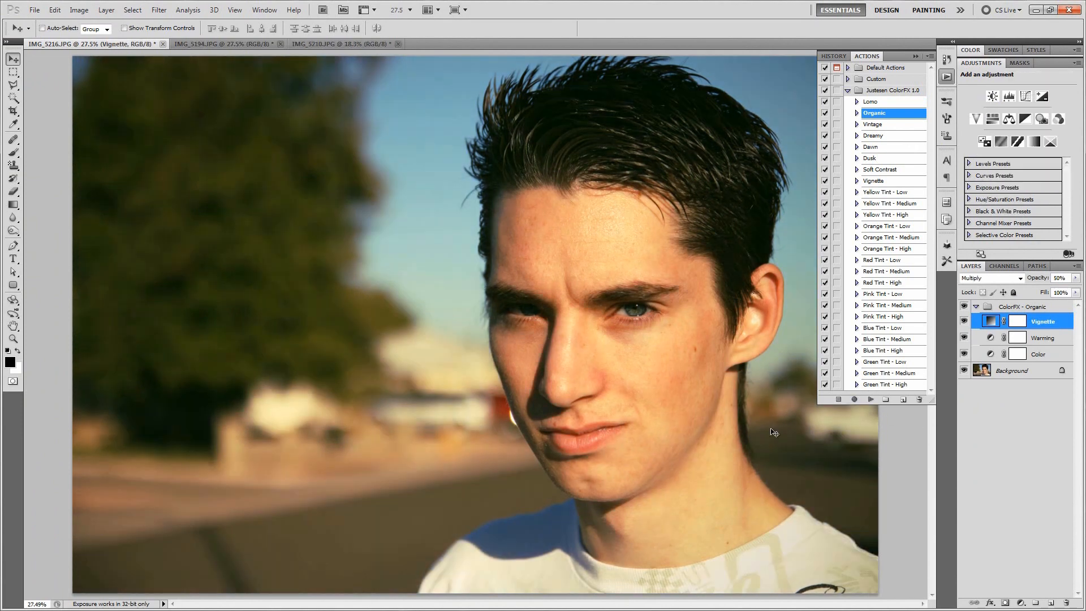
{"action": "mouse_move", "coordinate": [657, 361]}
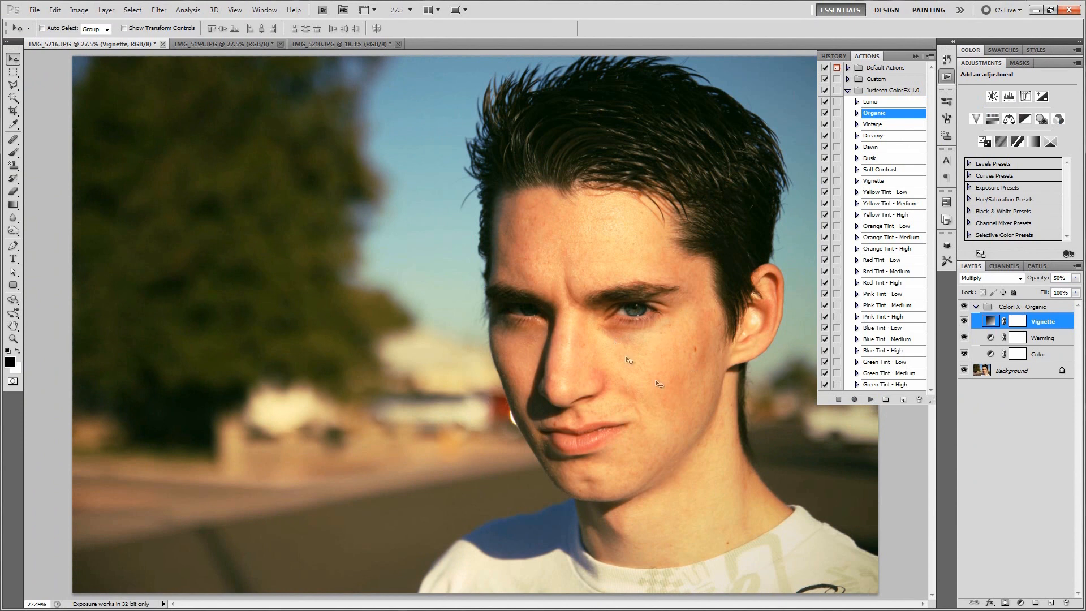
{"action": "left_click", "coordinate": [969, 306]}
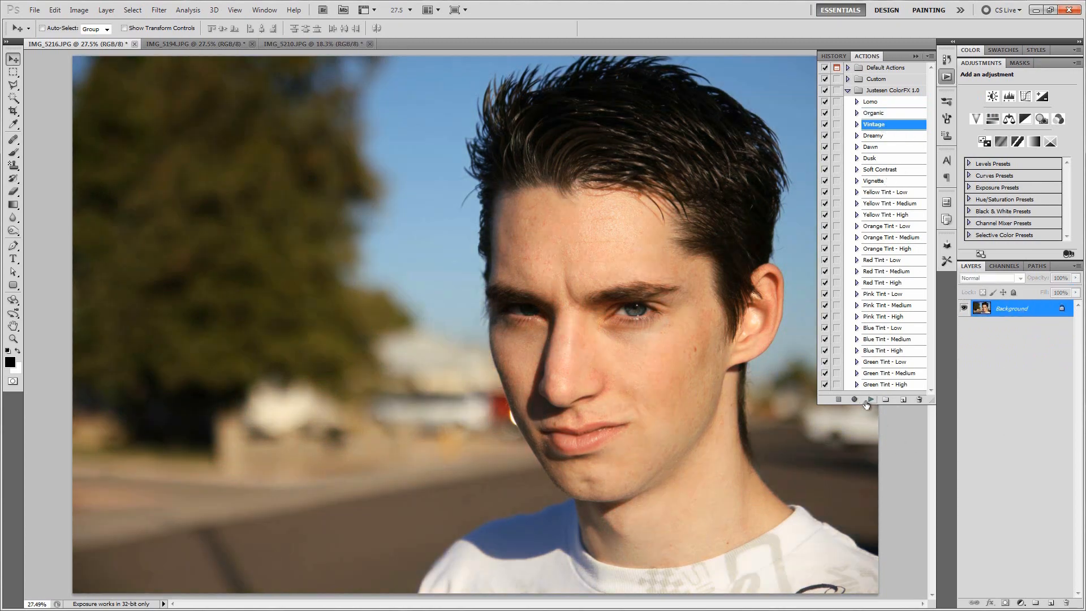
Run the Vintage action and select the resulting ColorFX - Vintage group.
{"action": "left_click", "coordinate": [870, 400]}
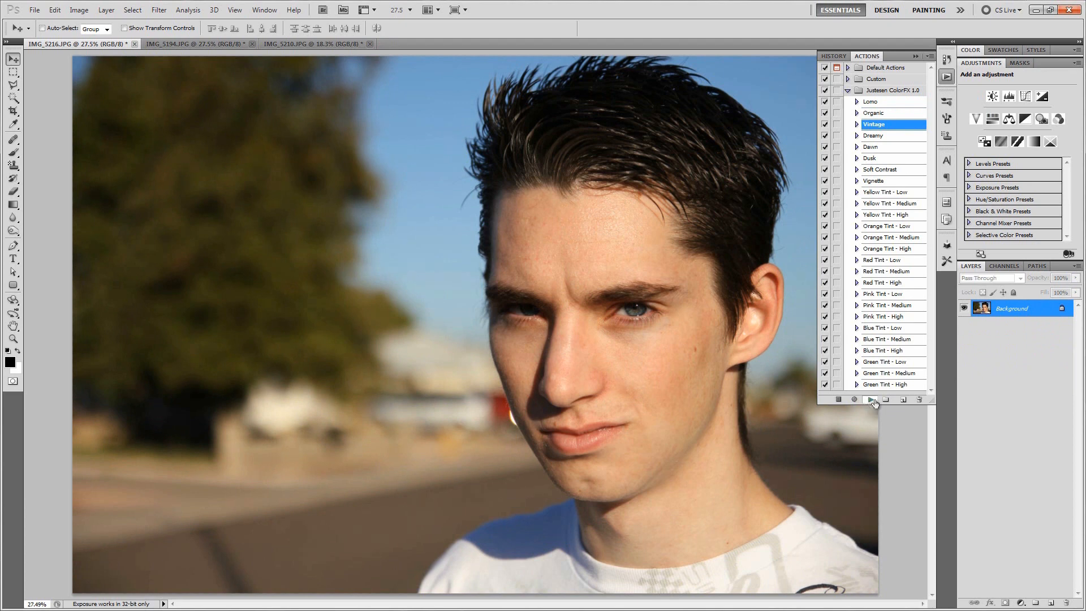
{"action": "left_click", "coordinate": [870, 399]}
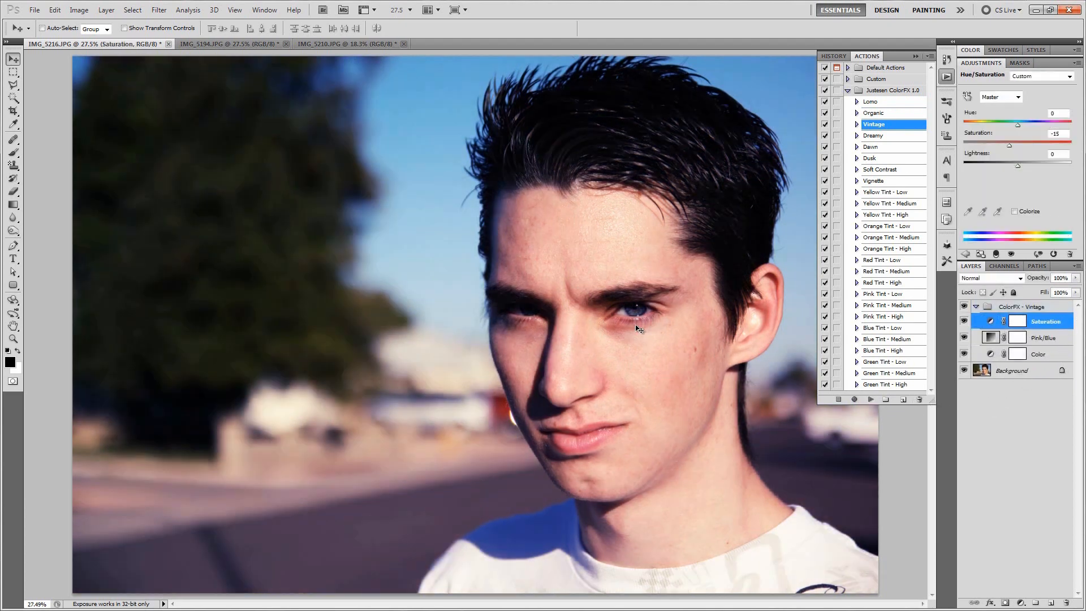
{"action": "mouse_move", "coordinate": [550, 303]}
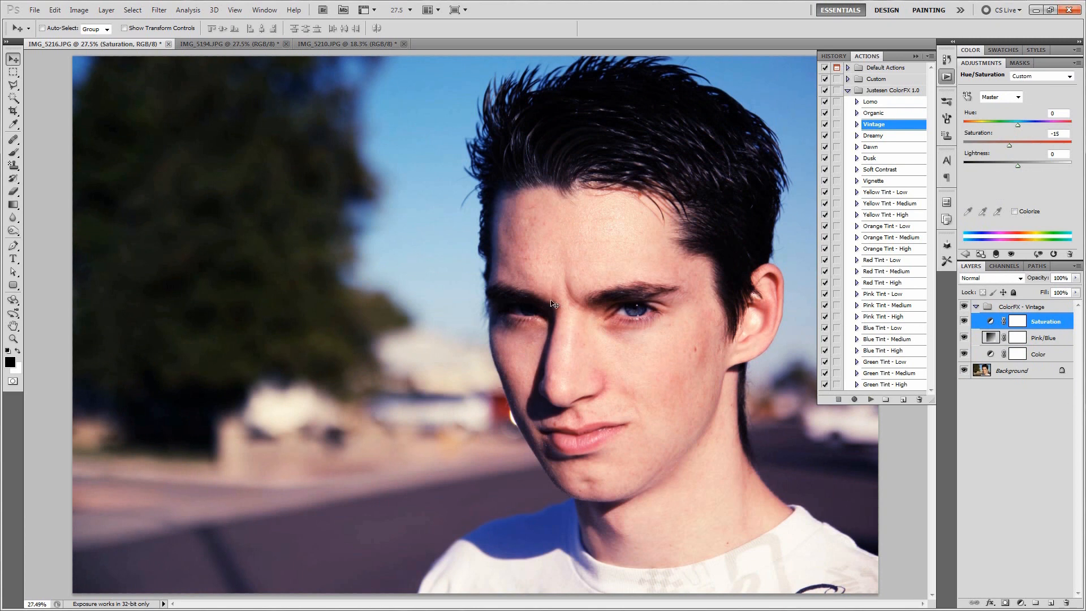
{"action": "mouse_move", "coordinate": [684, 367]}
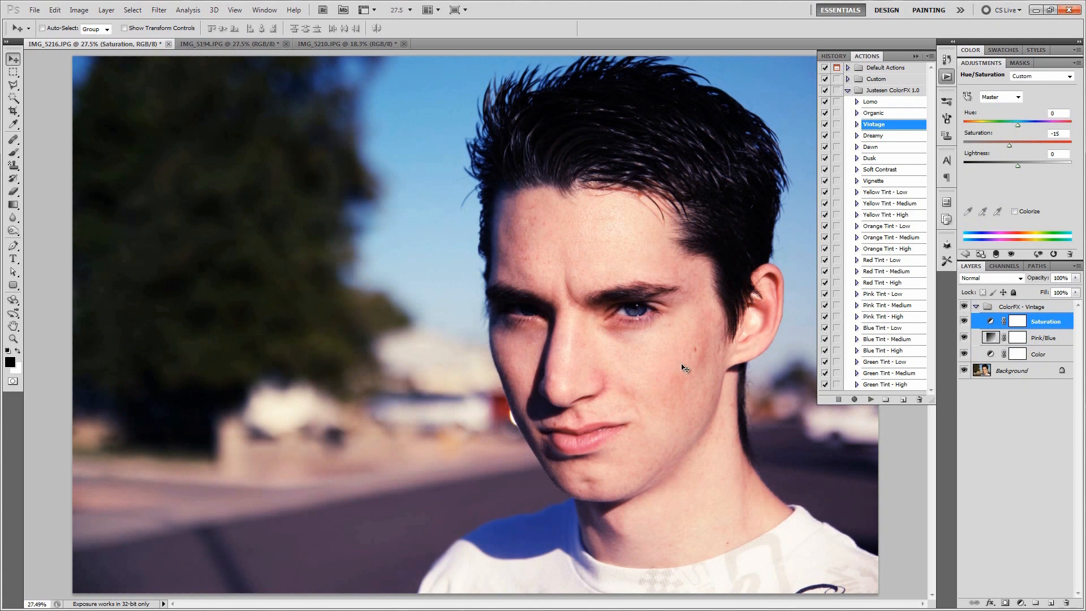
{"action": "mouse_move", "coordinate": [692, 375]}
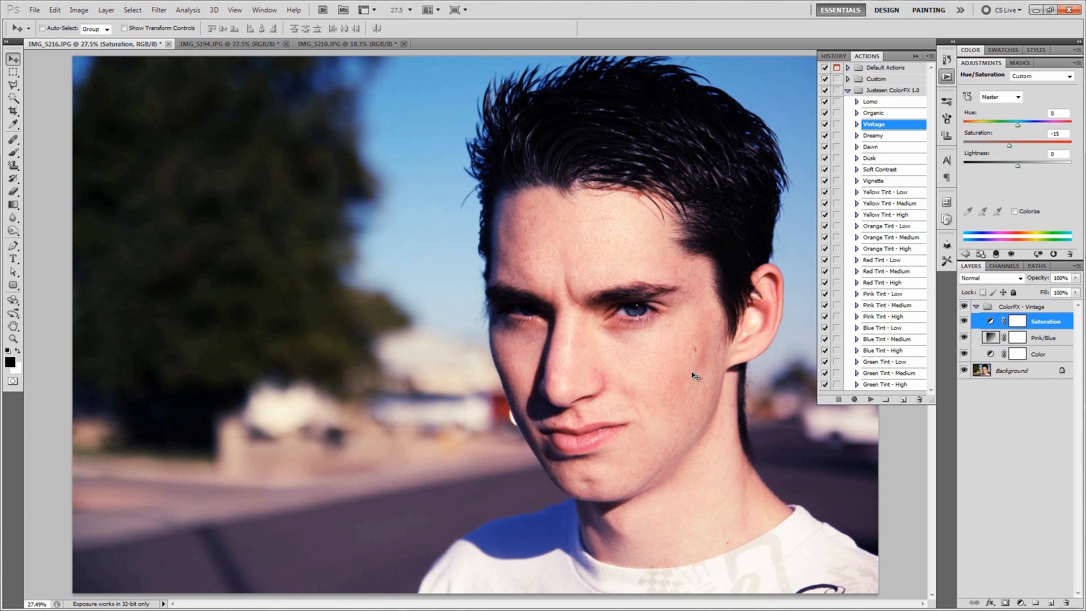
{"action": "mouse_move", "coordinate": [707, 364]}
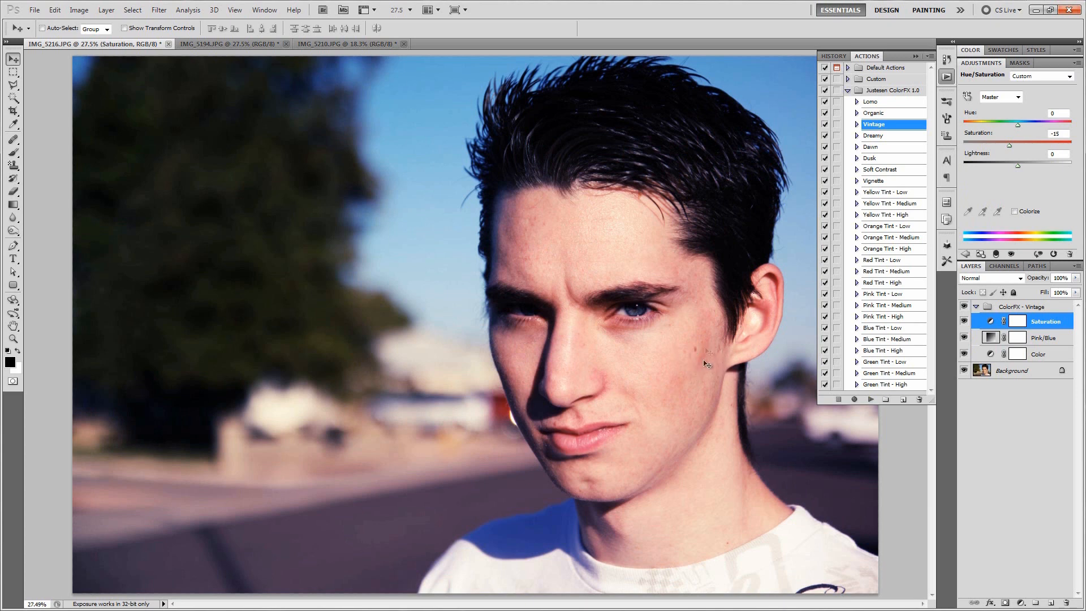
{"action": "mouse_move", "coordinate": [665, 338]}
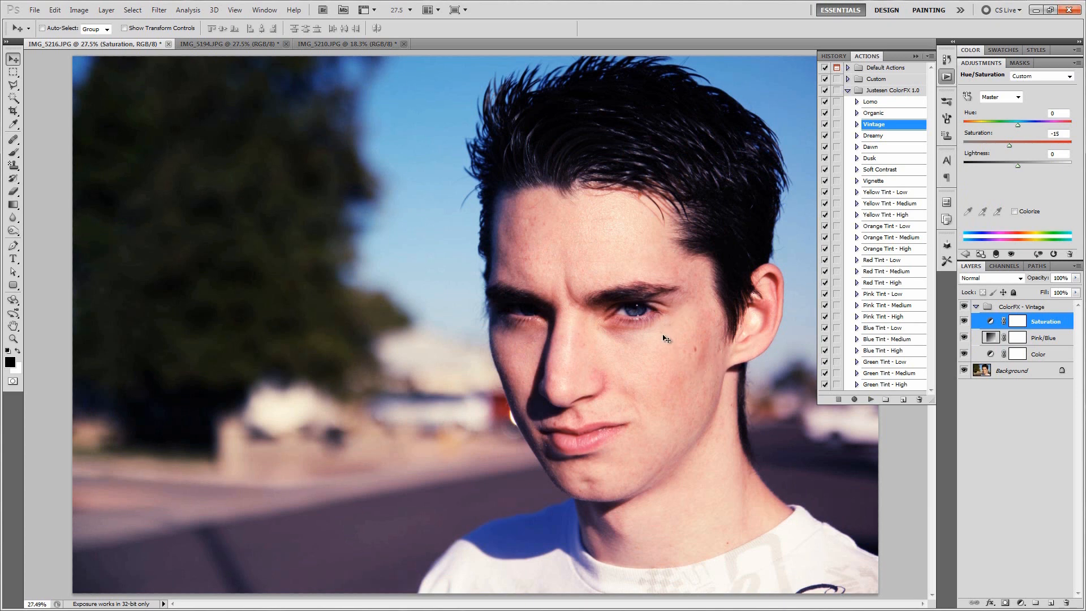
{"action": "left_click", "coordinate": [1028, 307]}
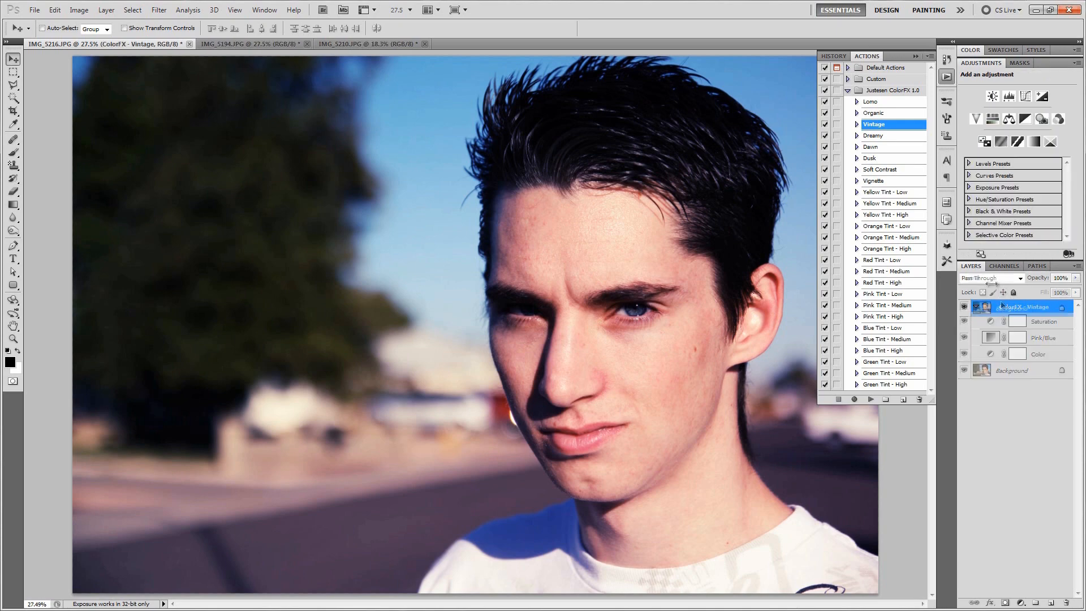
Run the Dreamy action, then select and delete the ColorFX - Dreamy group.
{"action": "left_click", "coordinate": [874, 135]}
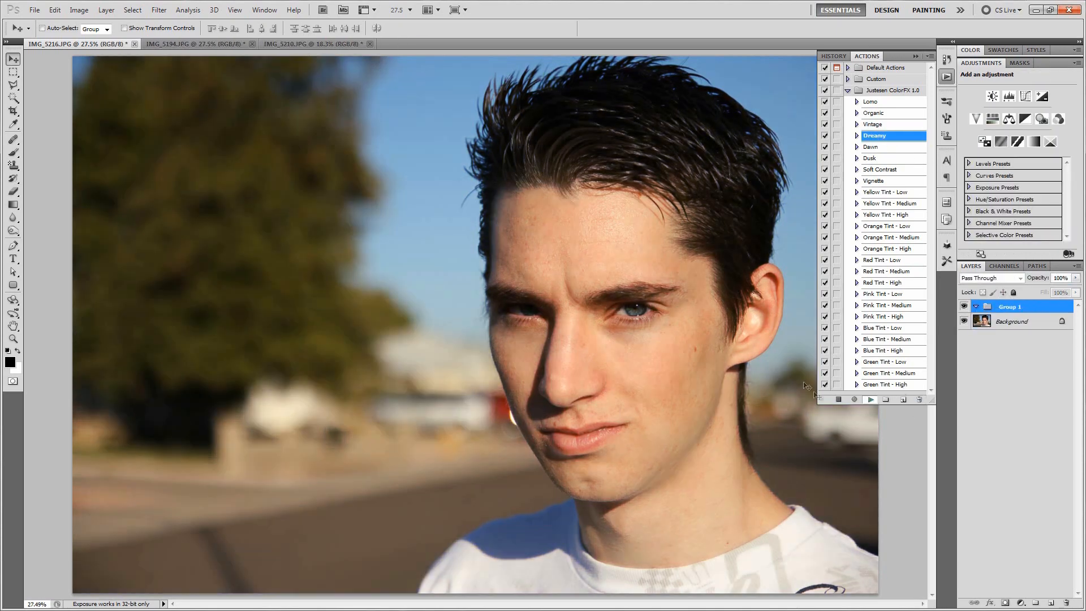
{"action": "left_click", "coordinate": [870, 398]}
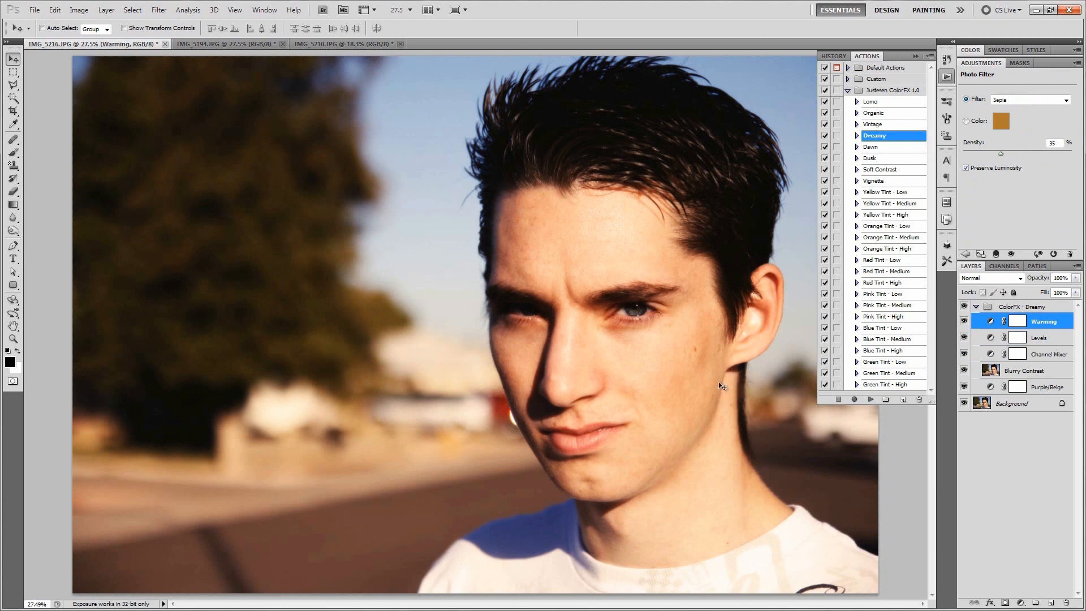
{"action": "mouse_move", "coordinate": [651, 358]}
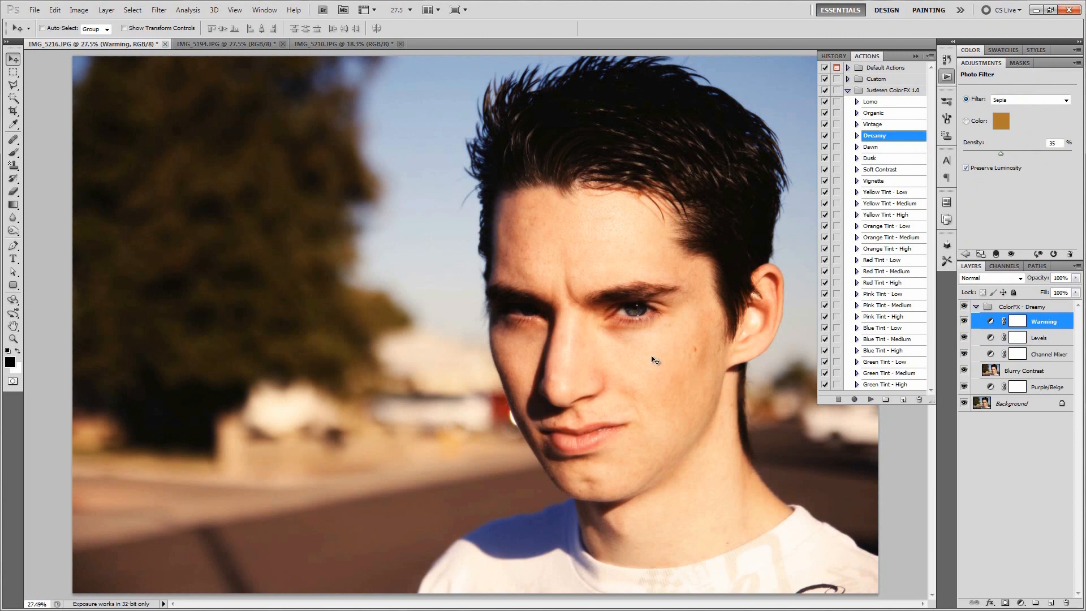
{"action": "mouse_move", "coordinate": [664, 386]}
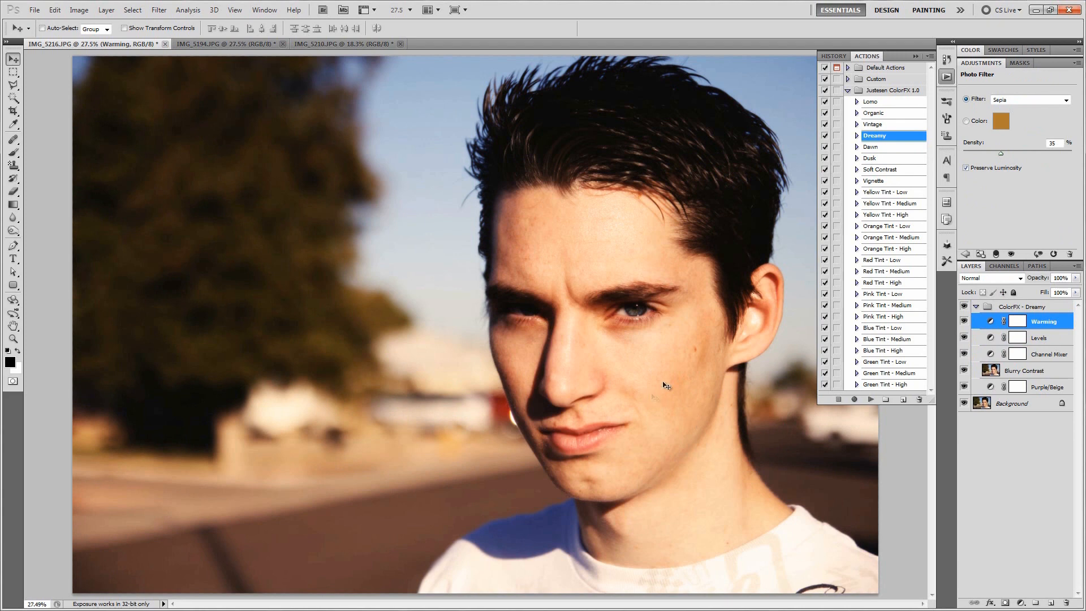
{"action": "mouse_move", "coordinate": [702, 367]}
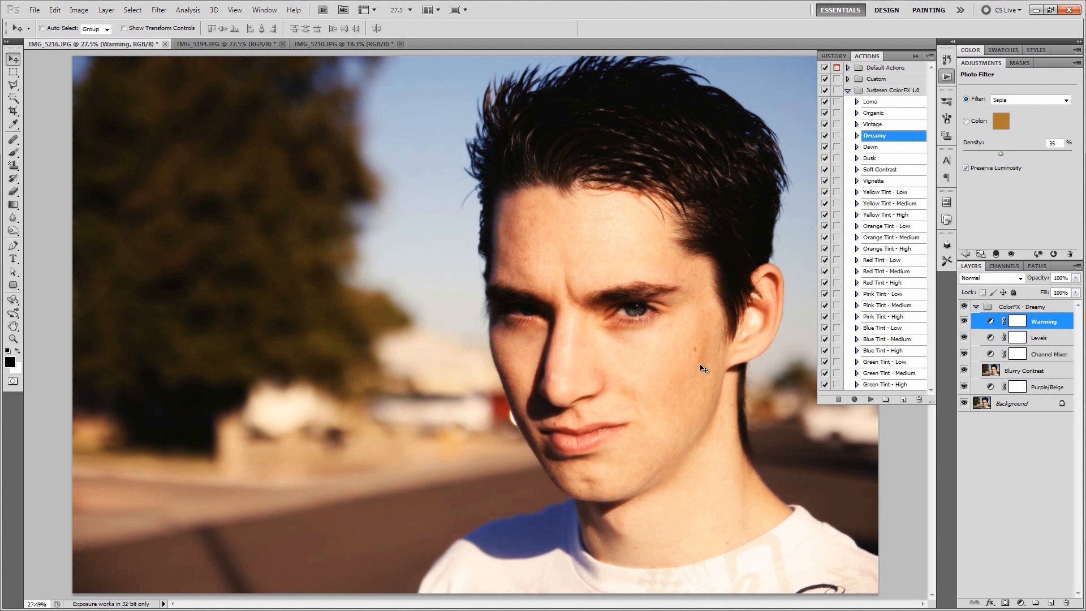
{"action": "mouse_move", "coordinate": [642, 344]}
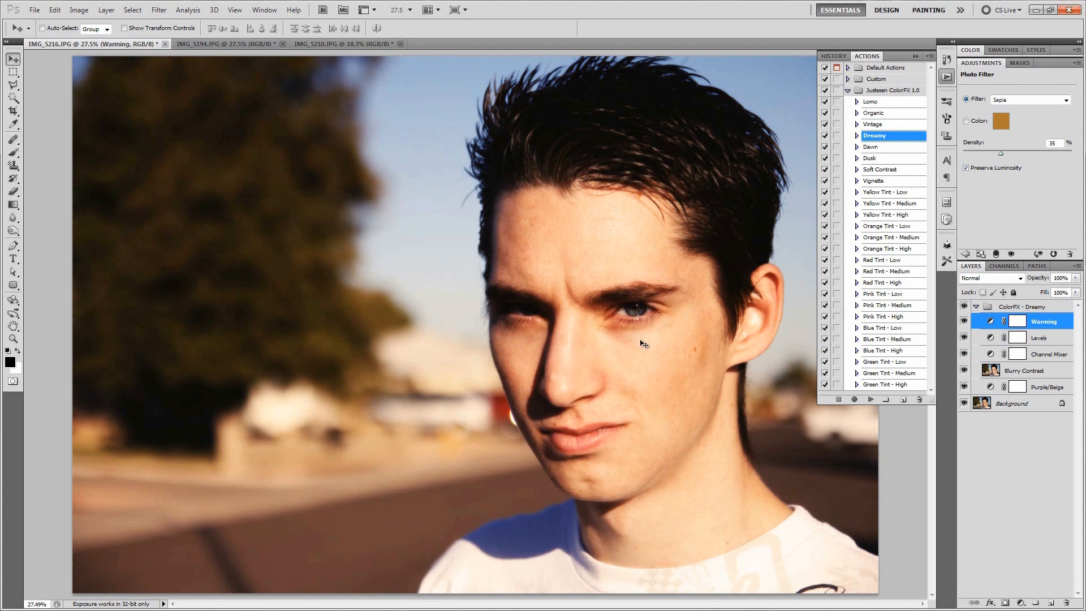
{"action": "mouse_move", "coordinate": [803, 396]}
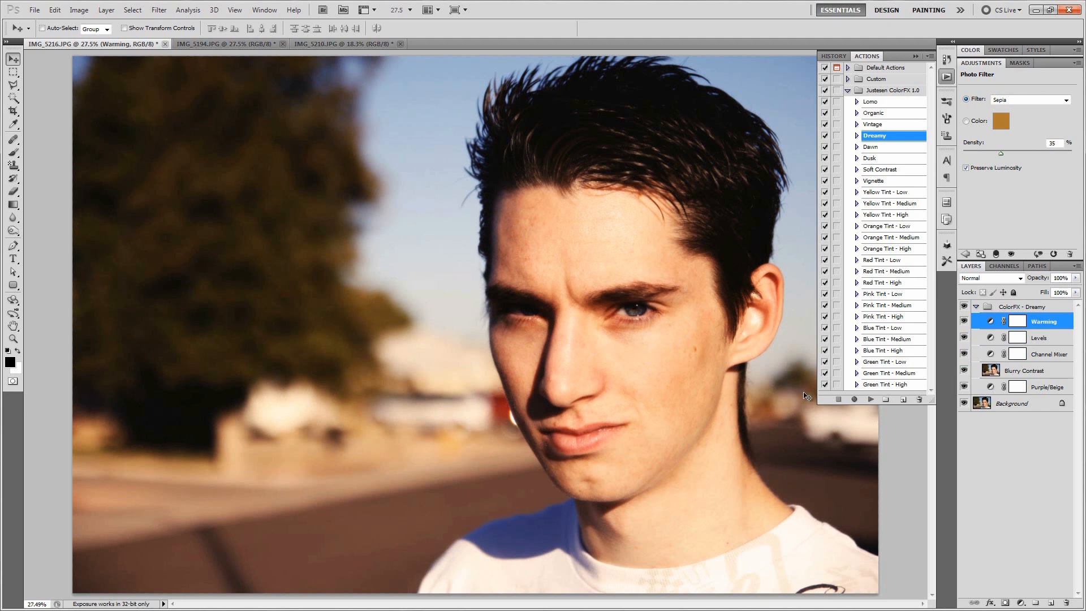
{"action": "mouse_move", "coordinate": [792, 397]}
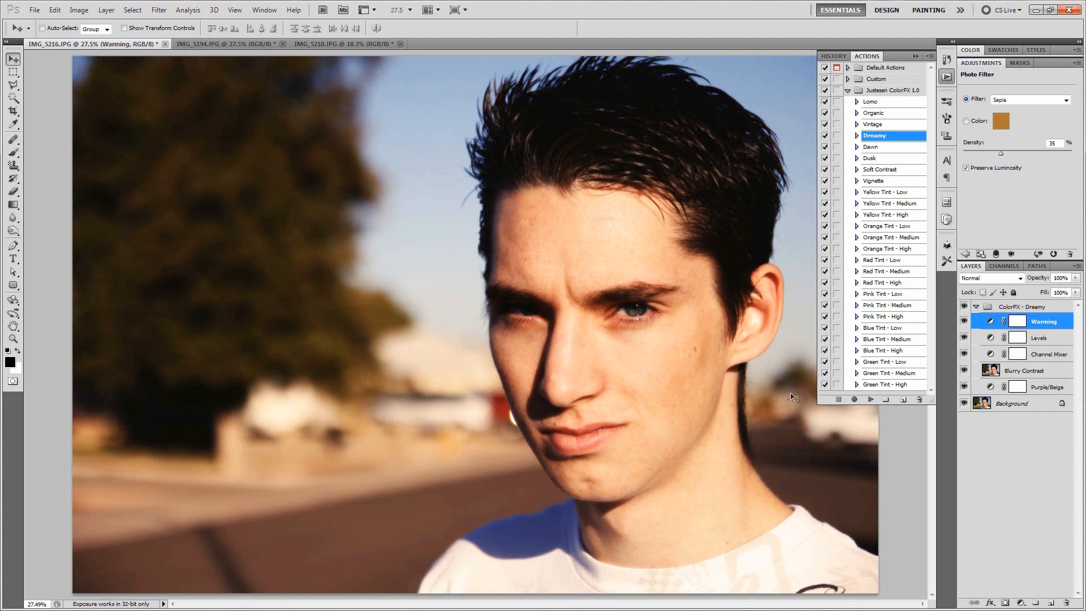
{"action": "left_click", "coordinate": [1024, 306]}
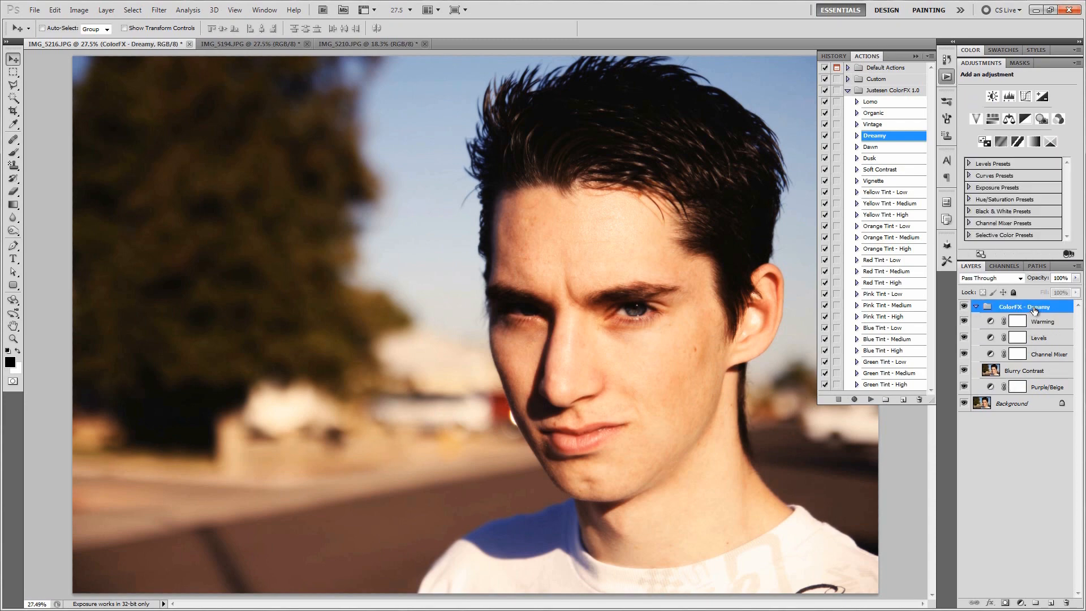
{"action": "left_click", "coordinate": [871, 146]}
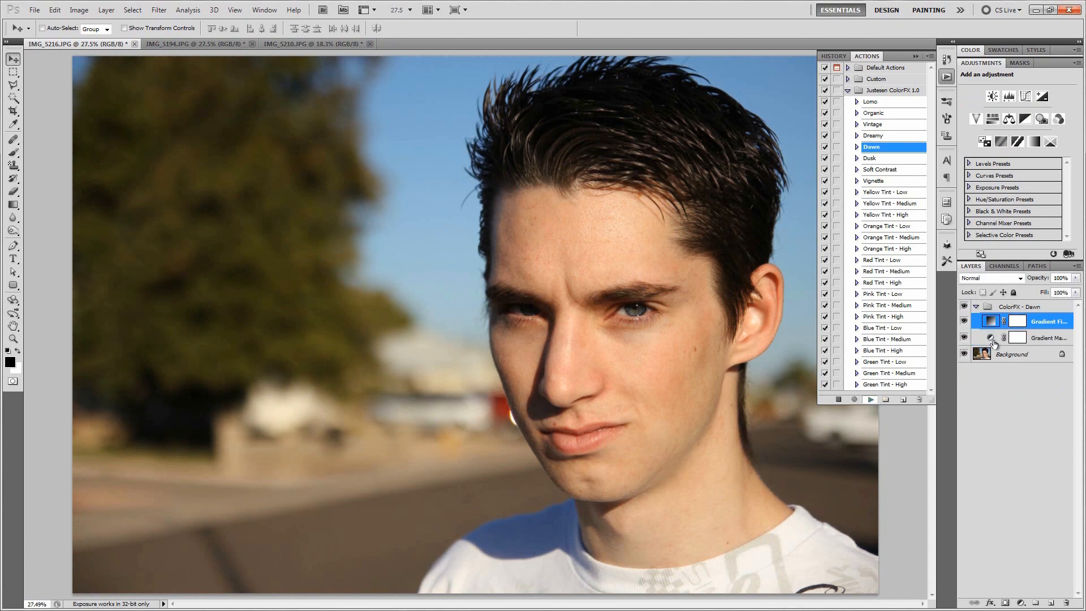
Select a layer in the Dawn group to inspect its gradient settings.
{"action": "left_click", "coordinate": [1017, 337]}
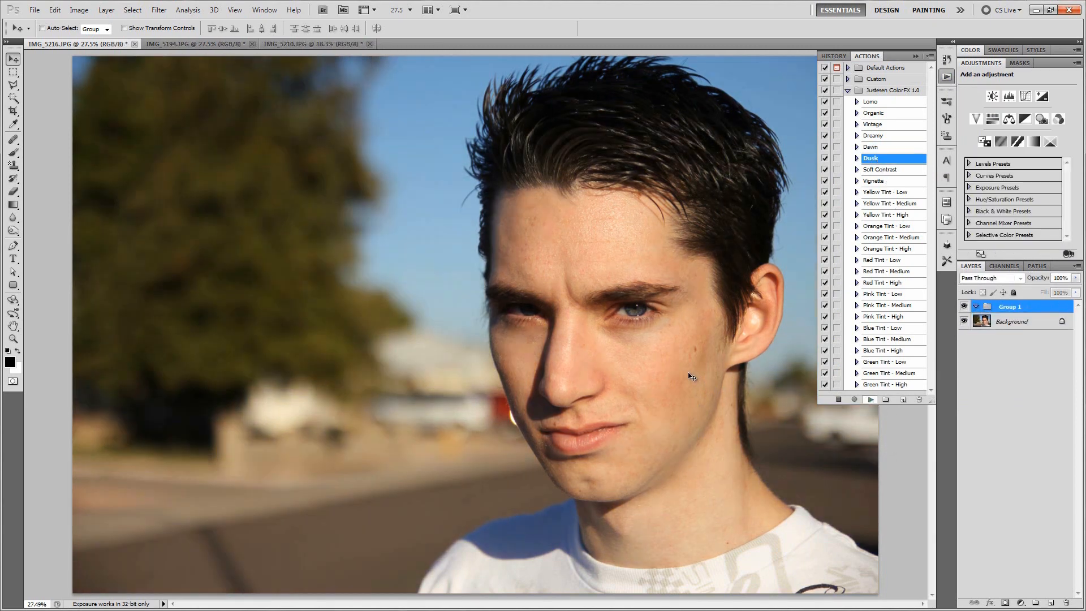
Run the Dusk action, then select and delete the ColorFX - Dusk group.
{"action": "left_click", "coordinate": [870, 400]}
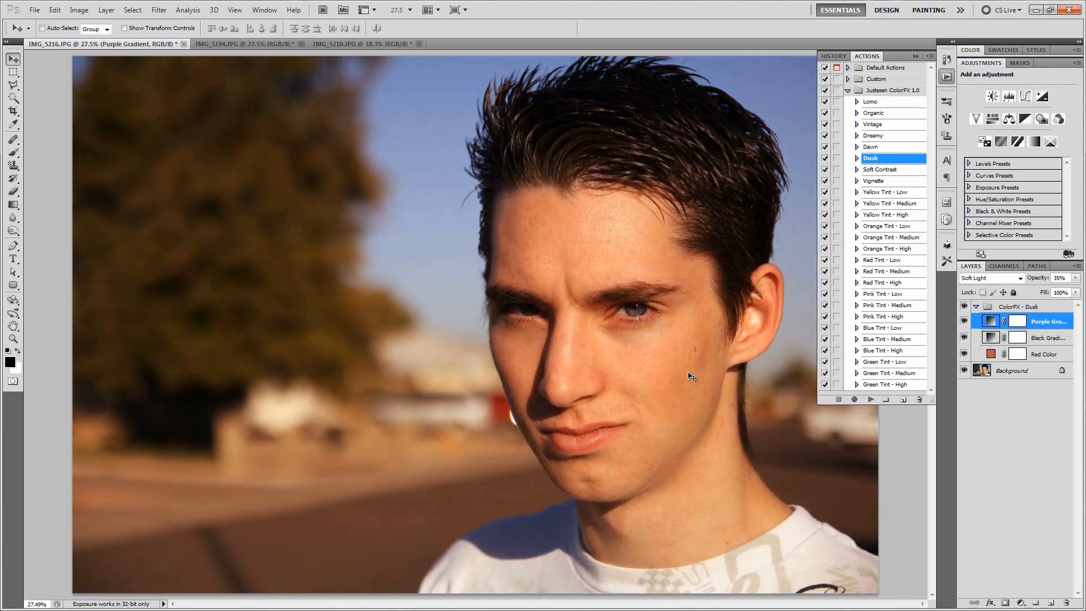
{"action": "mouse_move", "coordinate": [676, 345]}
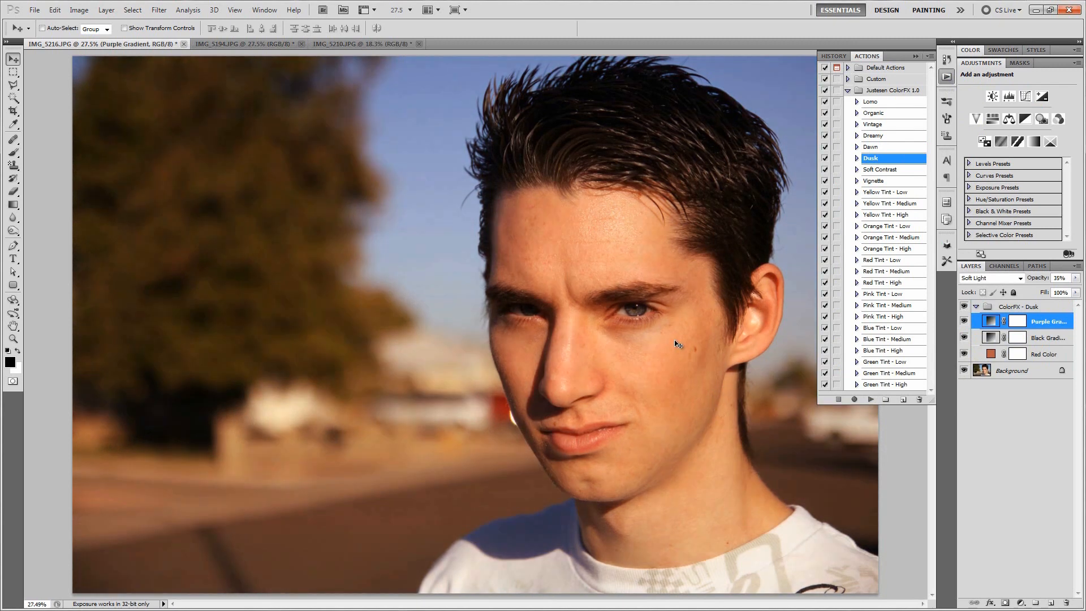
{"action": "left_click", "coordinate": [1018, 306]}
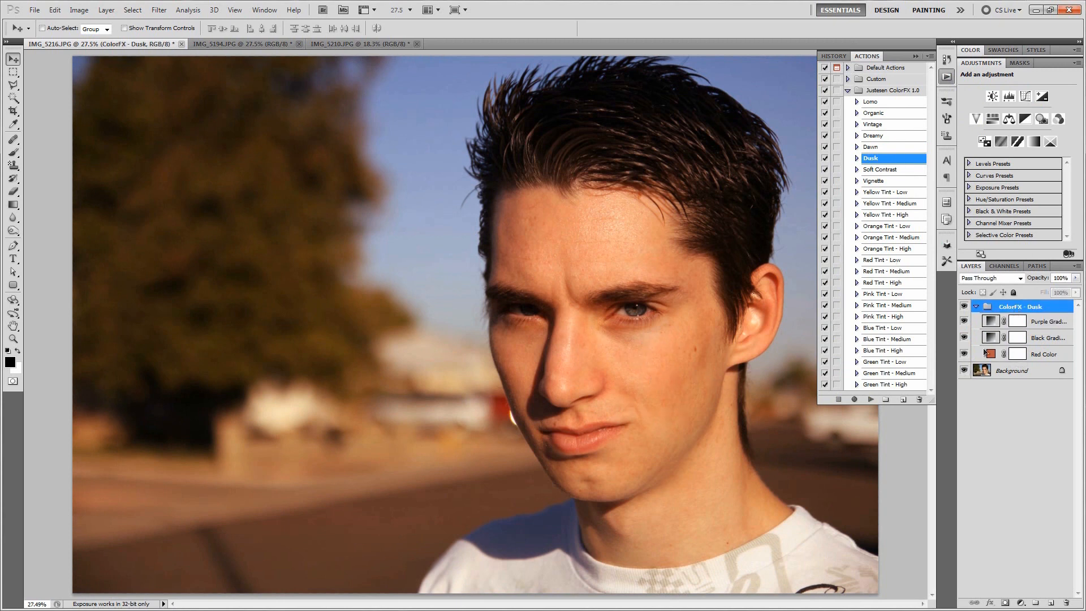
{"action": "left_click", "coordinate": [880, 170]}
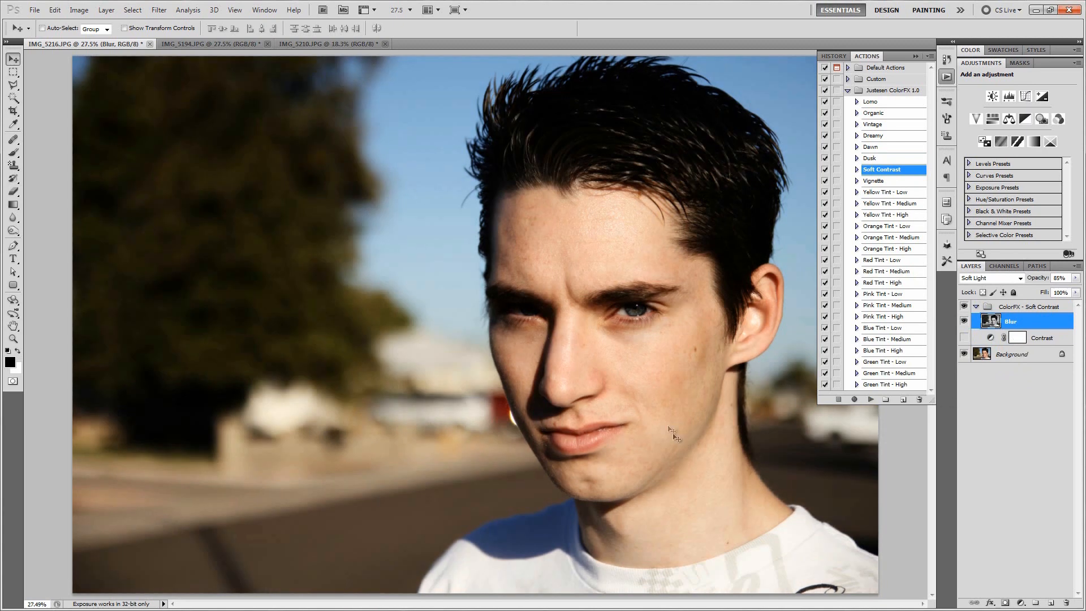
{"action": "mouse_move", "coordinate": [591, 382]}
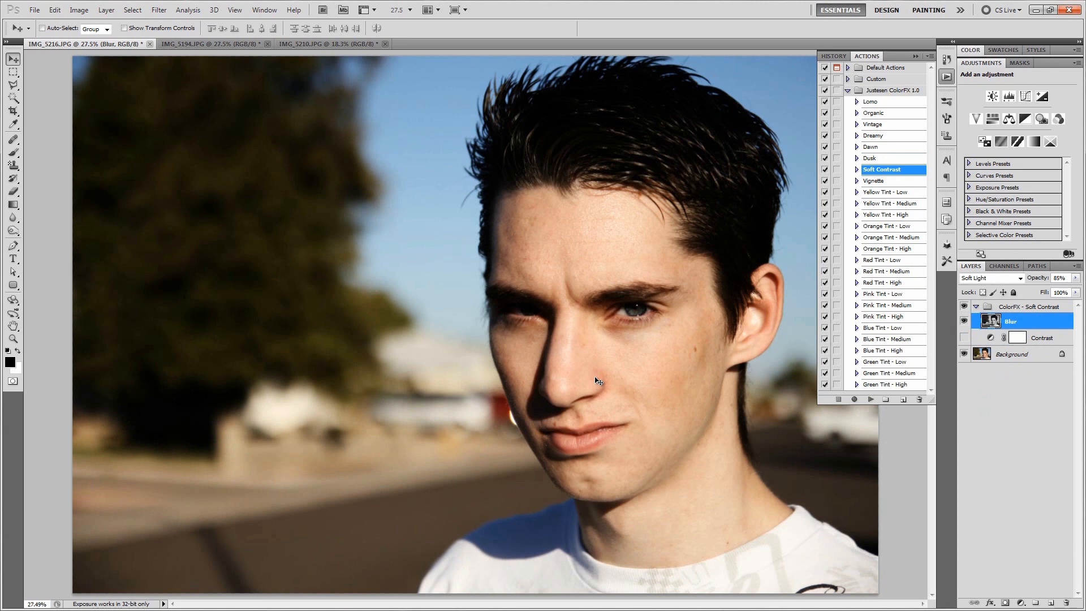
{"action": "mouse_move", "coordinate": [601, 344]}
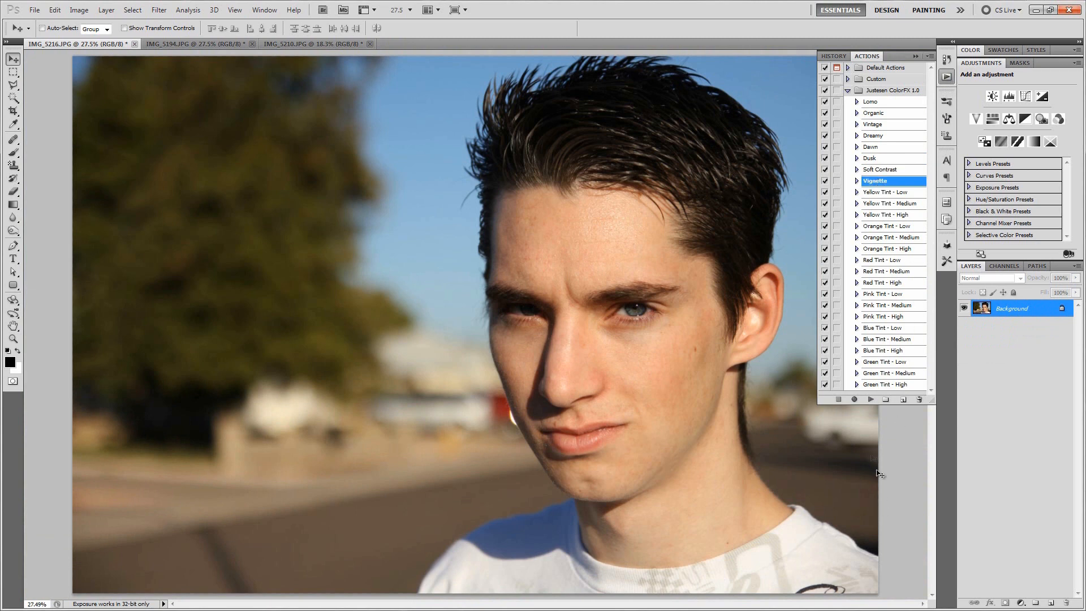
Apply the Vignette action, try Color Burn blending, then return it to Multiply.
{"action": "left_click", "coordinate": [870, 399]}
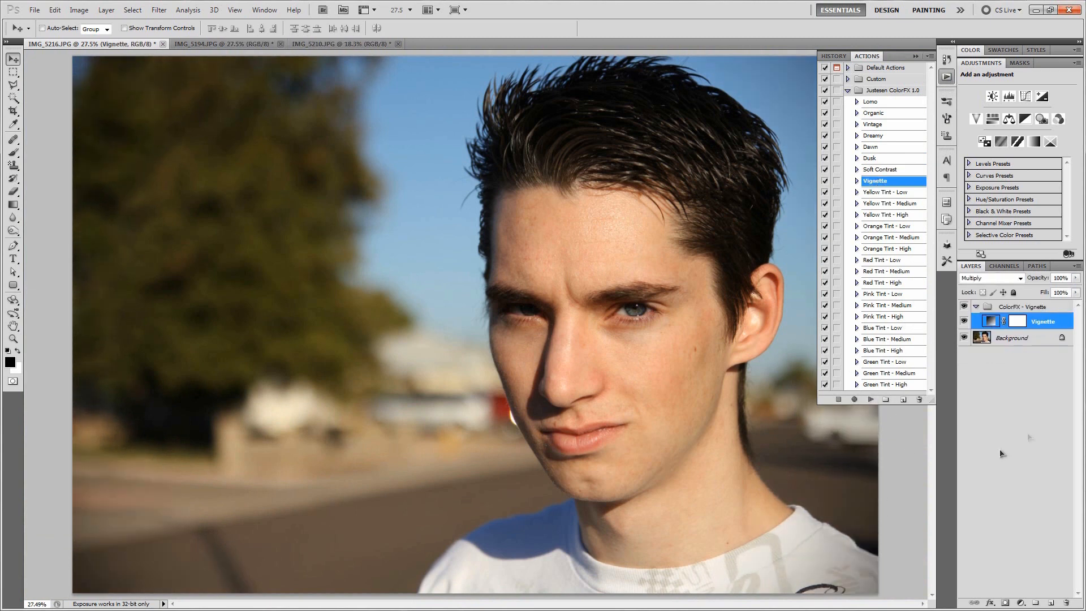
{"action": "left_click", "coordinate": [915, 56]}
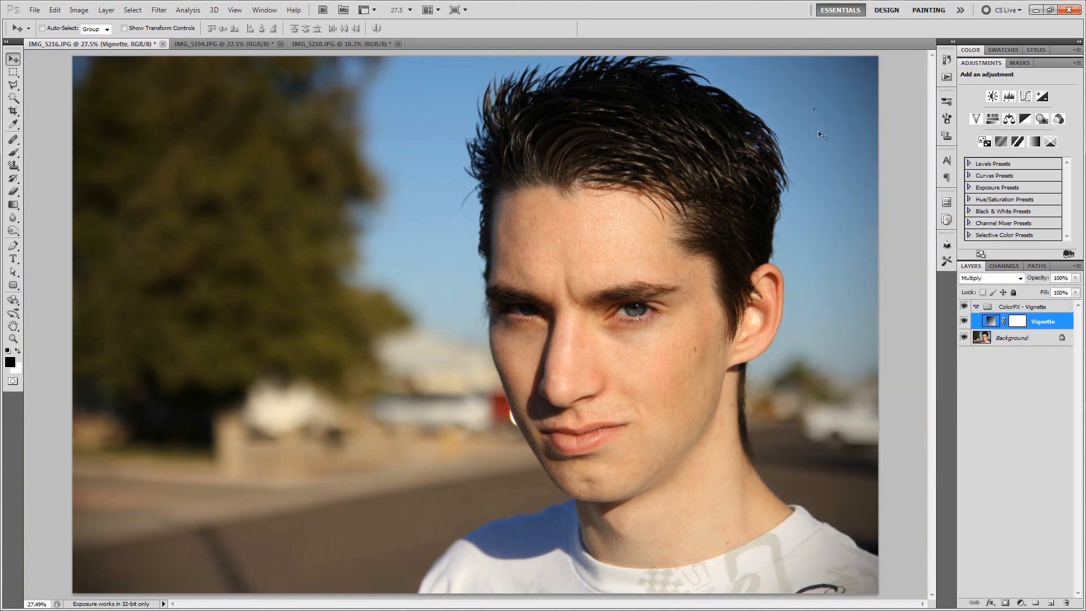
{"action": "mouse_move", "coordinate": [803, 557]}
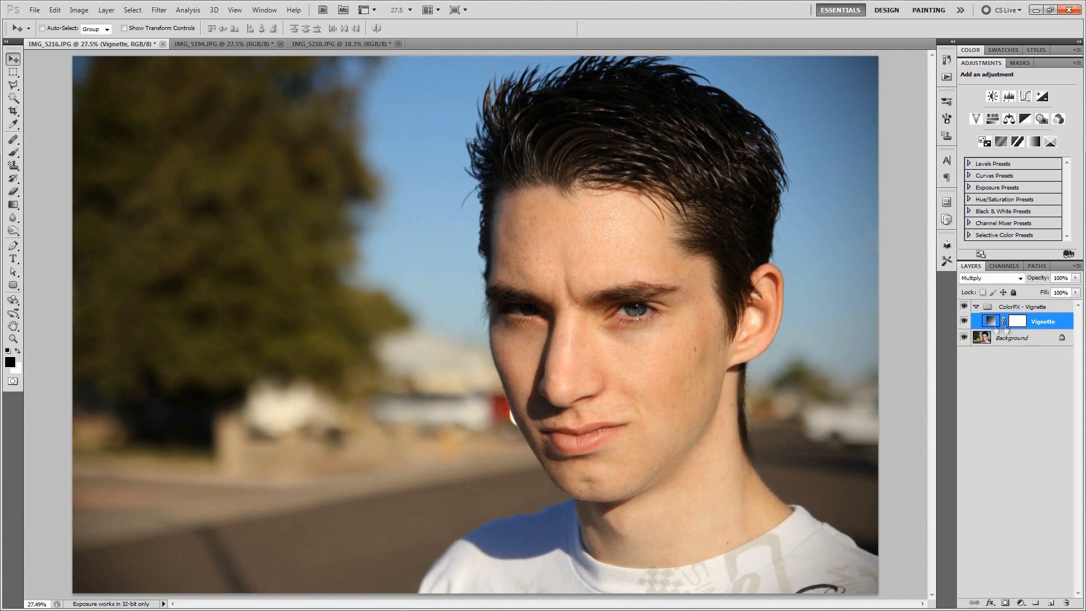
{"action": "left_click", "coordinate": [990, 278]}
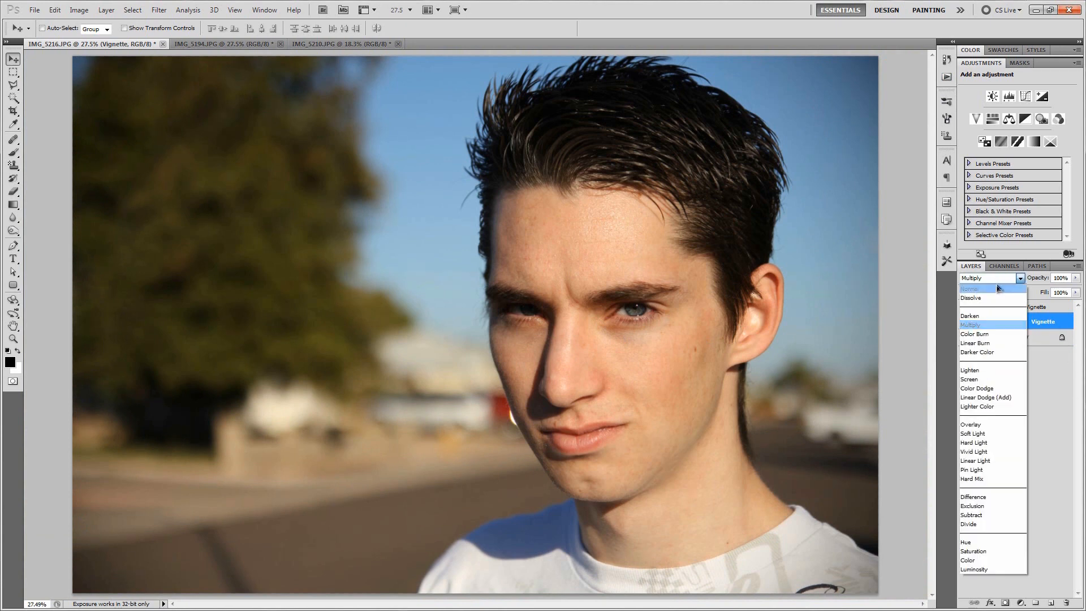
{"action": "left_click", "coordinate": [974, 334]}
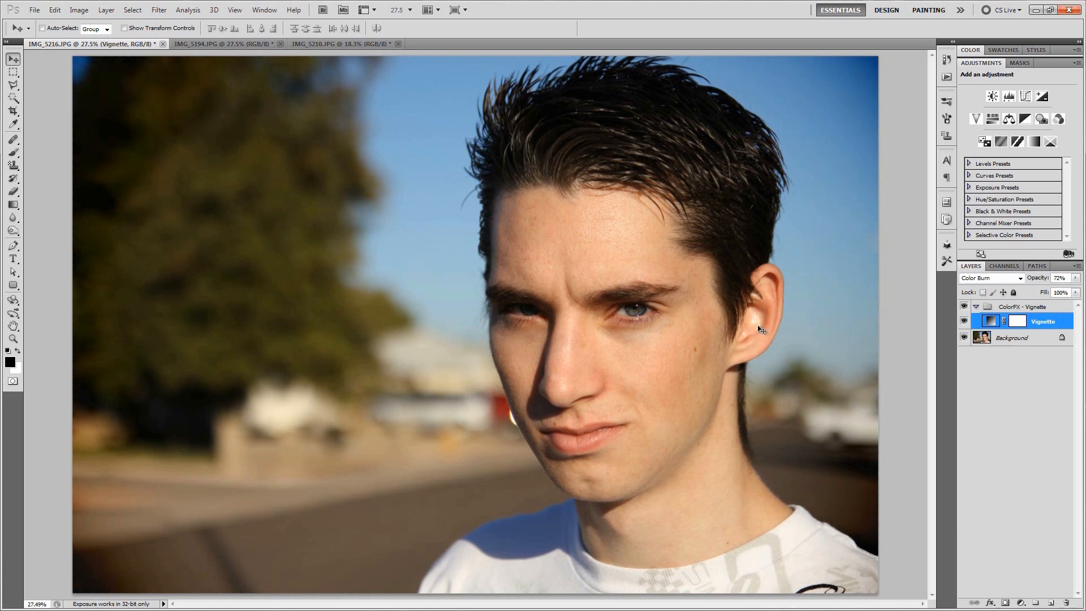
{"action": "left_click", "coordinate": [990, 278]}
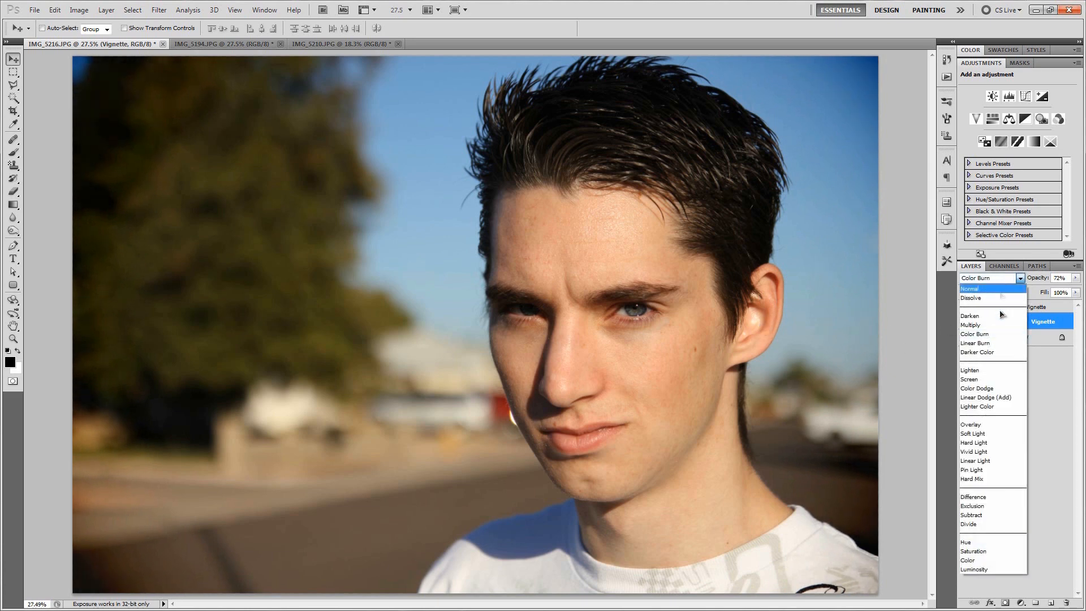
{"action": "left_click", "coordinate": [969, 325]}
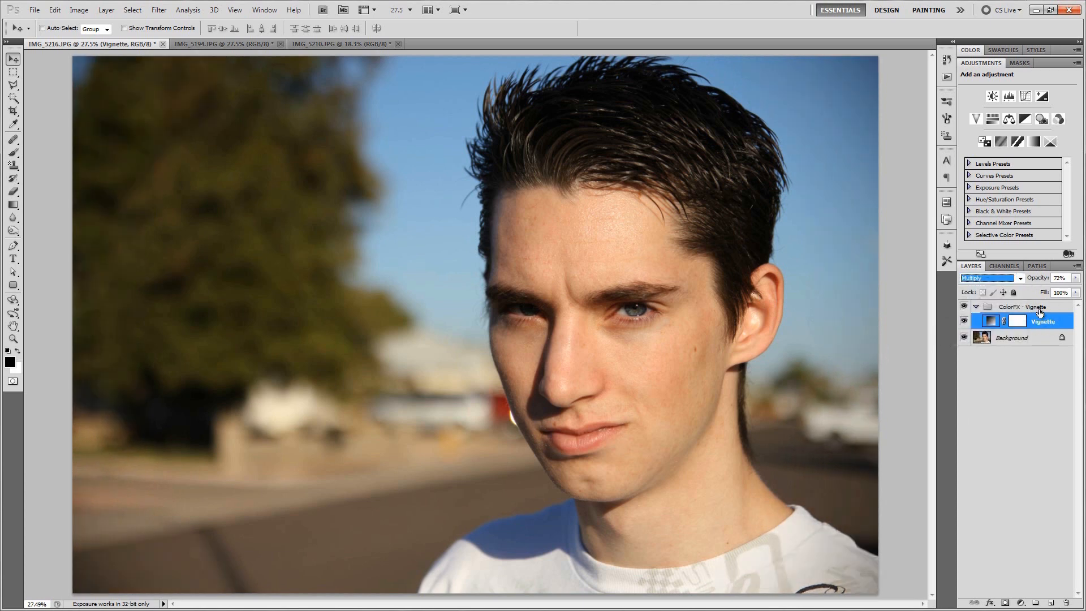
{"action": "left_click", "coordinate": [1023, 305]}
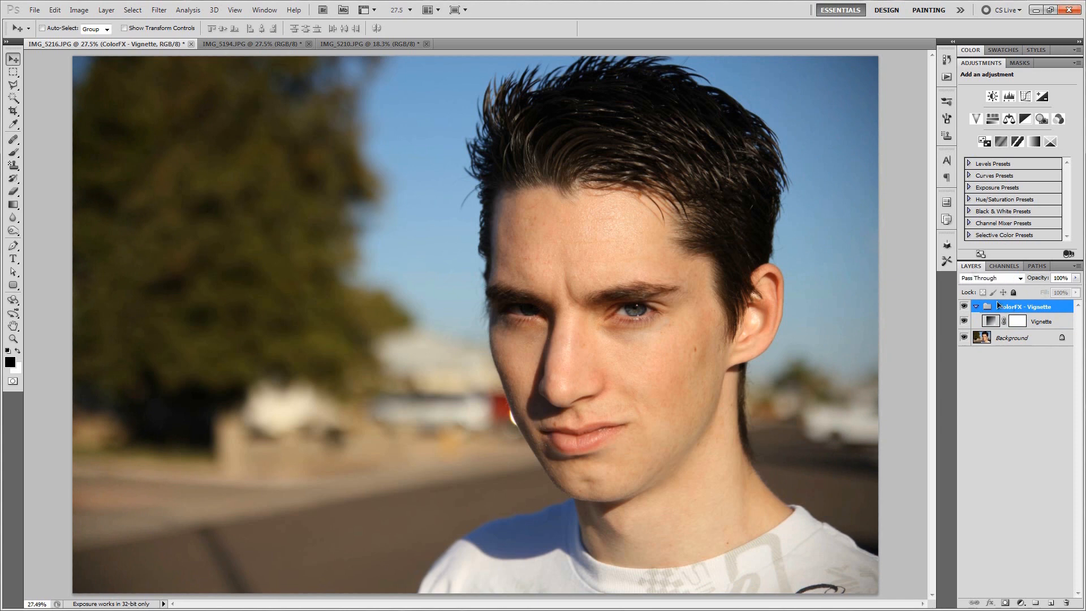
Remove the Vignette group and try the Yellow Tint Low and Medium presets.
{"action": "left_click", "coordinate": [866, 56]}
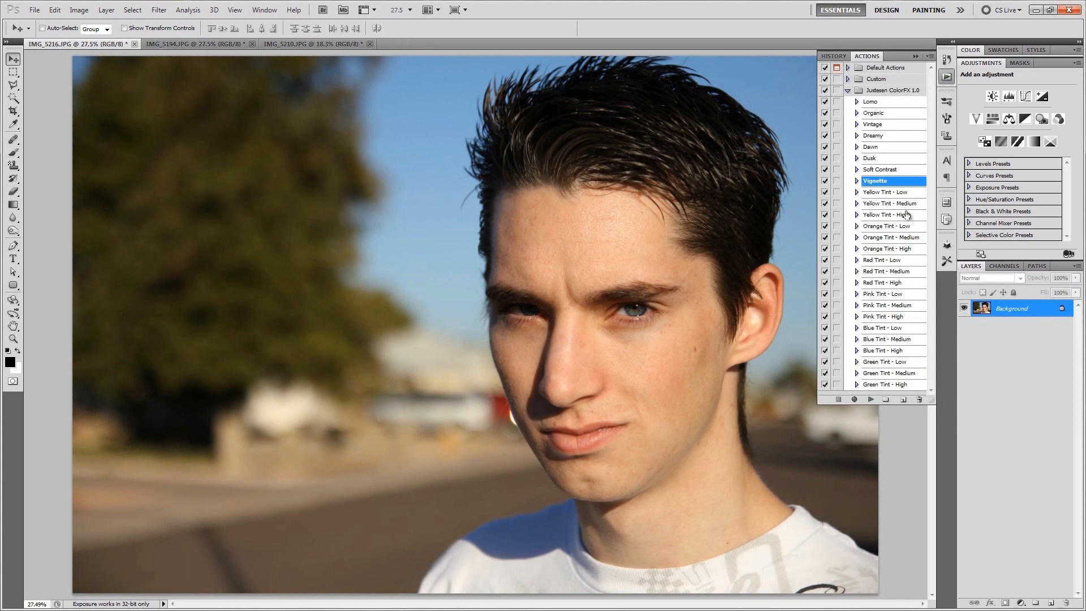
{"action": "mouse_move", "coordinate": [904, 237]}
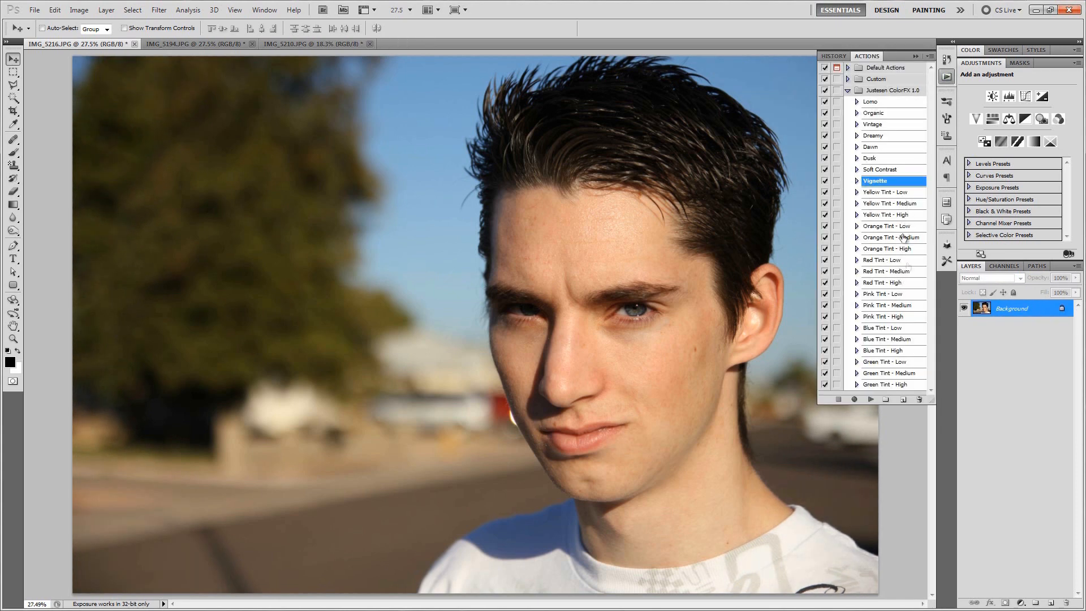
{"action": "left_click", "coordinate": [889, 192]}
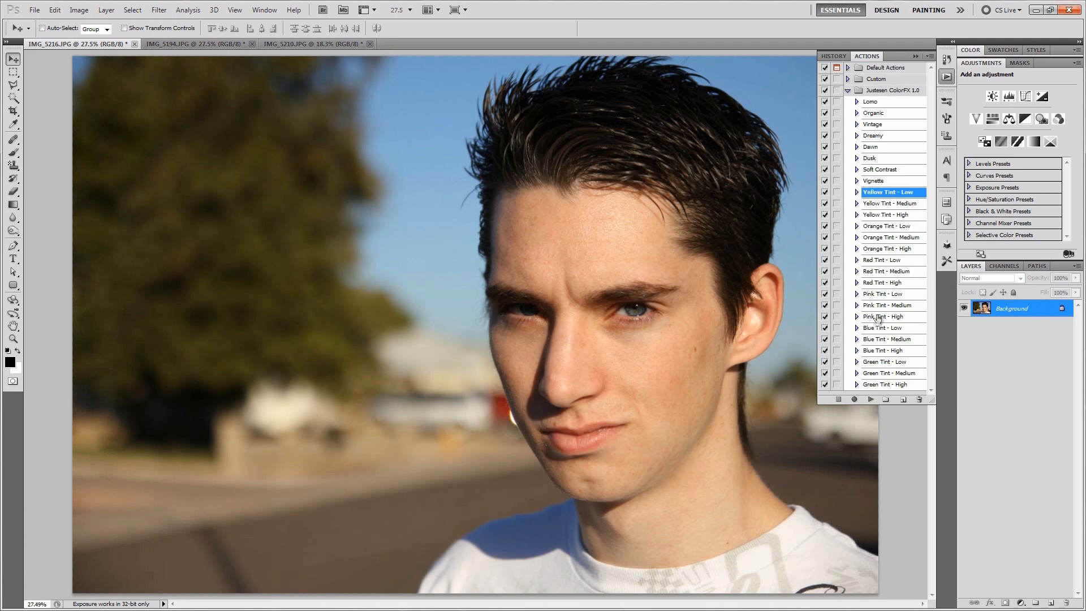
{"action": "mouse_move", "coordinate": [907, 229]}
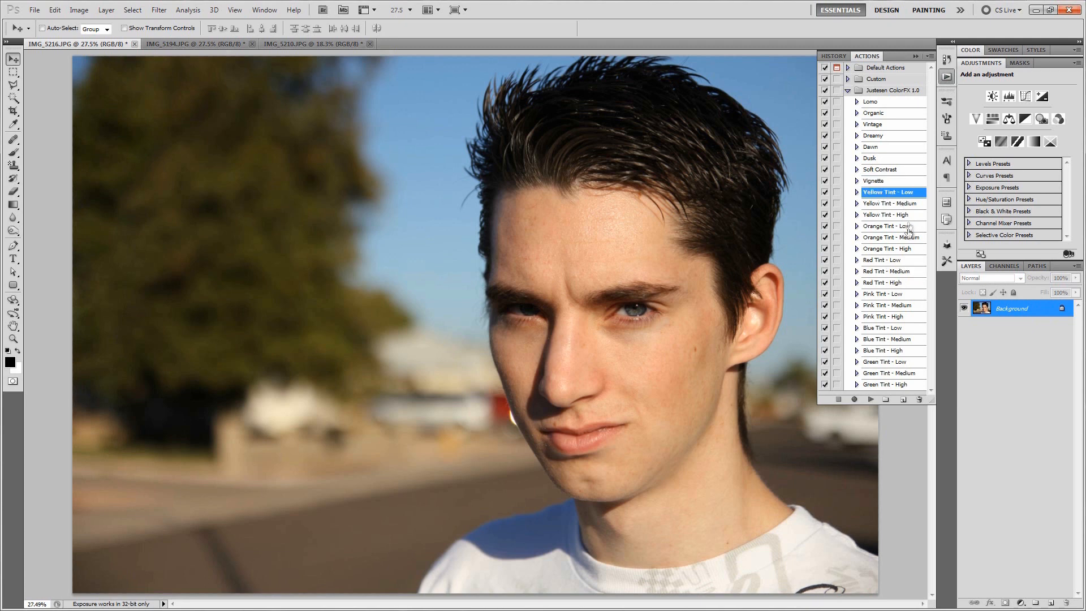
{"action": "mouse_move", "coordinate": [874, 240]}
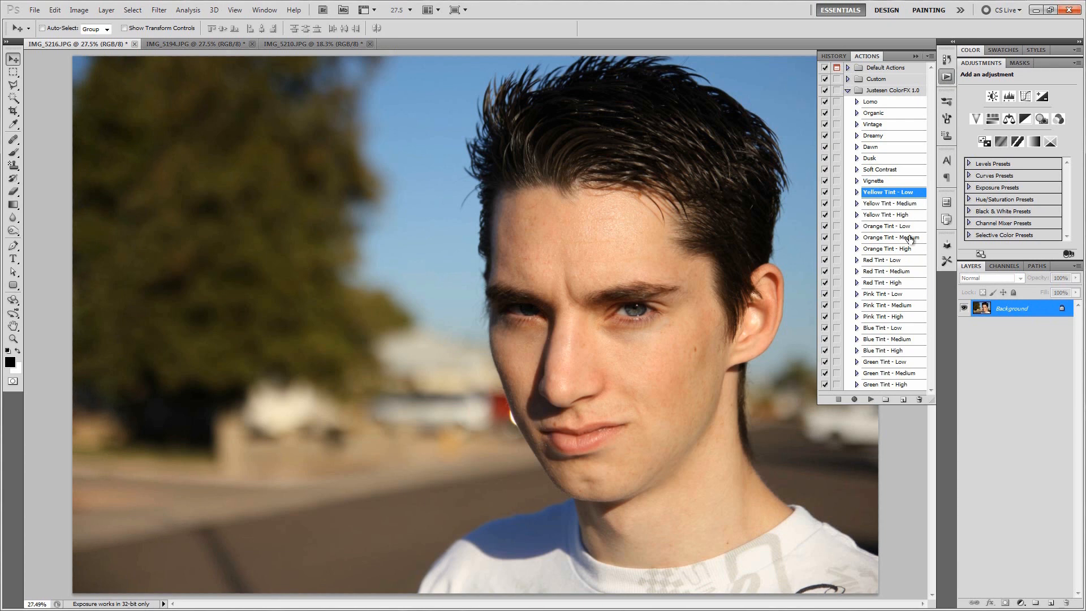
{"action": "mouse_move", "coordinate": [900, 192]}
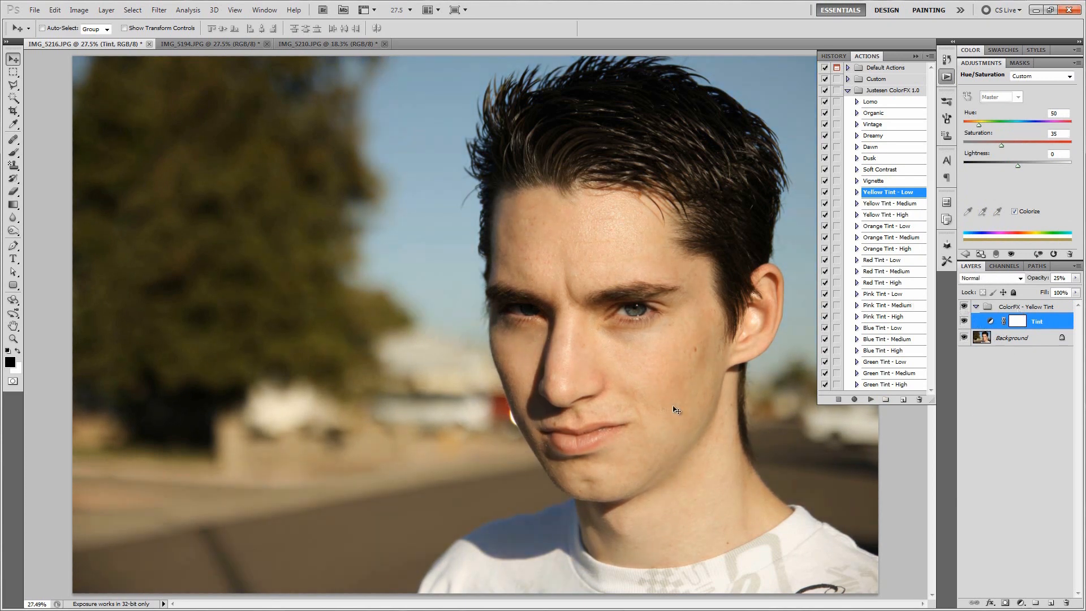
{"action": "left_click", "coordinate": [1018, 306]}
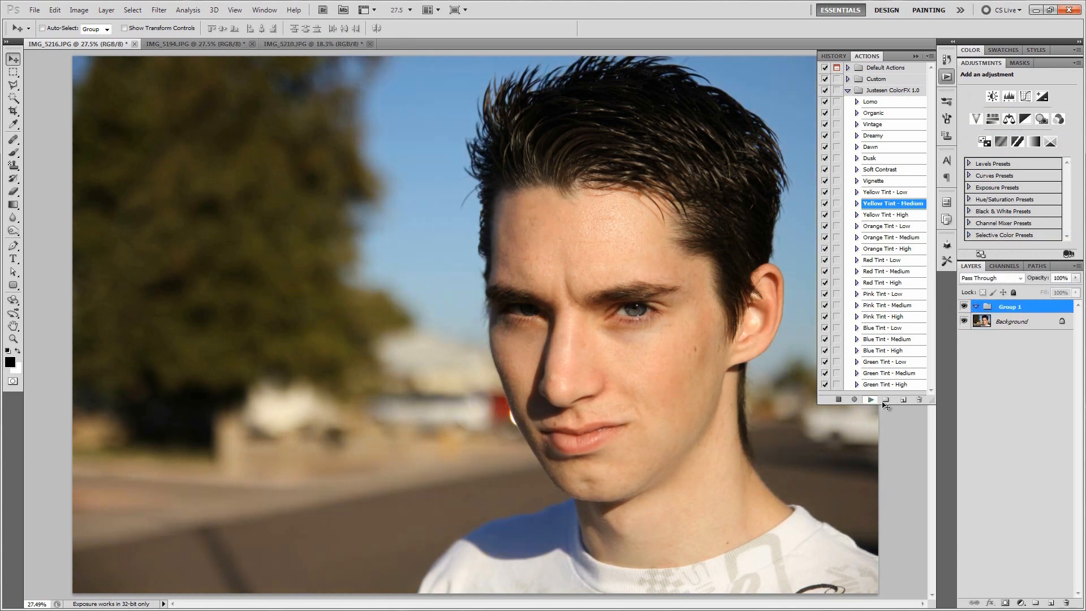
{"action": "left_click", "coordinate": [869, 399]}
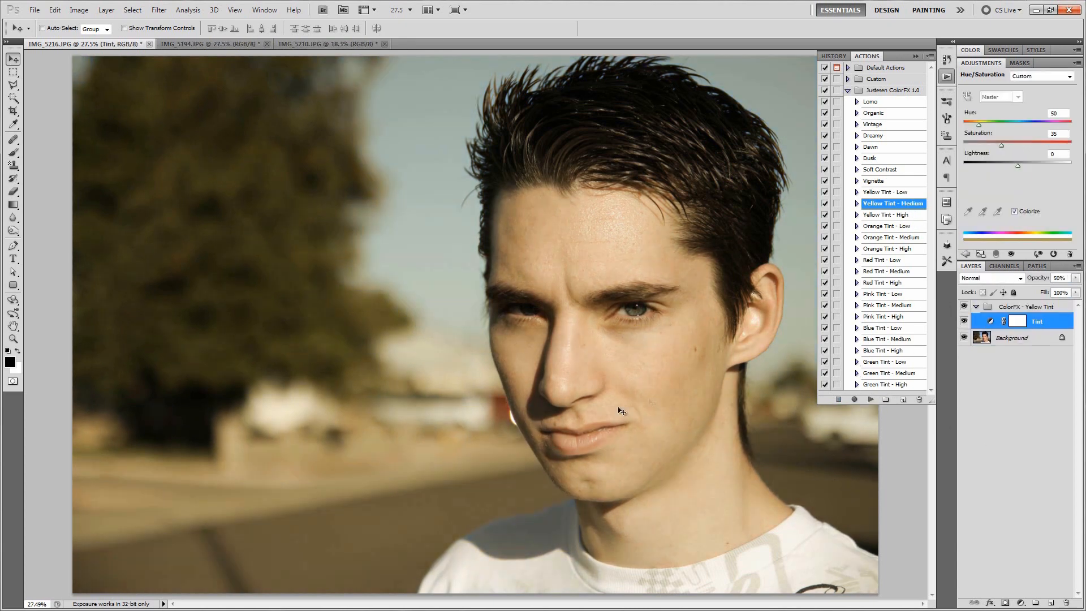
{"action": "mouse_move", "coordinate": [771, 430]}
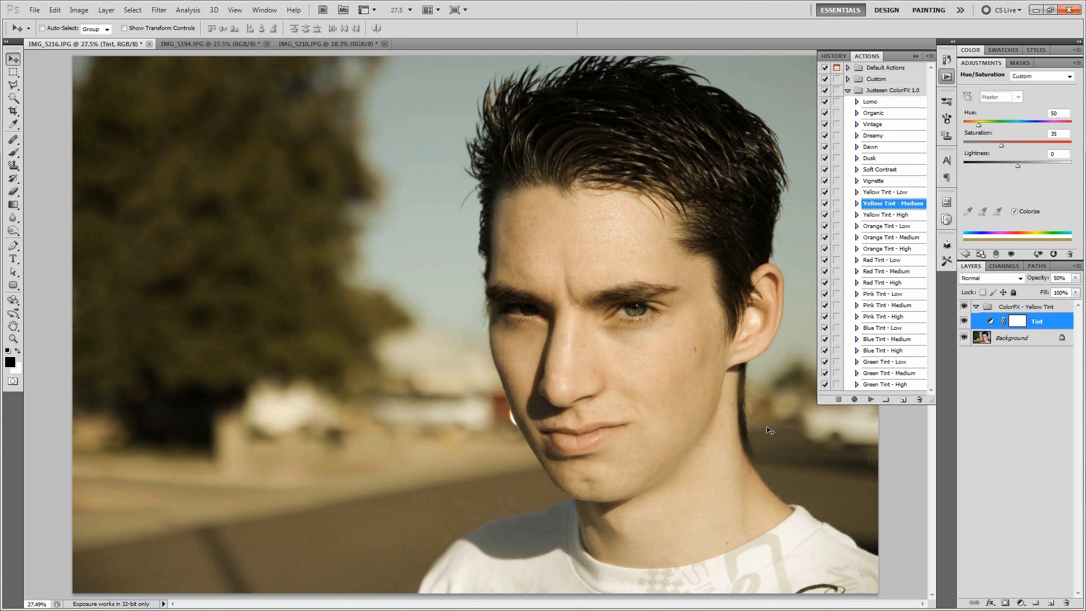
Apply Yellow Tint High and collapse the ColorFX - Yellow Tint group.
{"action": "left_click", "coordinate": [1031, 306]}
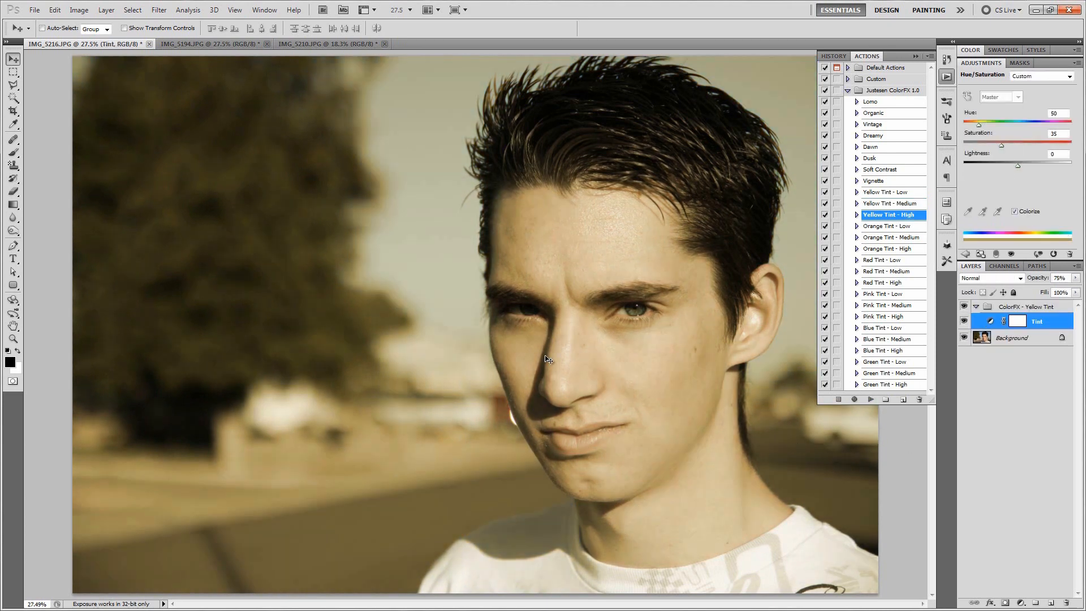
{"action": "left_click", "coordinate": [970, 307]}
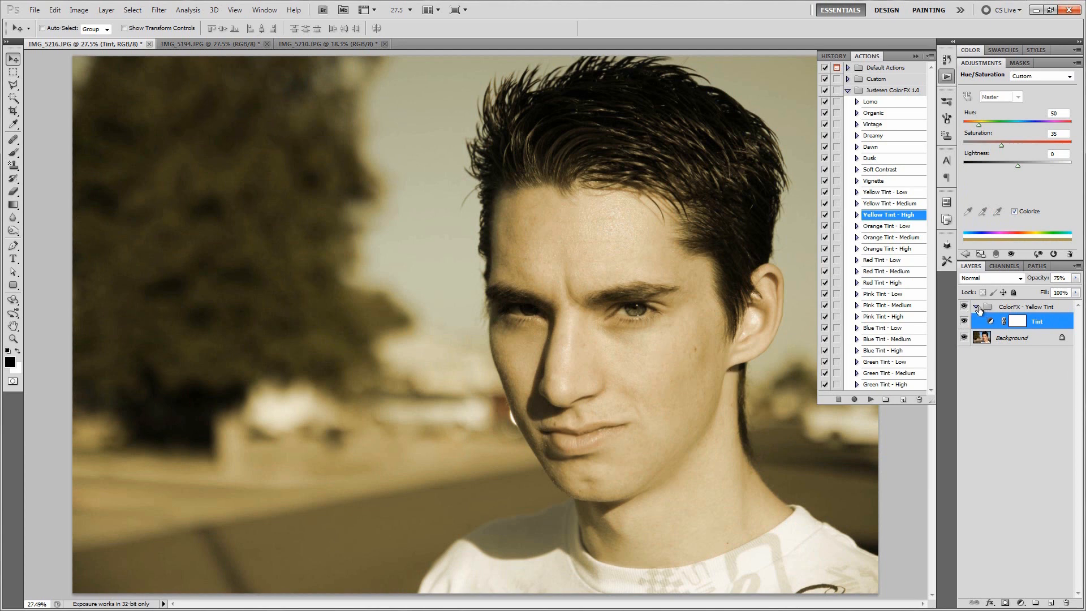
{"action": "left_click", "coordinate": [969, 307]}
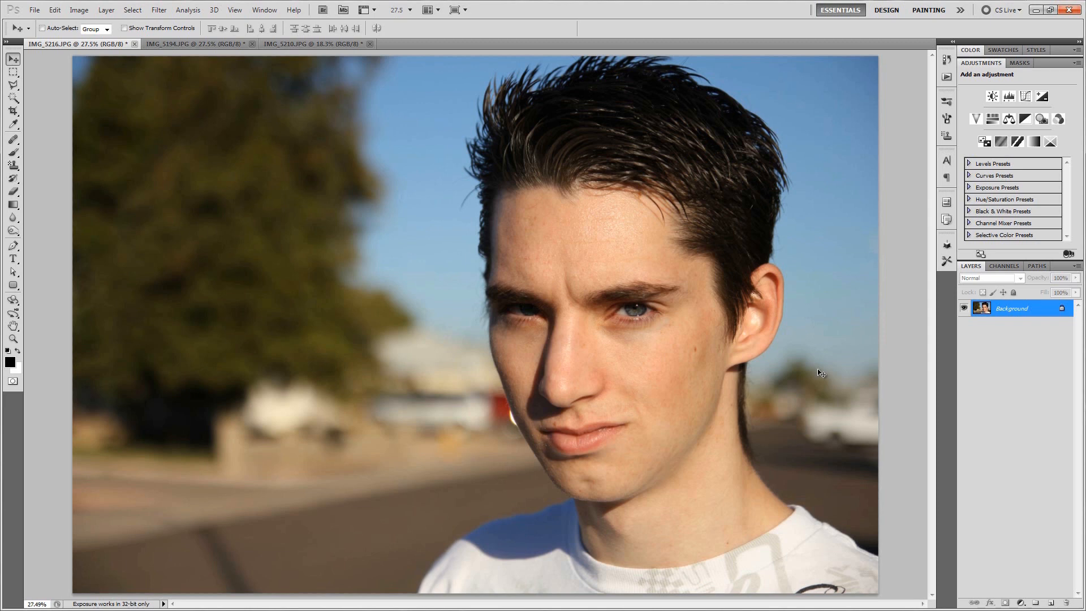
{"action": "mouse_move", "coordinate": [794, 360]}
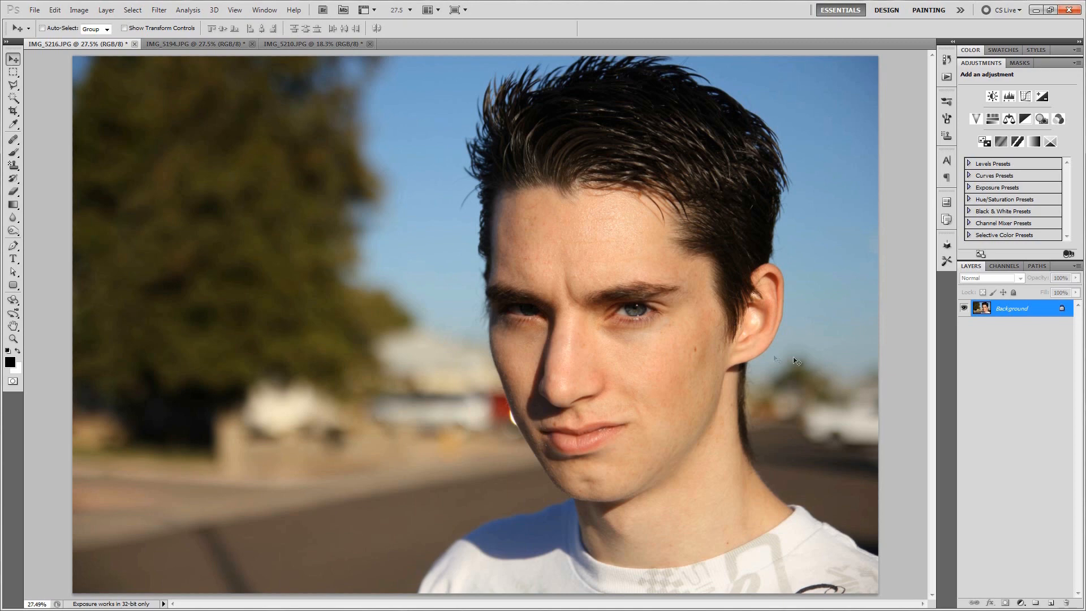
{"action": "mouse_move", "coordinate": [205, 43]}
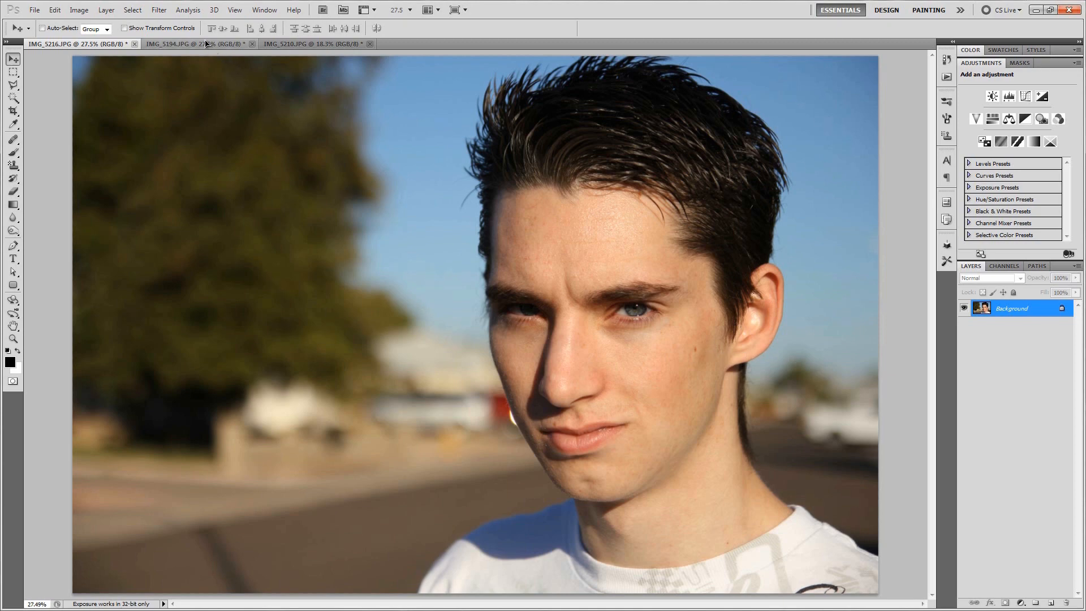
Switch to IMG_5194 and stack Soft Contrast, Vintage and Lomo effects on it.
{"action": "left_click", "coordinate": [179, 44]}
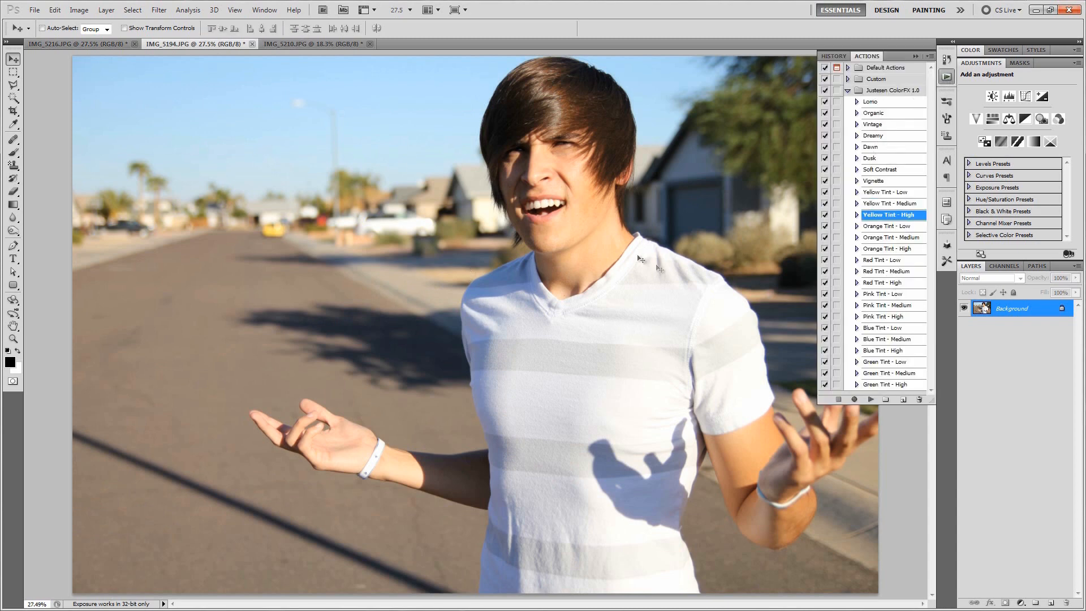
{"action": "mouse_move", "coordinate": [883, 145]}
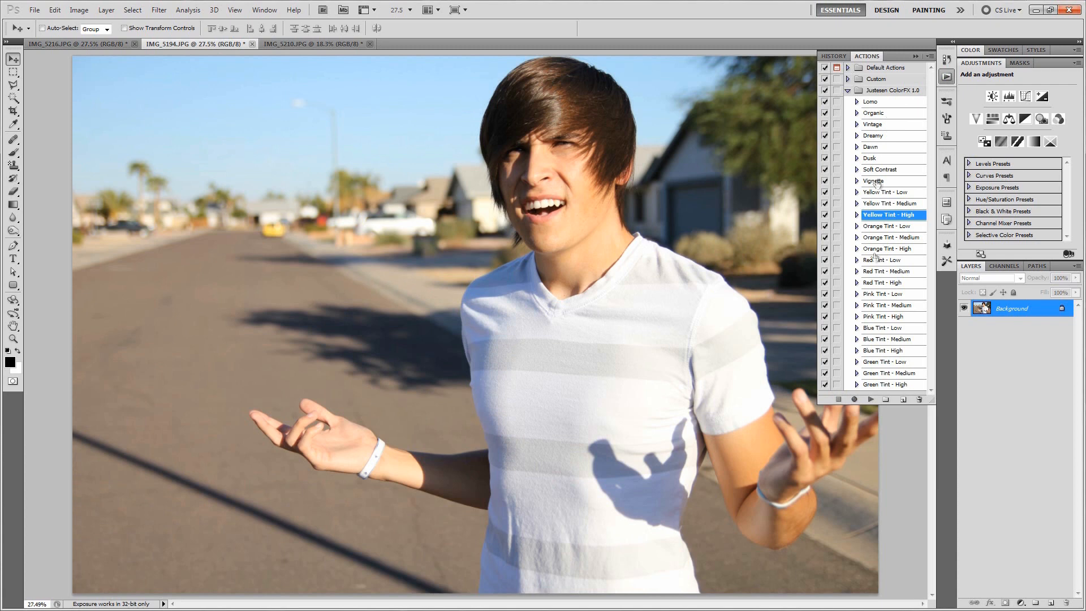
{"action": "mouse_move", "coordinate": [883, 180]}
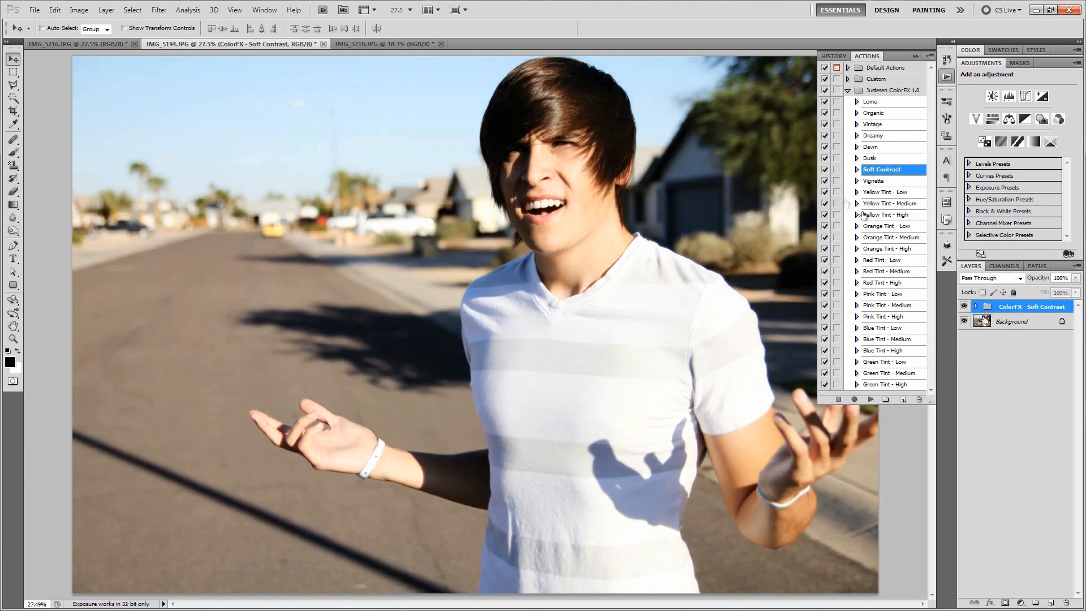
{"action": "left_click", "coordinate": [870, 157]}
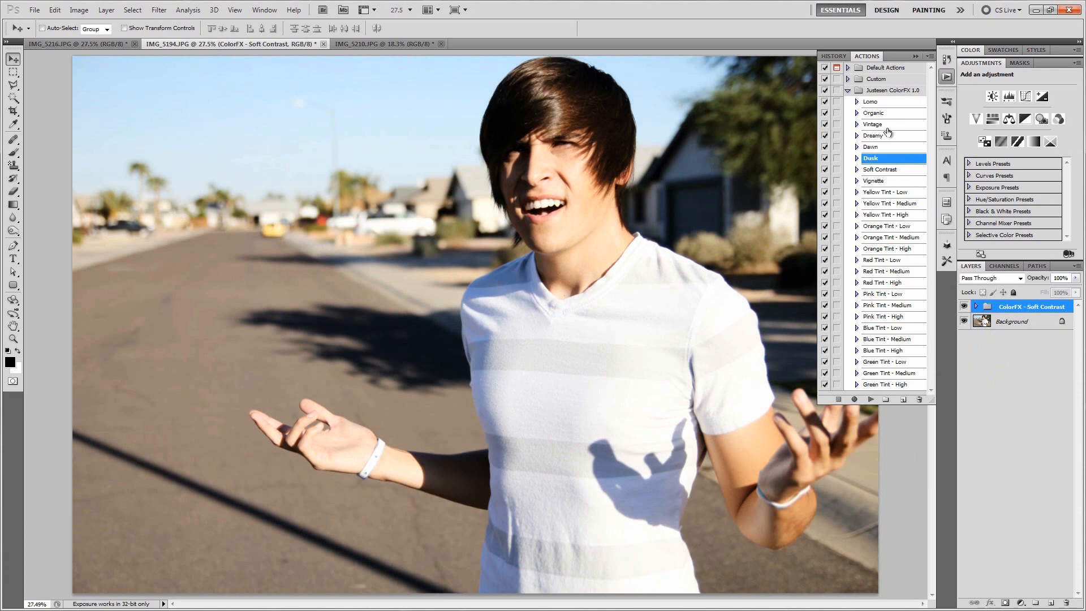
{"action": "left_click", "coordinate": [888, 124]}
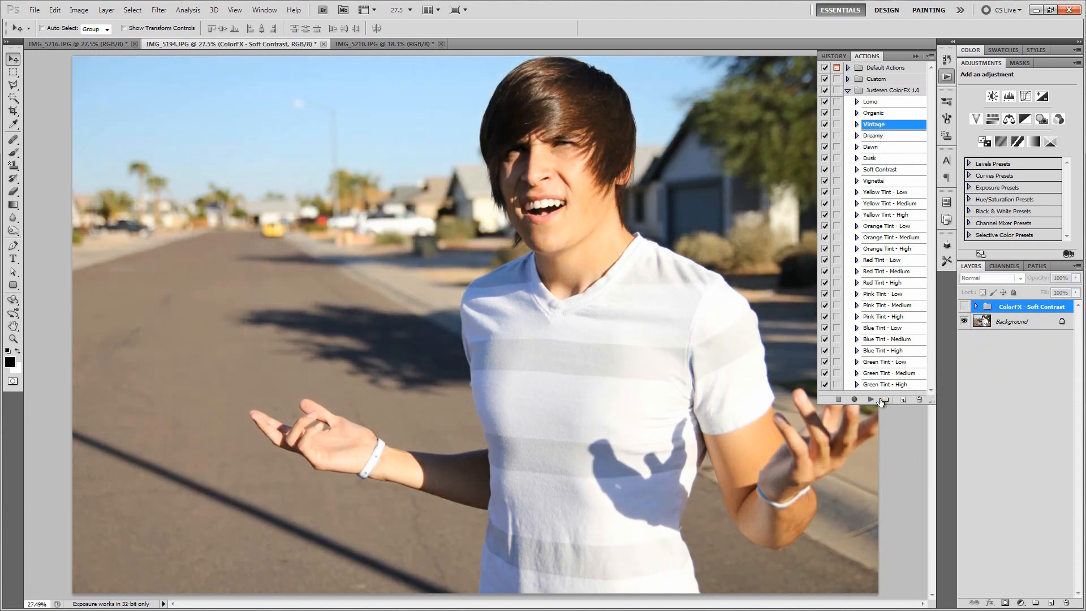
{"action": "left_click", "coordinate": [870, 400]}
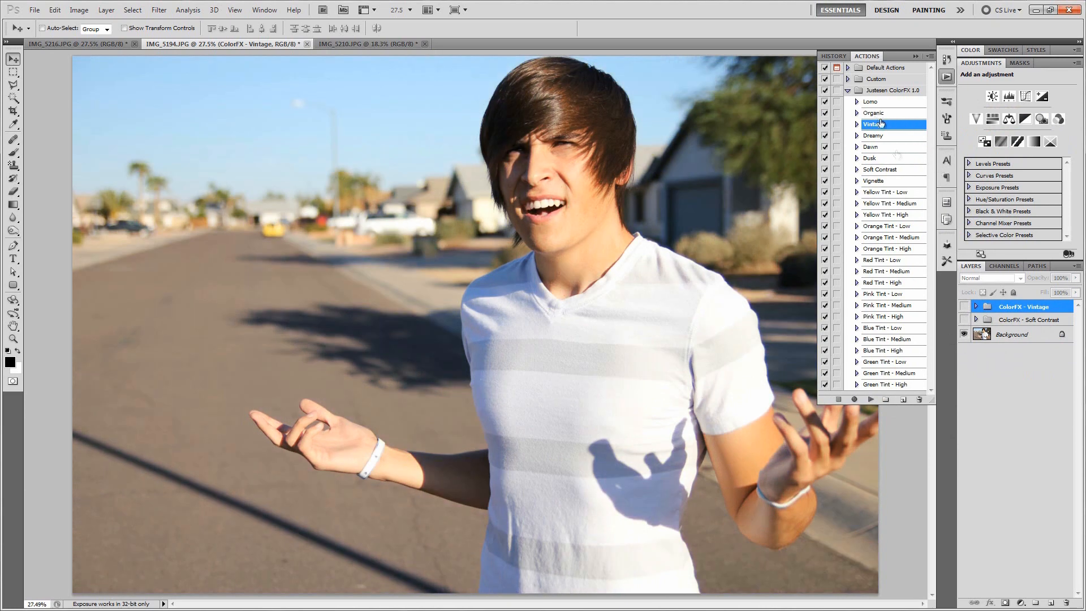
{"action": "left_click", "coordinate": [871, 102]}
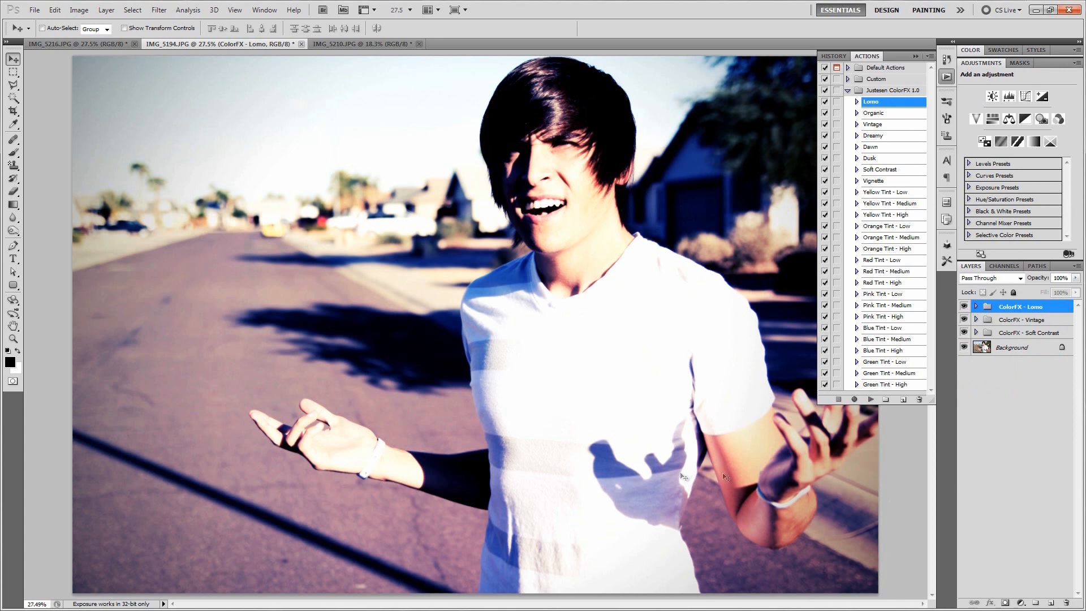
{"action": "mouse_move", "coordinate": [743, 285]}
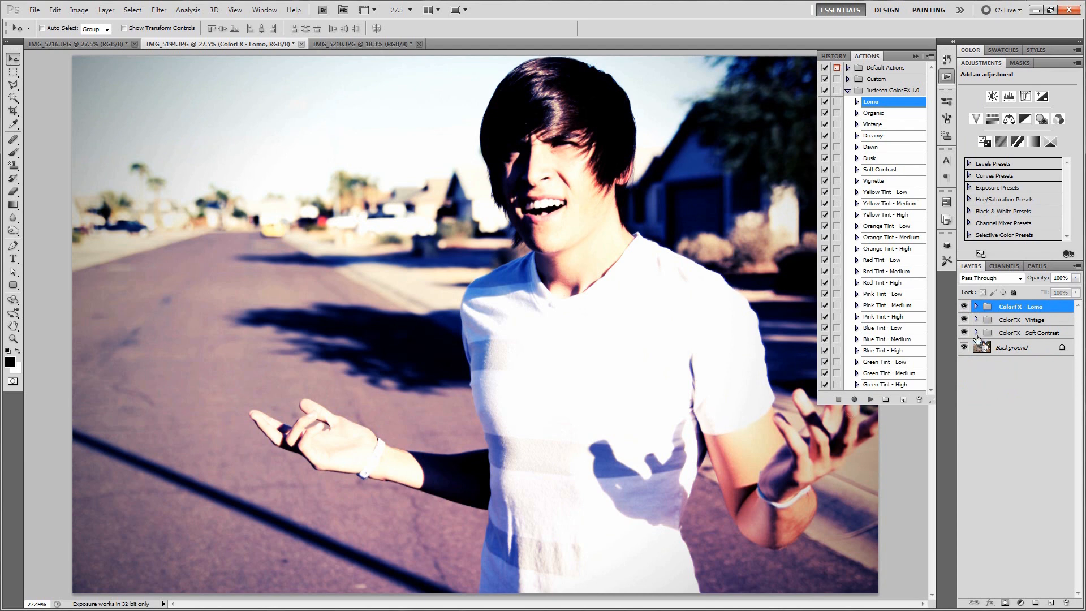
Expand the effect groups and set the Lomo Vignette layer to Color Burn blending.
{"action": "left_click", "coordinate": [975, 306]}
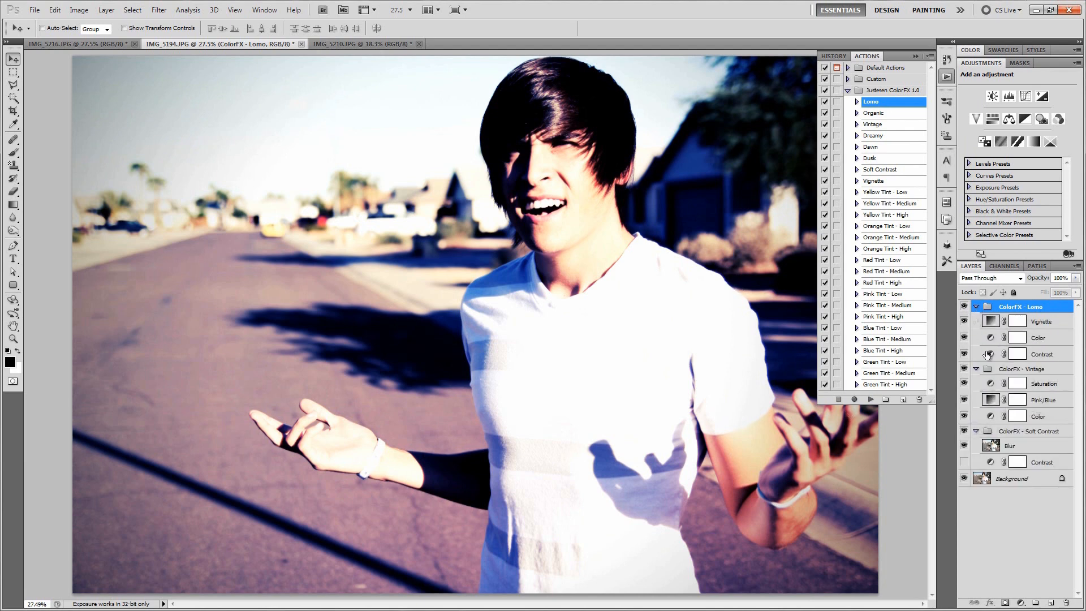
{"action": "left_click", "coordinate": [1039, 337]}
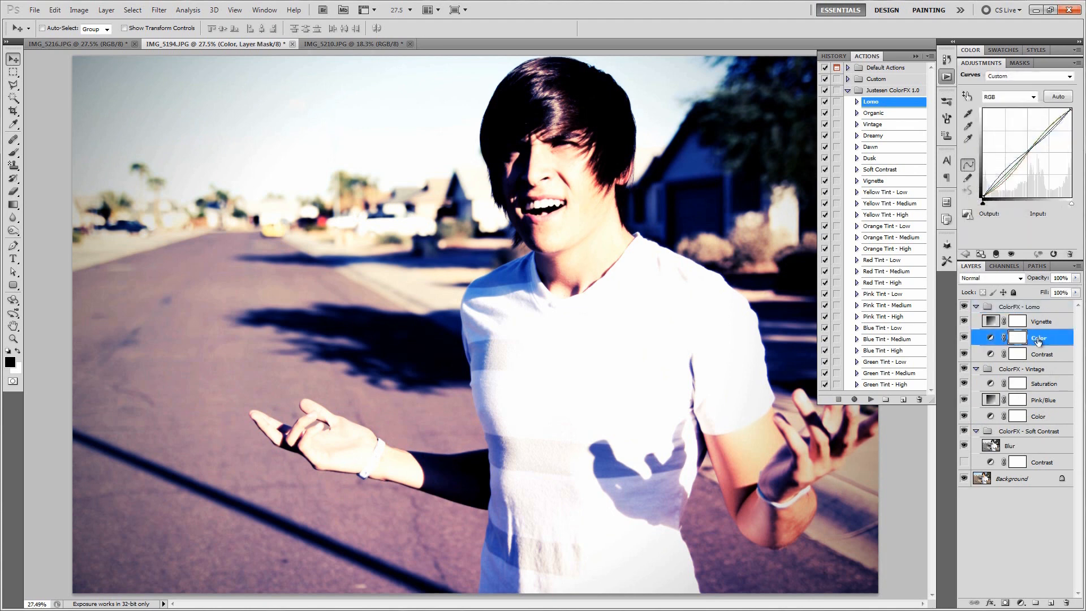
{"action": "left_click", "coordinate": [1040, 321]}
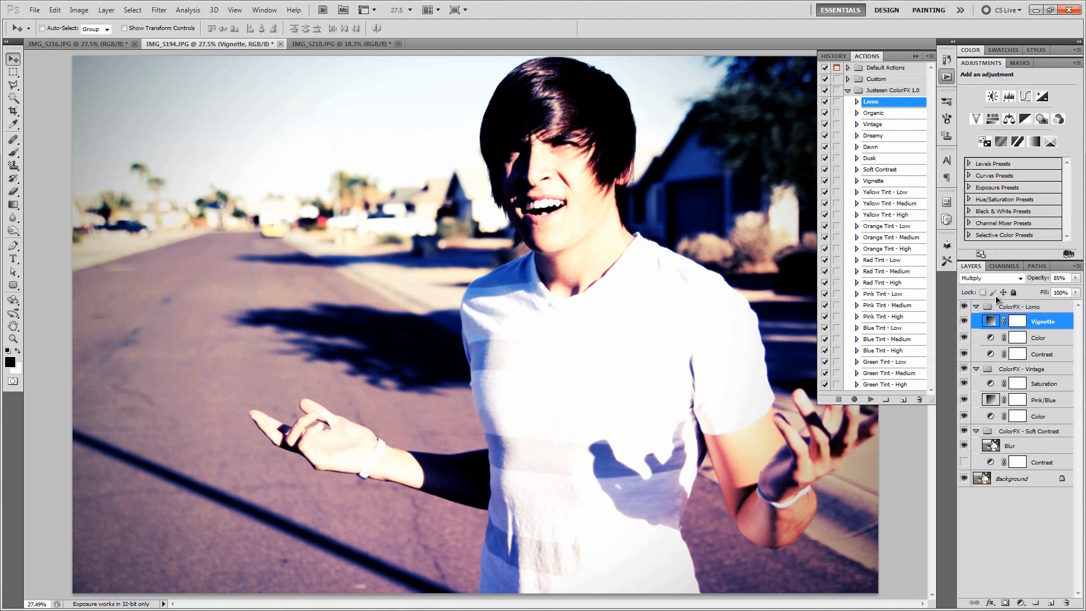
{"action": "left_click", "coordinate": [990, 278]}
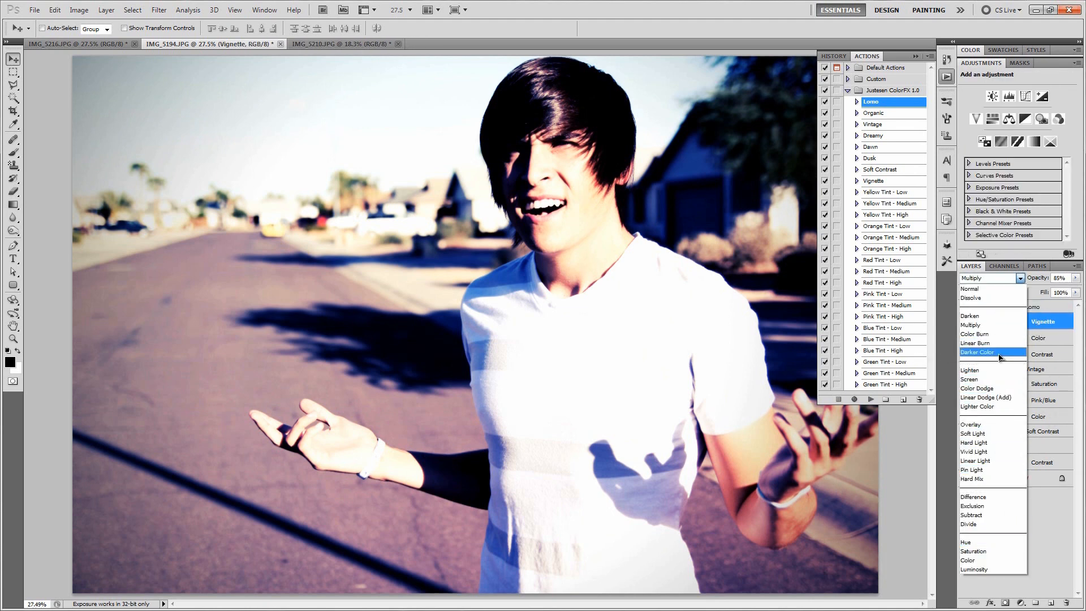
{"action": "left_click", "coordinate": [974, 333]}
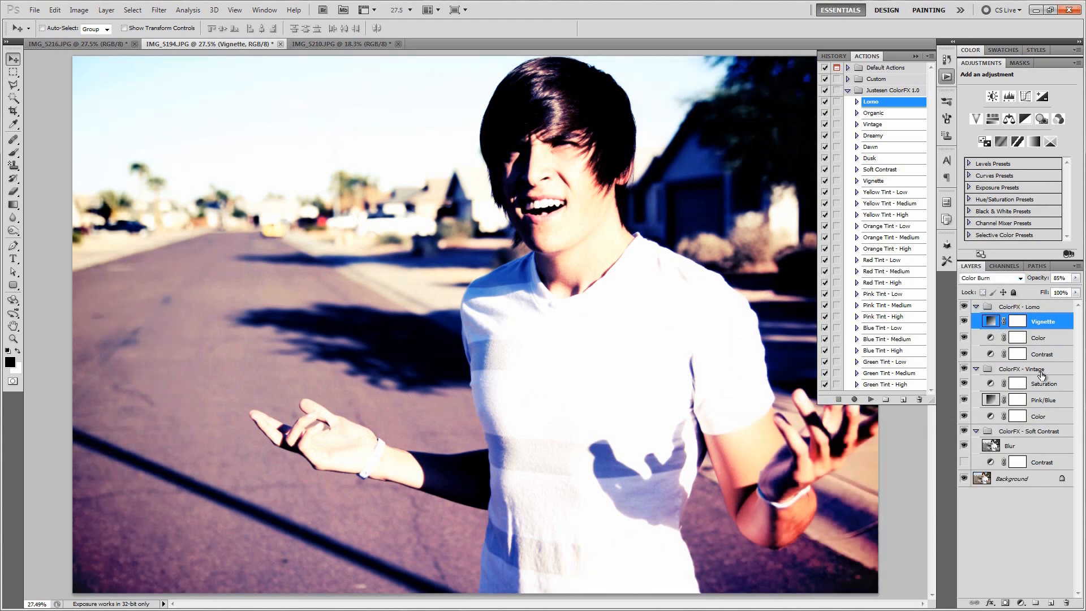
Lower the Vintage saturation to -24, then collapse the effect groups.
{"action": "left_click", "coordinate": [1045, 383]}
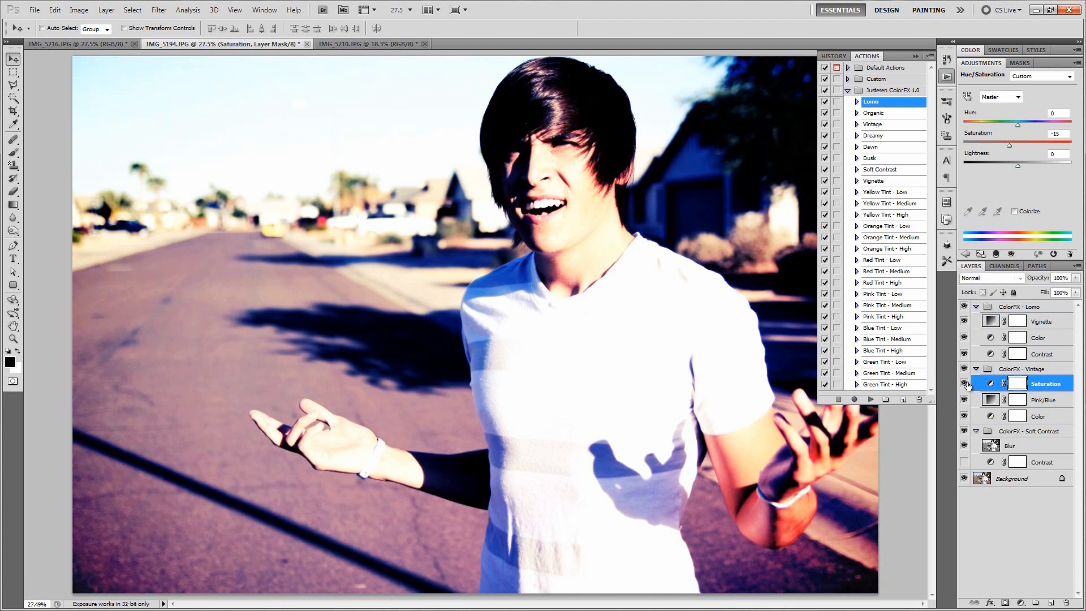
{"action": "left_click", "coordinate": [963, 383]}
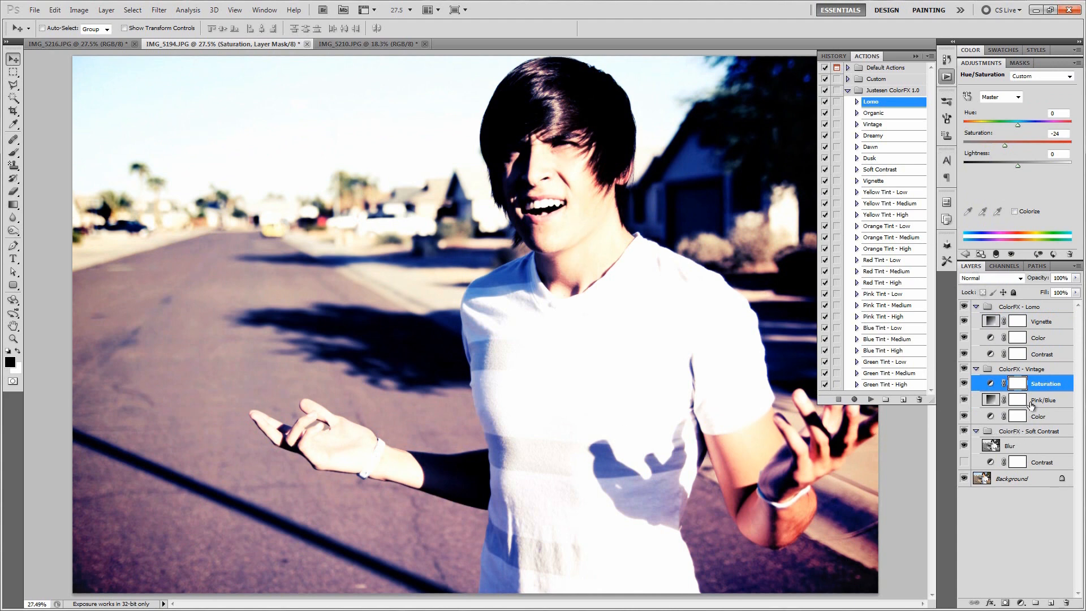
{"action": "left_click", "coordinate": [1043, 400]}
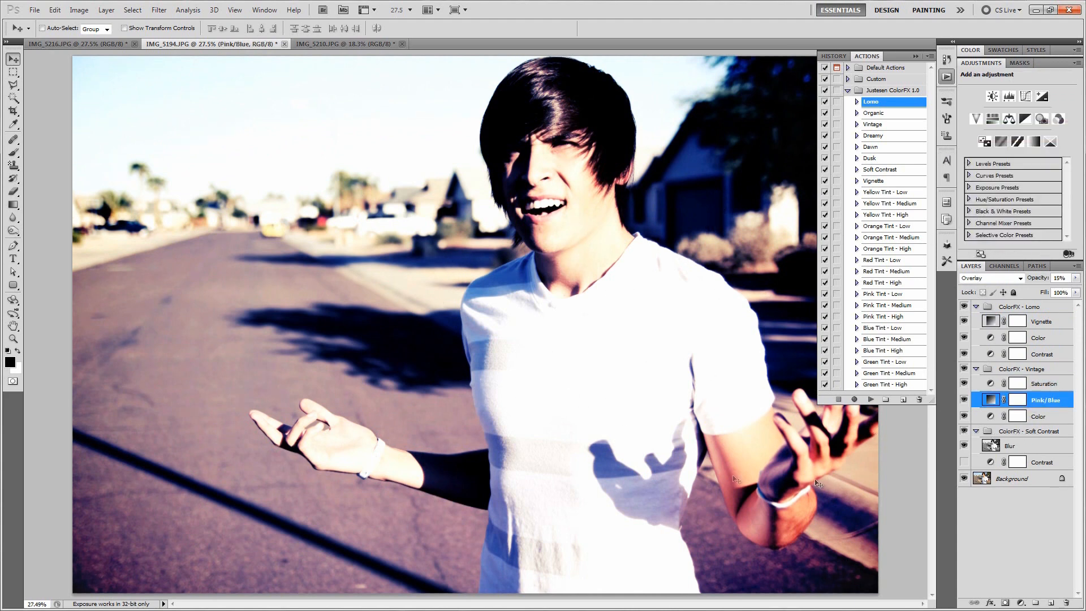
{"action": "left_click", "coordinate": [1036, 430]}
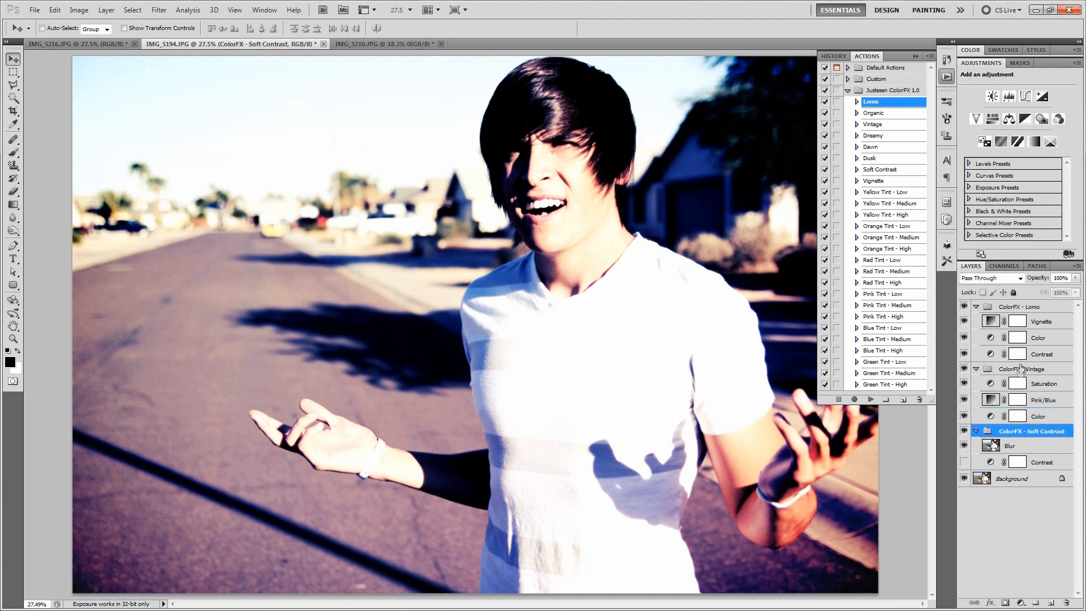
{"action": "left_click", "coordinate": [968, 306]}
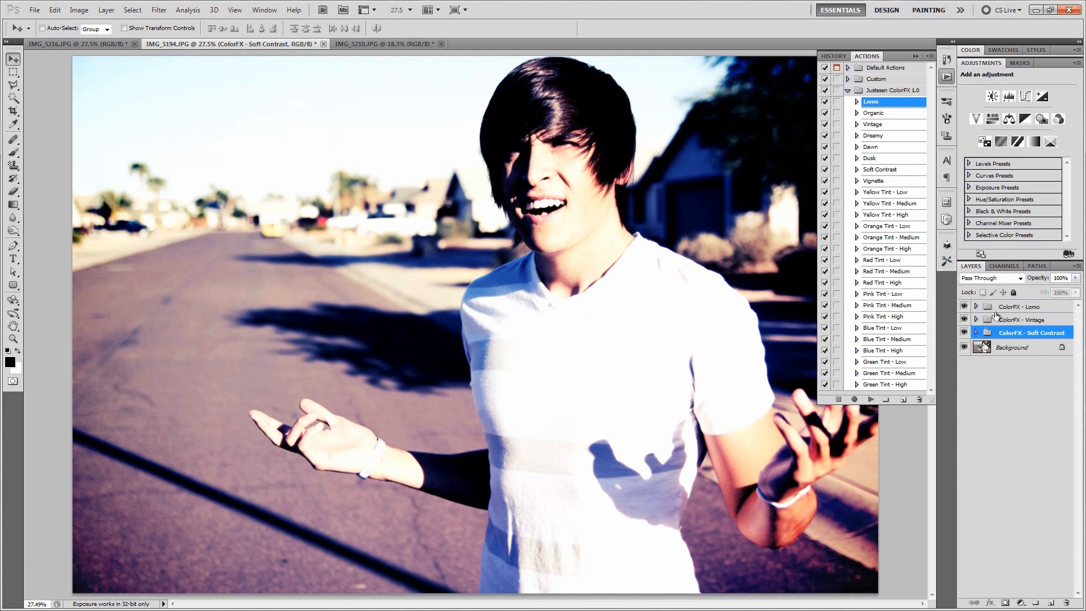
Play the Pink Tint - High action and set its Tint layer to Soft Light.
{"action": "left_click", "coordinate": [1019, 306]}
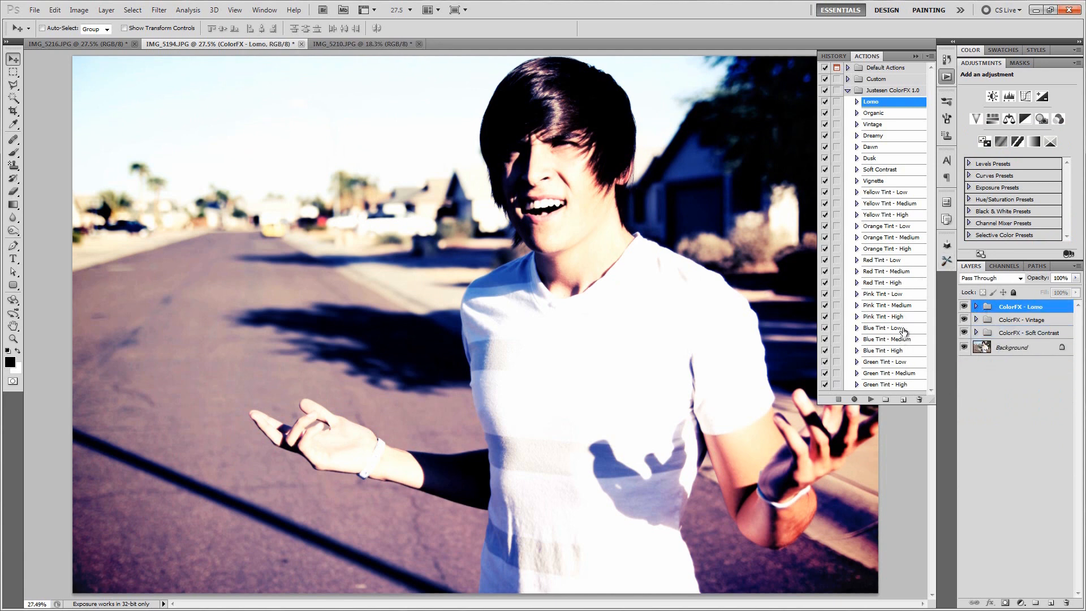
{"action": "mouse_move", "coordinate": [899, 315]}
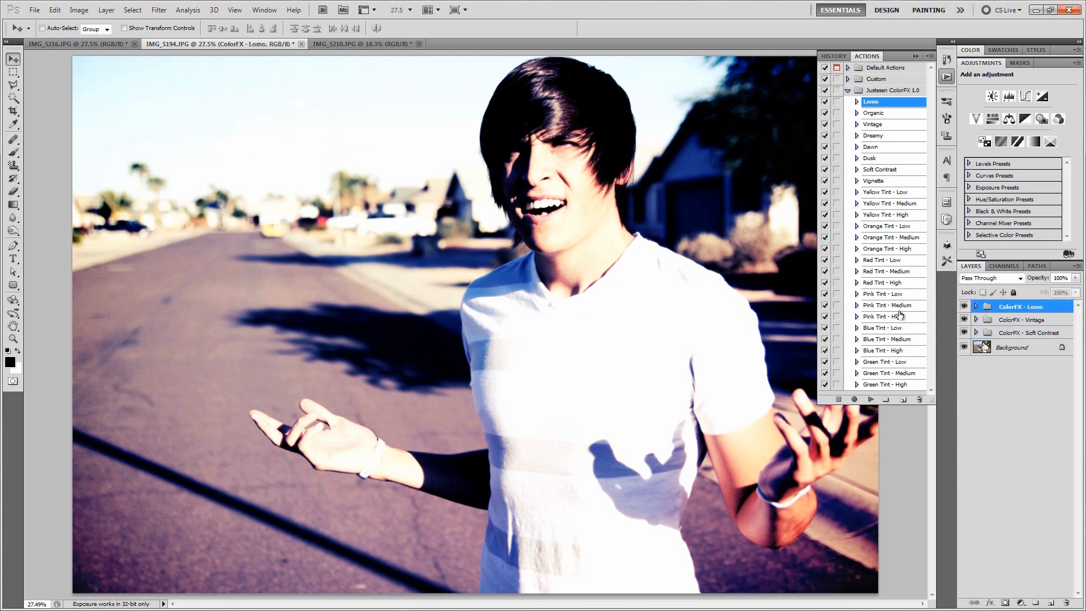
{"action": "left_click", "coordinate": [890, 316]}
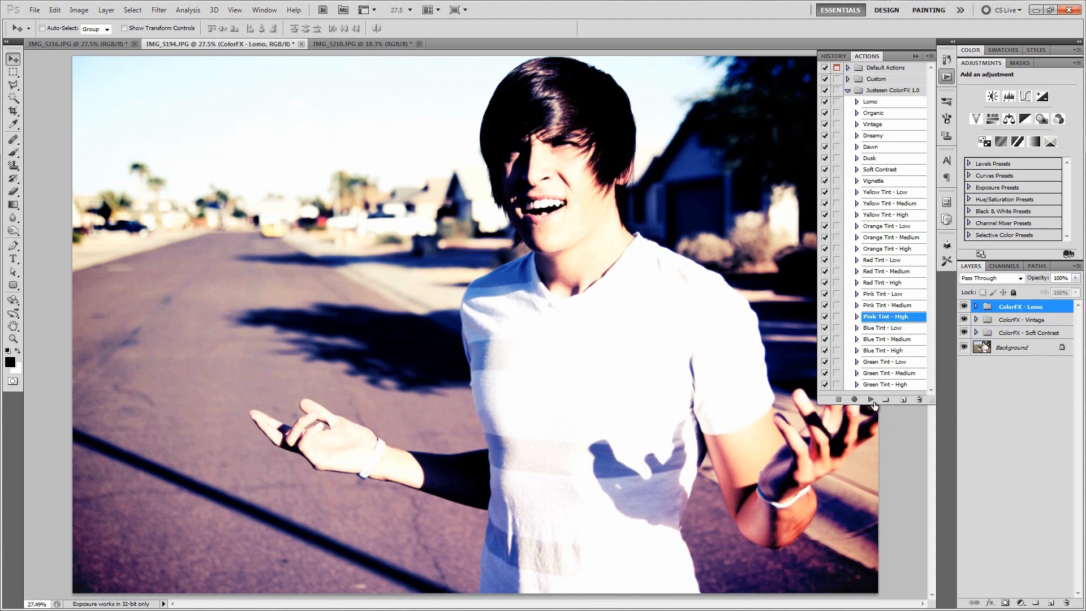
{"action": "left_click", "coordinate": [870, 399]}
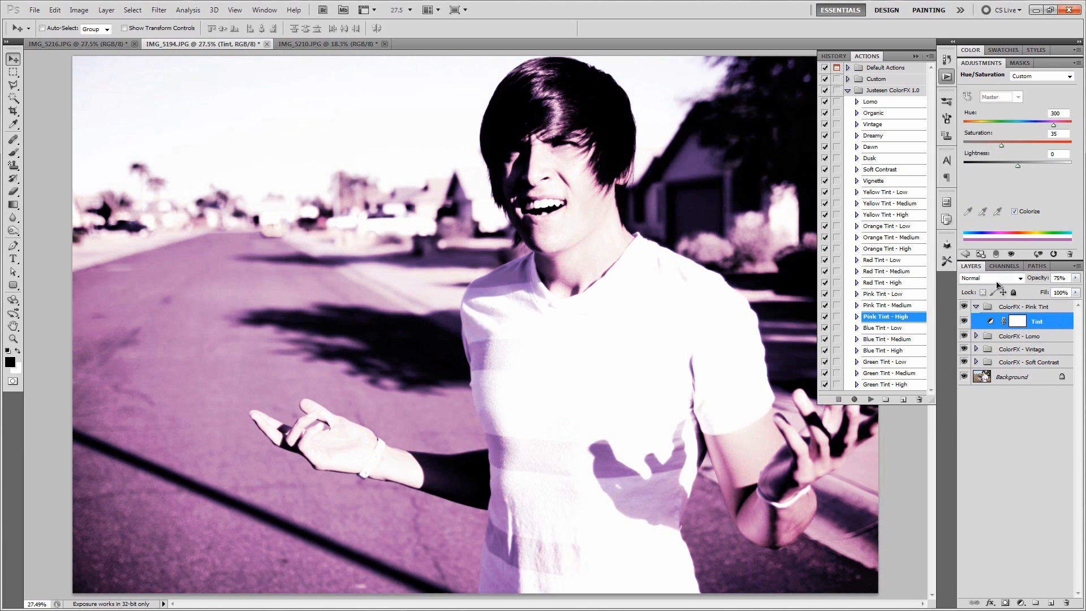
{"action": "left_click", "coordinate": [990, 278]}
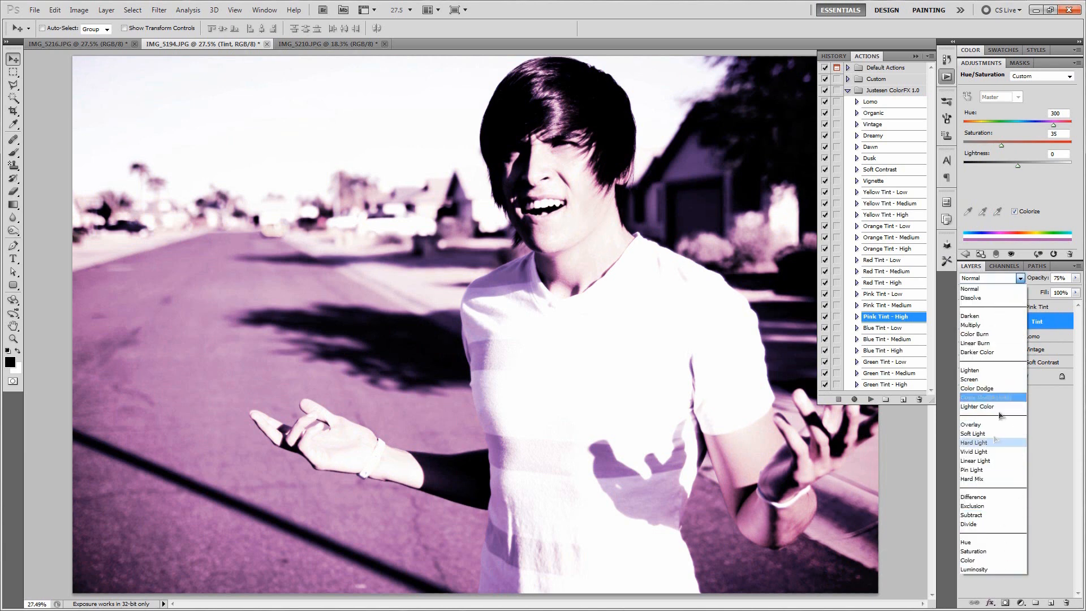
{"action": "left_click", "coordinate": [972, 433]}
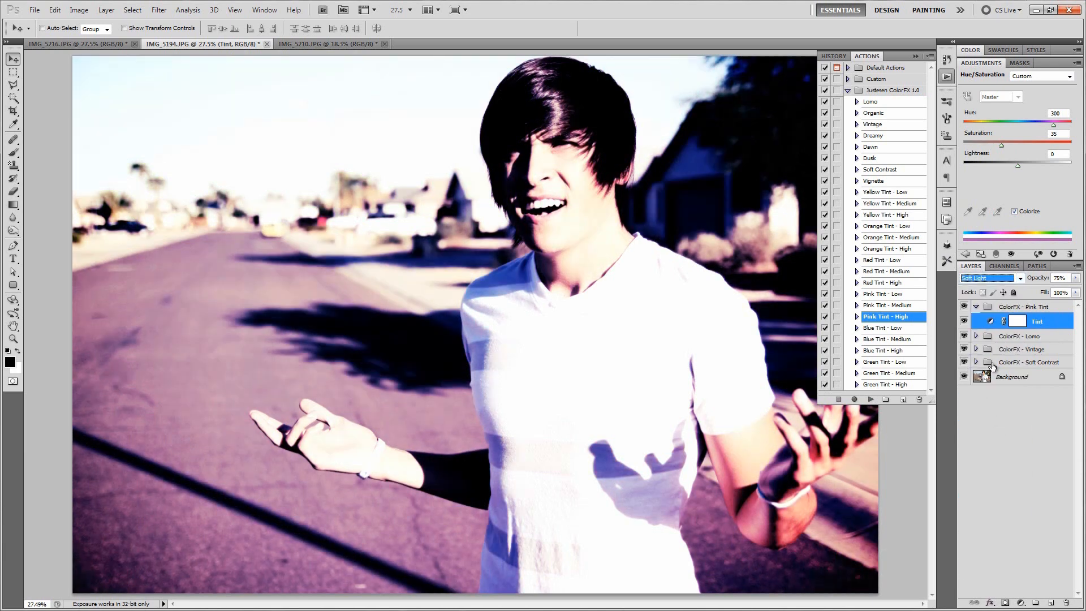
Close the Actions panel and switch to the IMG_5210 jumping-boy photo.
{"action": "left_click", "coordinate": [963, 320]}
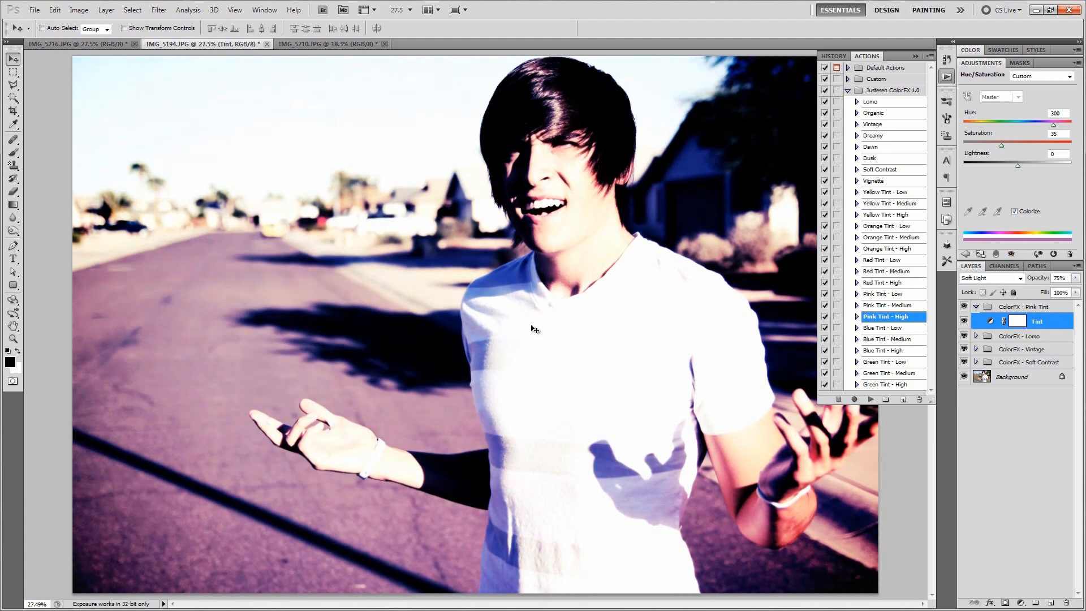
{"action": "mouse_move", "coordinate": [555, 360]}
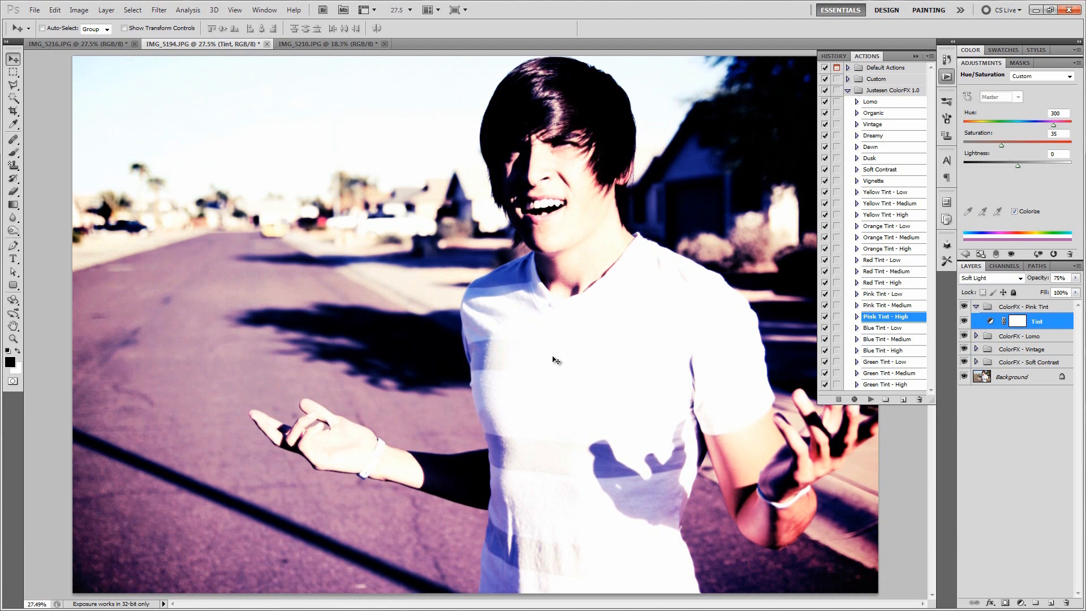
{"action": "left_click", "coordinate": [914, 55]}
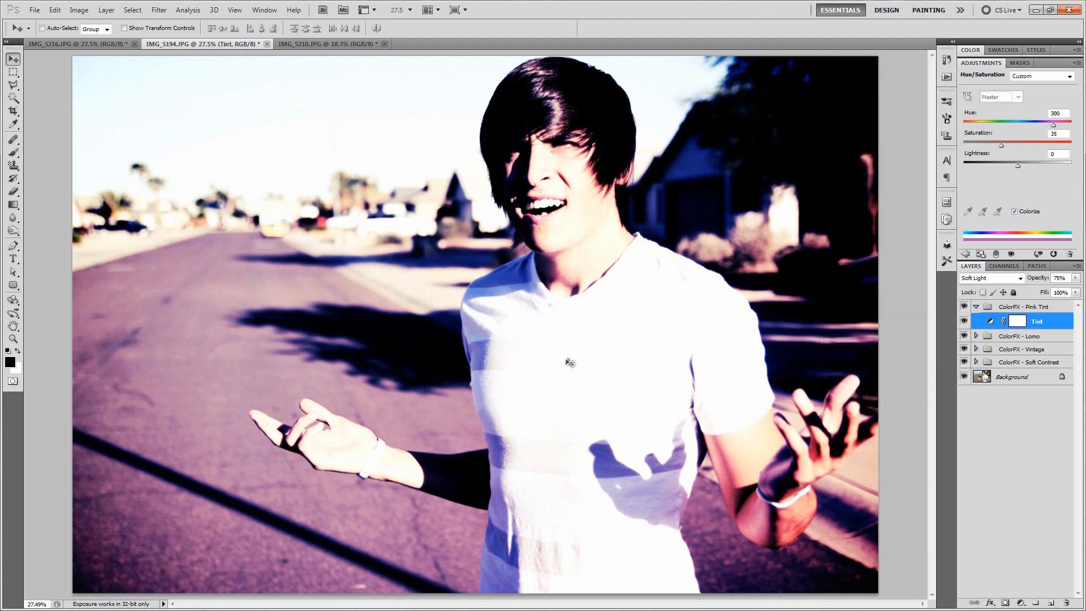
{"action": "left_click", "coordinate": [329, 43]}
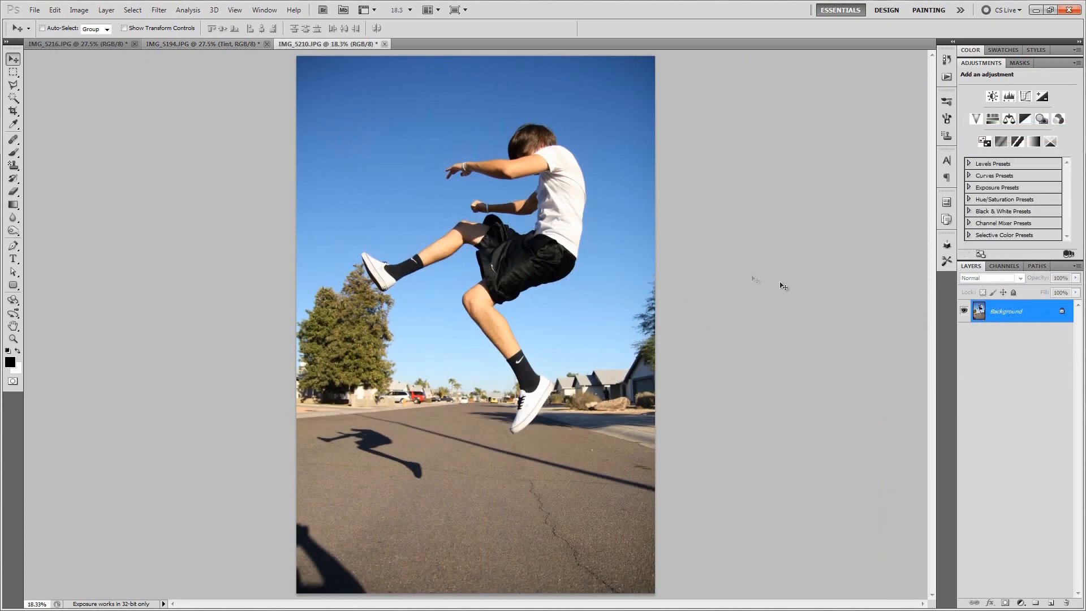
{"action": "mouse_move", "coordinate": [678, 290]}
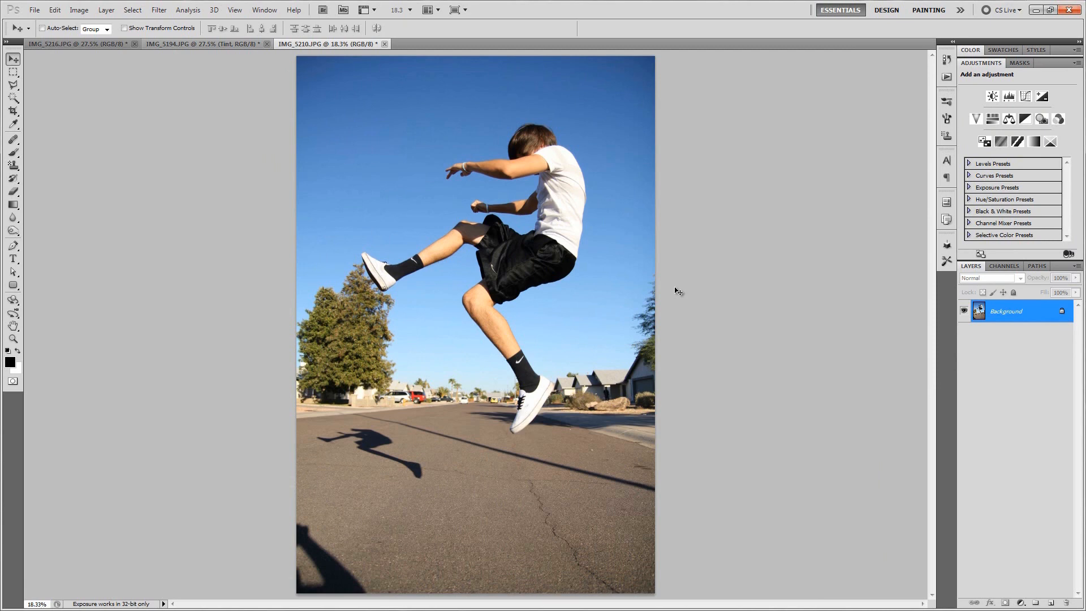
{"action": "mouse_move", "coordinate": [767, 260]}
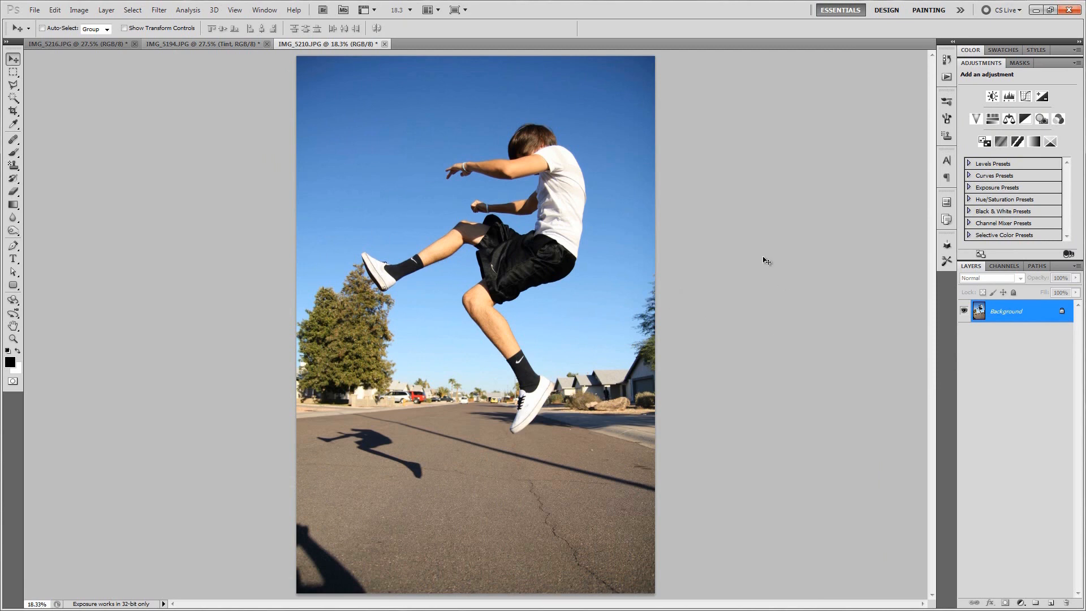
{"action": "mouse_move", "coordinate": [360, 123]}
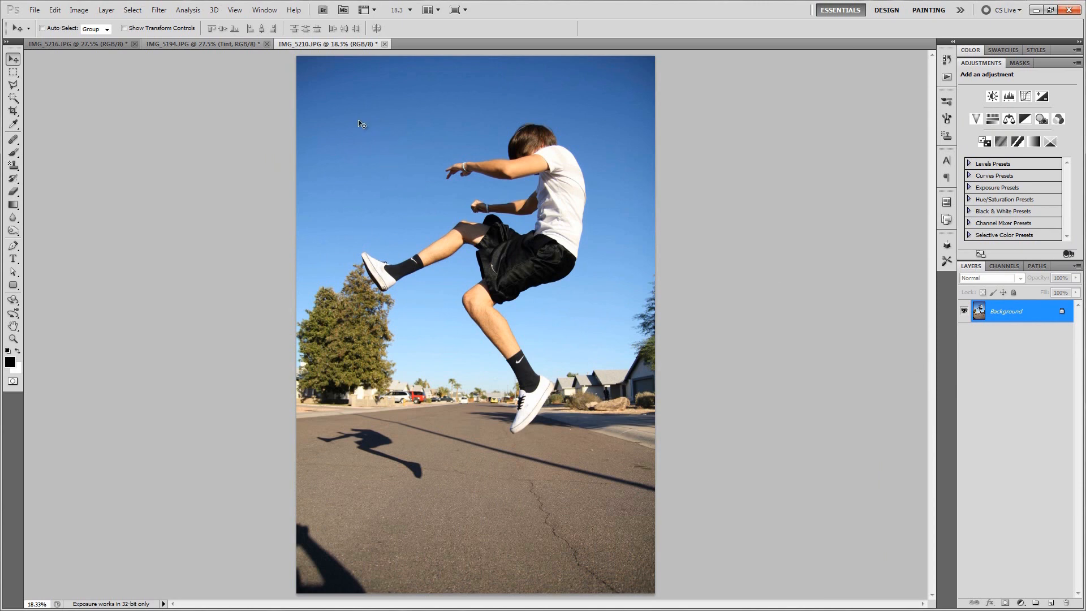
{"action": "mouse_move", "coordinate": [571, 136]}
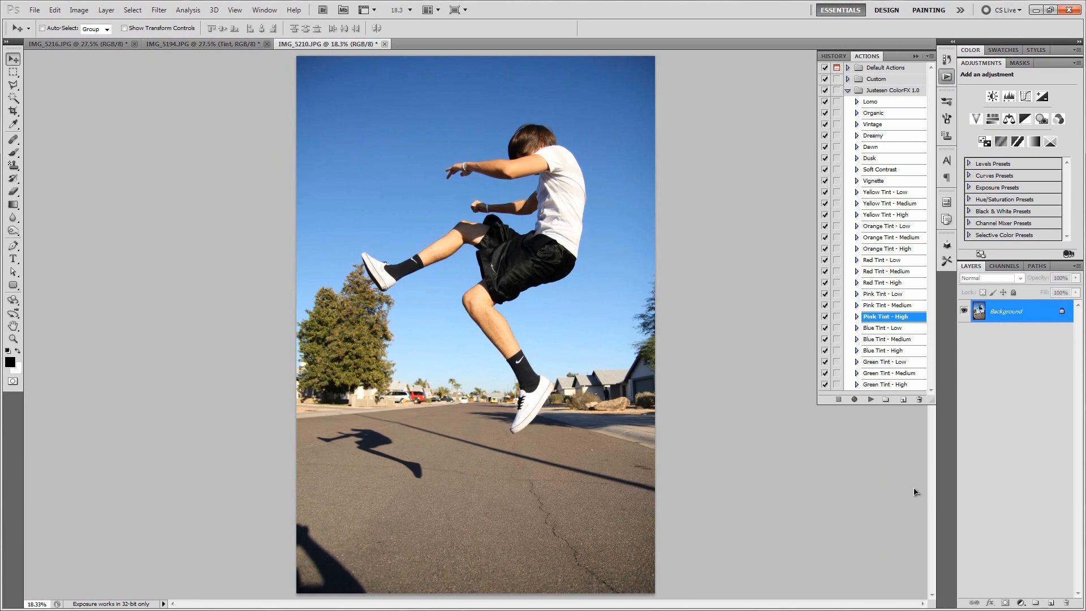
Try the Vignette action on the jumping-boy photo, then delete the Vignette group.
{"action": "left_click", "coordinate": [875, 181]}
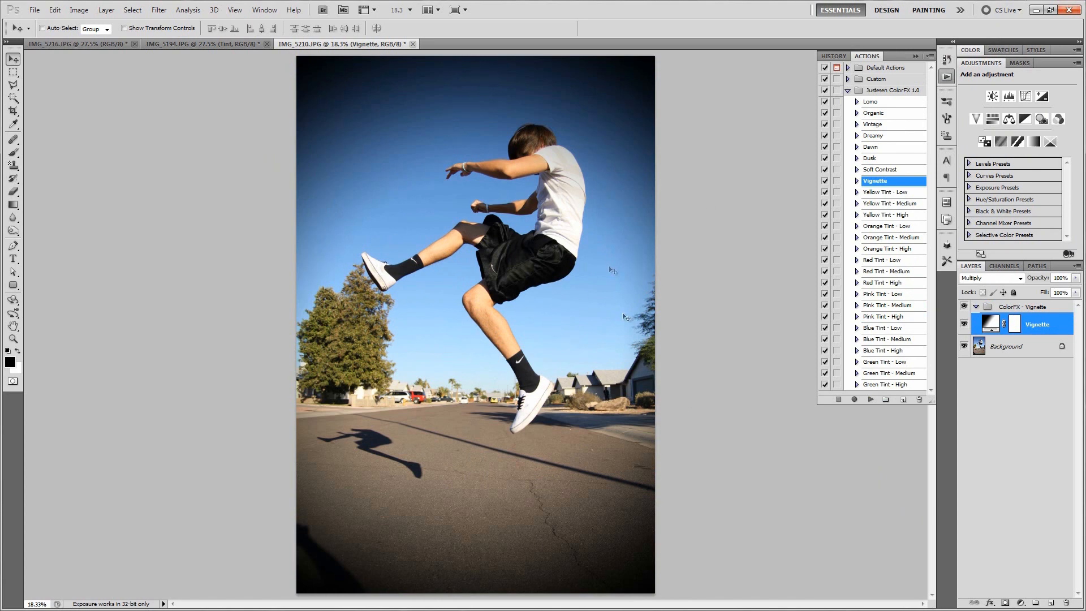
{"action": "mouse_move", "coordinate": [639, 167]}
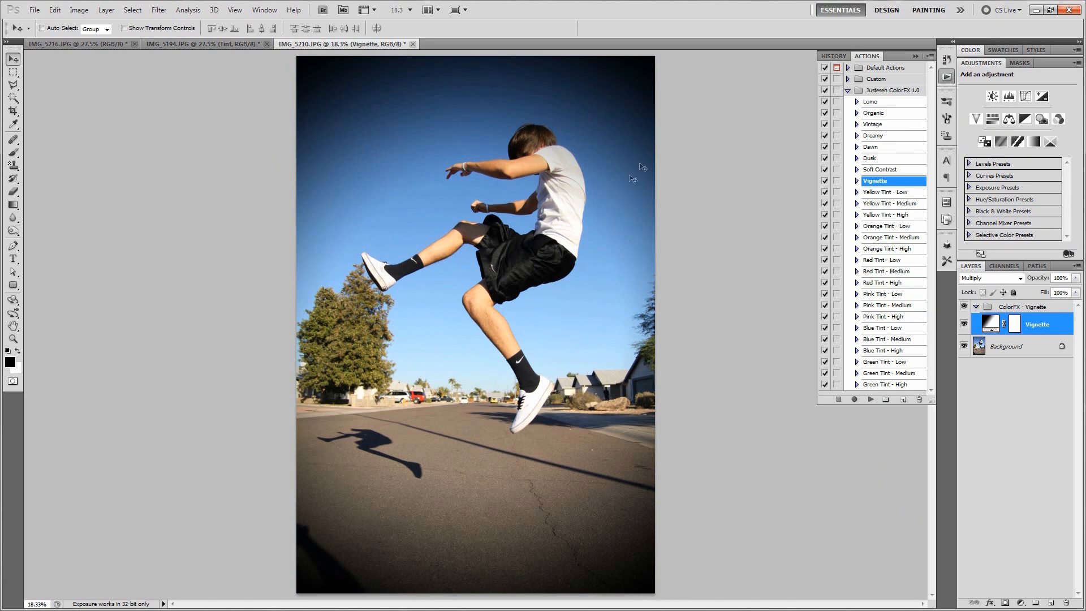
{"action": "mouse_move", "coordinate": [1049, 301]}
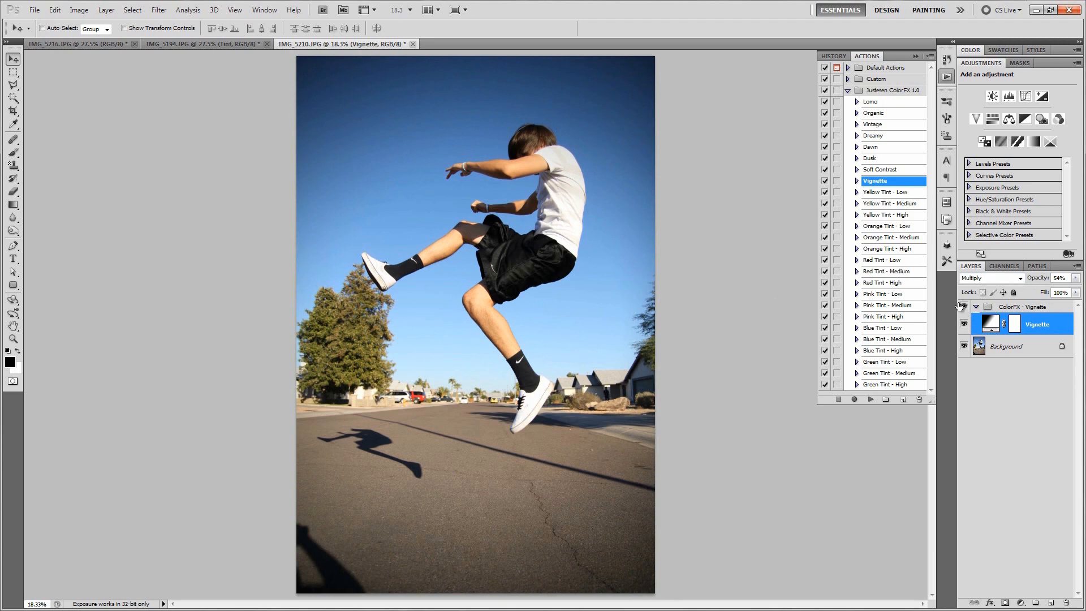
{"action": "left_click", "coordinate": [963, 306]}
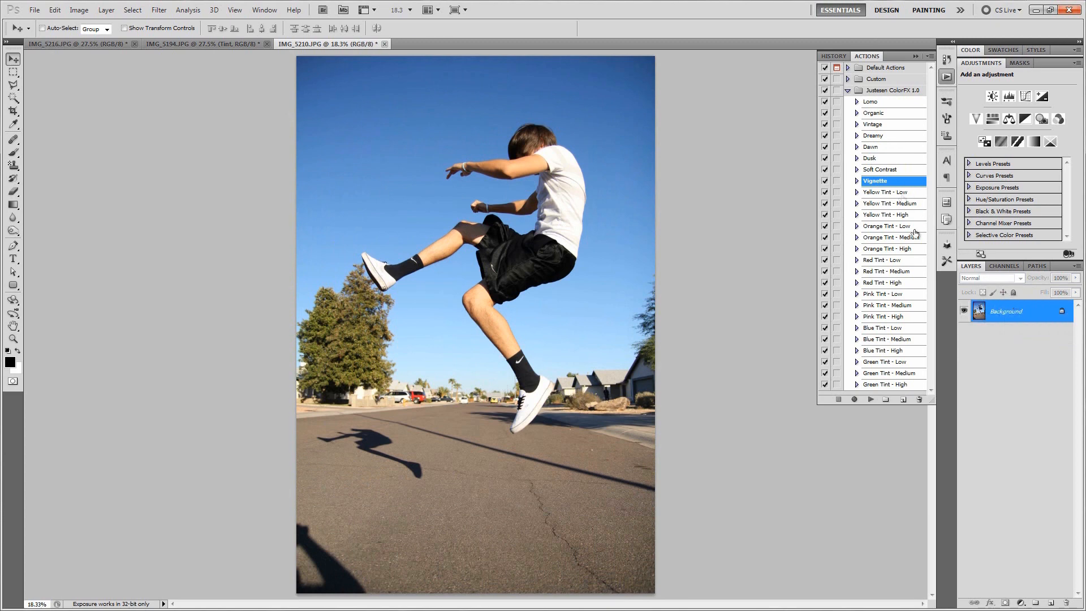
Run the Dreamy, Orange Tint - Low and Dawn ColorFX actions in turn.
{"action": "left_click", "coordinate": [874, 135]}
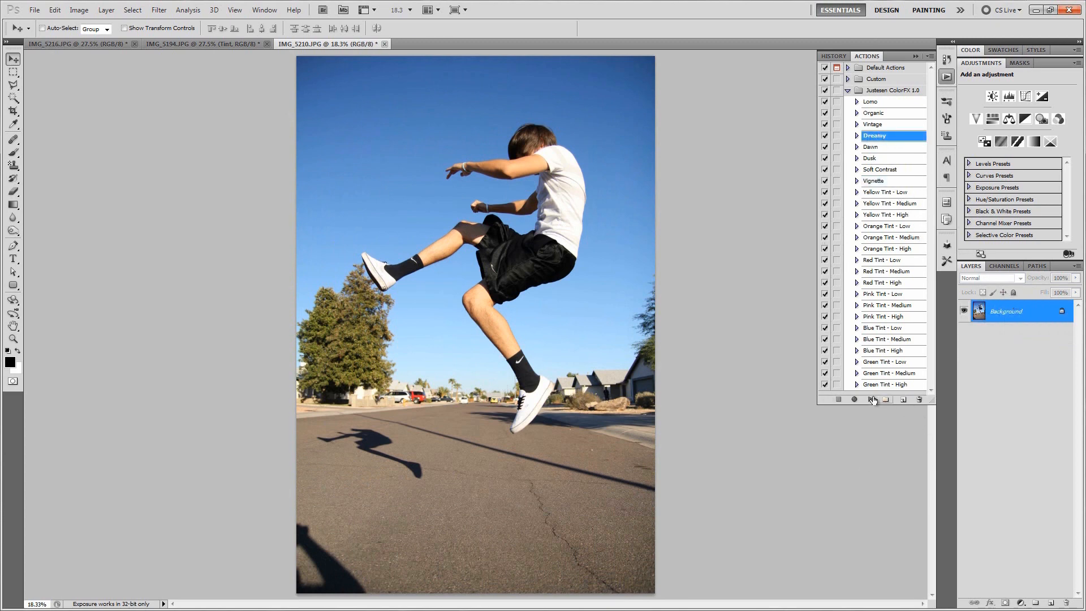
{"action": "left_click", "coordinate": [870, 399]}
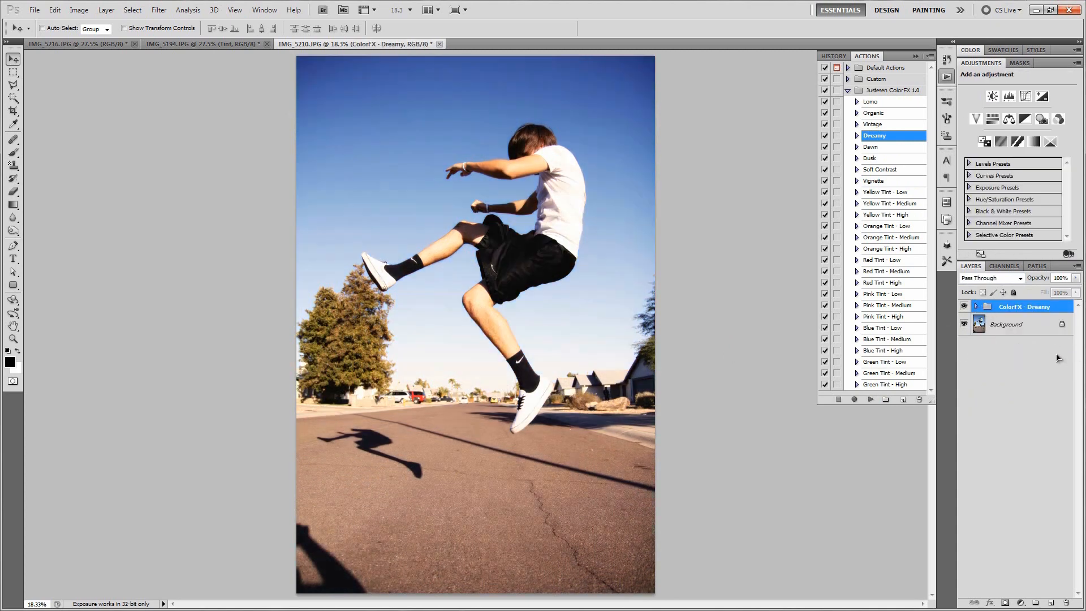
{"action": "left_click", "coordinate": [892, 226]}
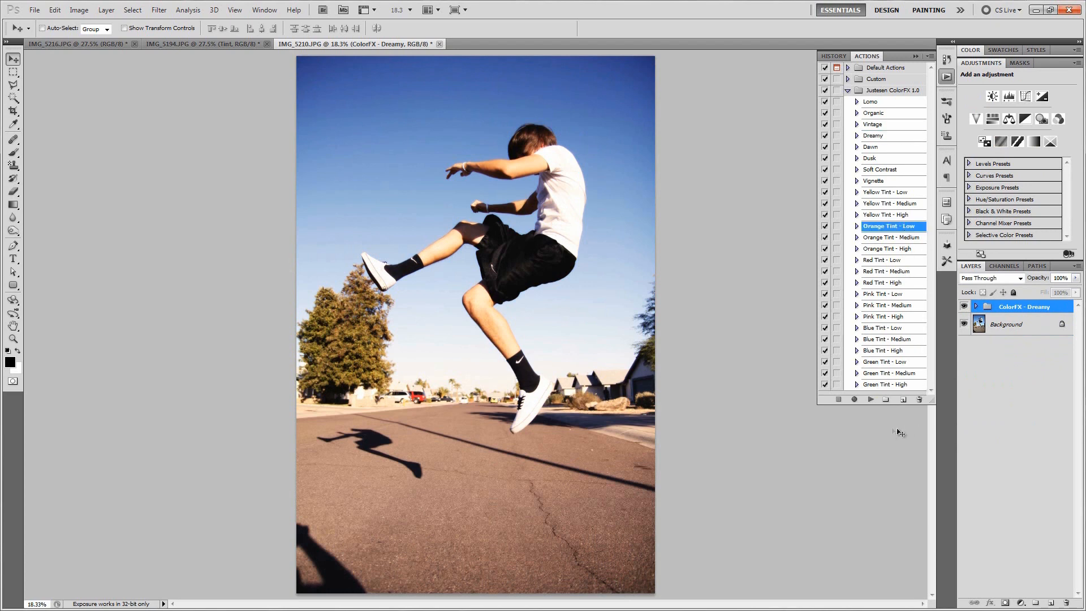
{"action": "left_click", "coordinate": [869, 399]}
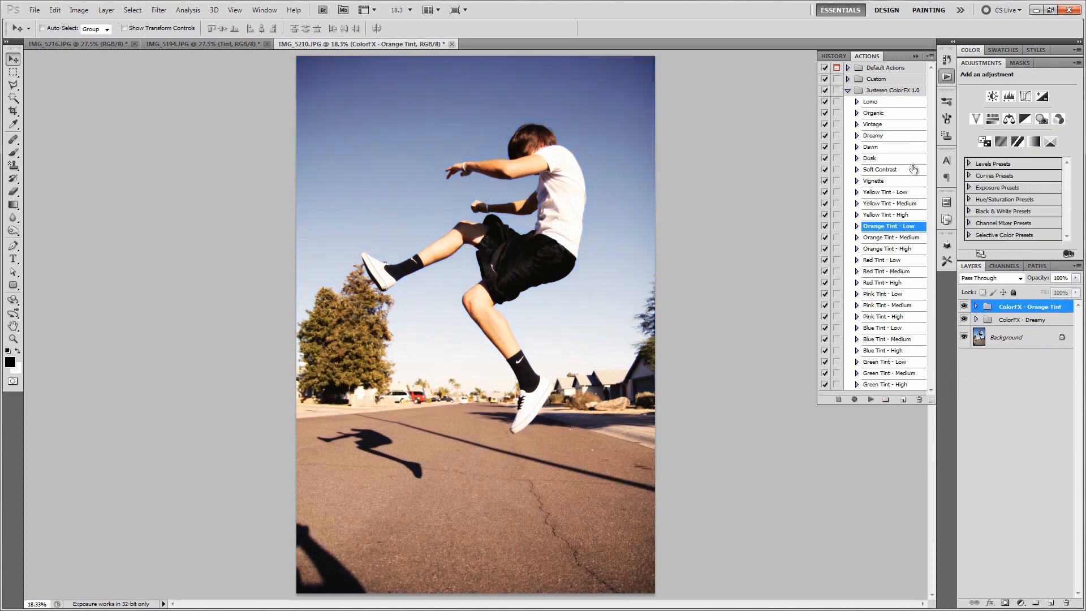
{"action": "mouse_move", "coordinate": [909, 181]}
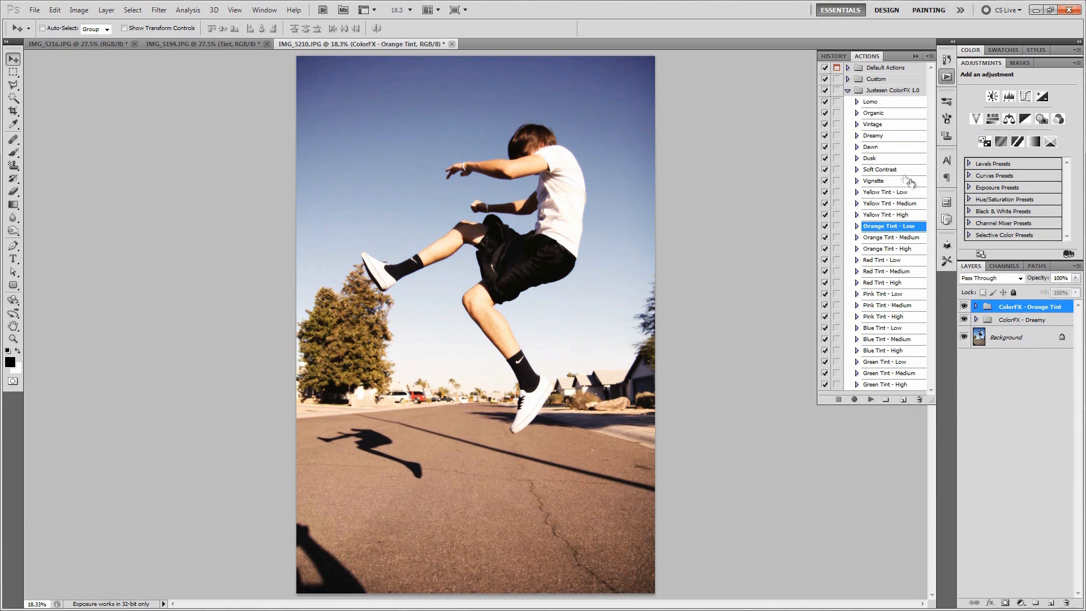
{"action": "left_click", "coordinate": [869, 157]}
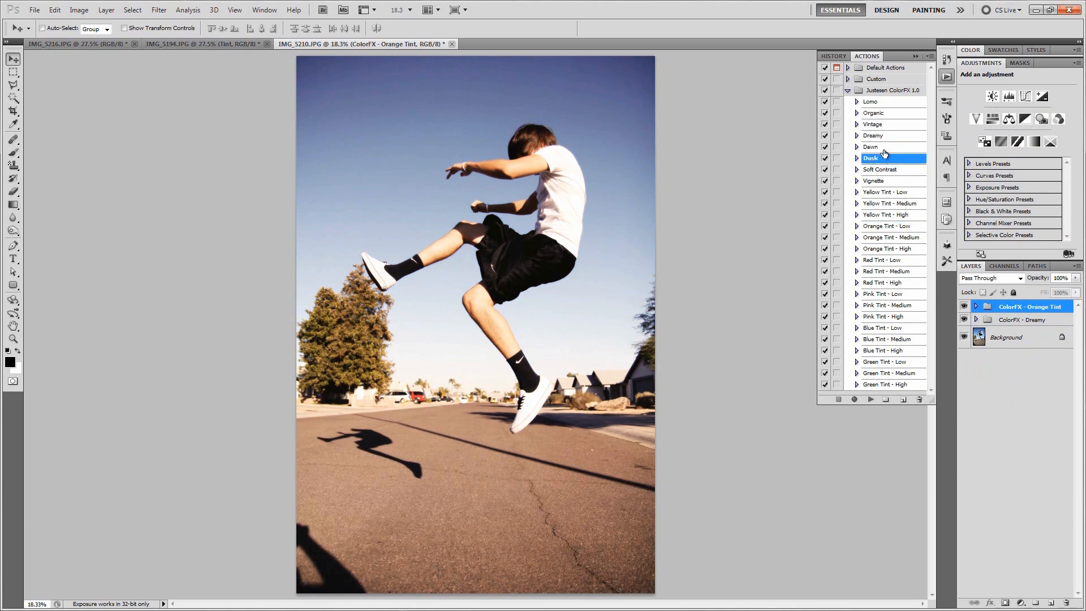
{"action": "left_click", "coordinate": [871, 145]}
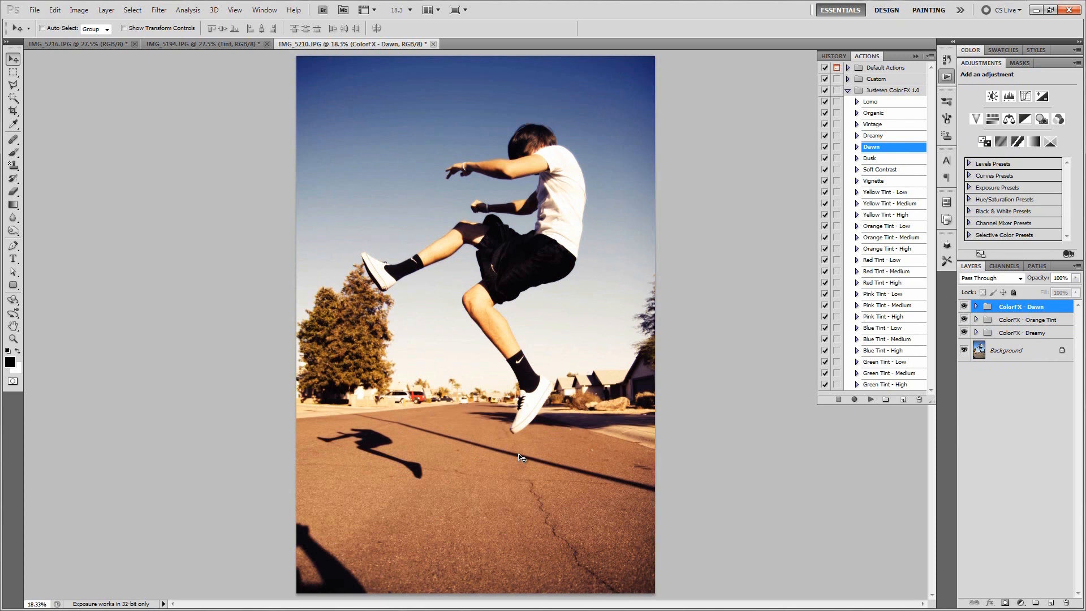
{"action": "mouse_move", "coordinate": [902, 146]}
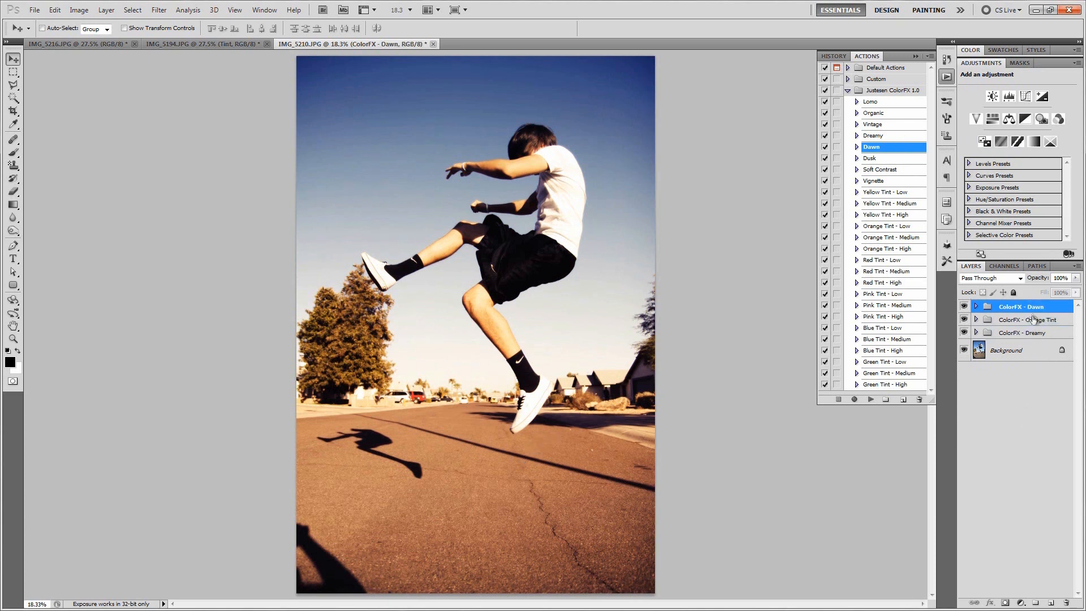
{"action": "left_click", "coordinate": [876, 113]}
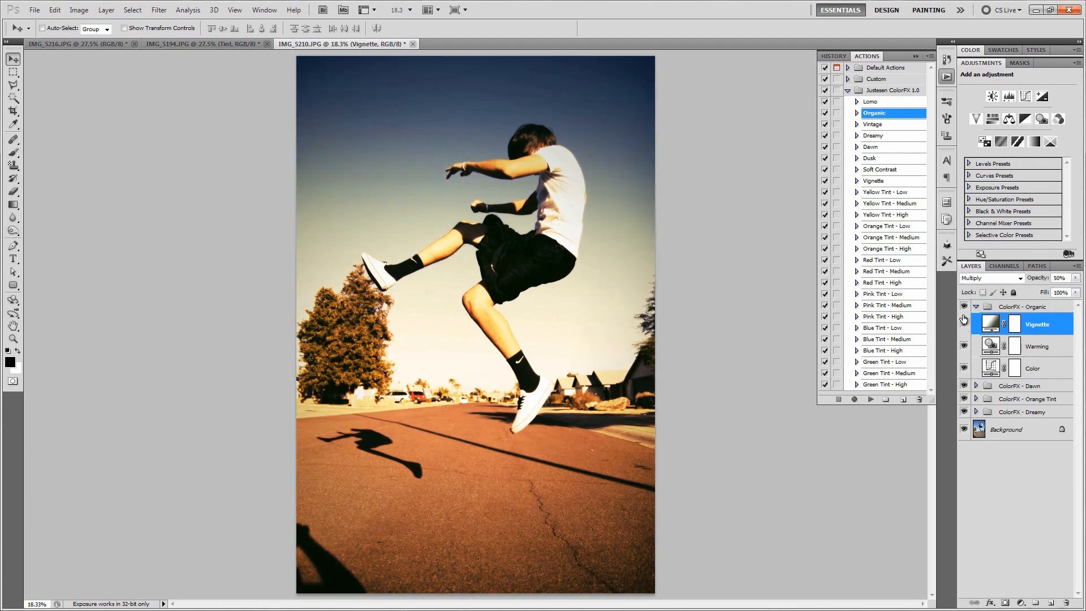
{"action": "left_click", "coordinate": [975, 306]}
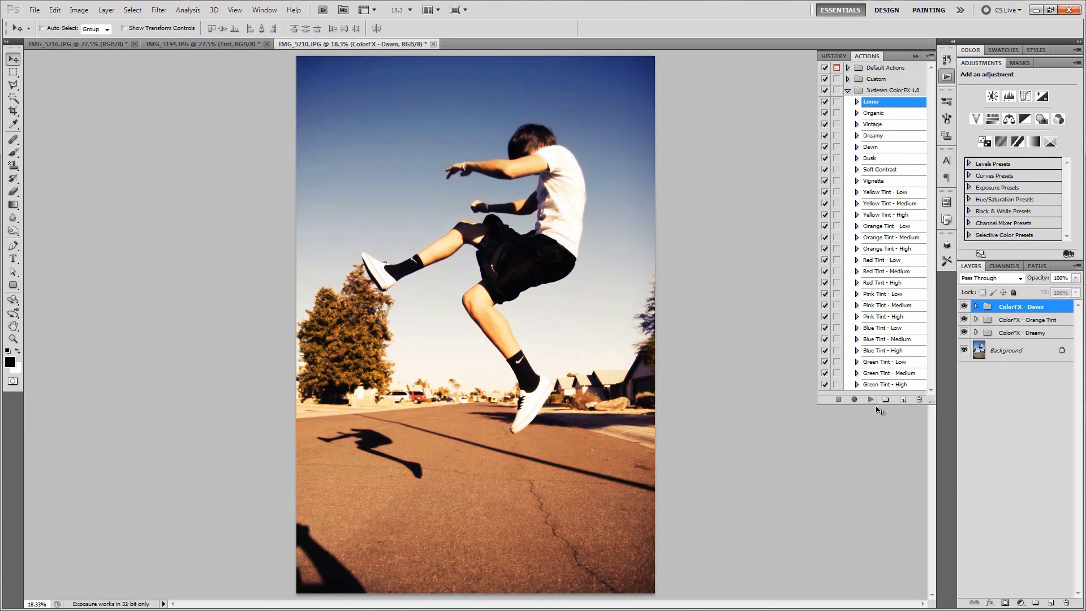
{"action": "left_click", "coordinate": [963, 306]}
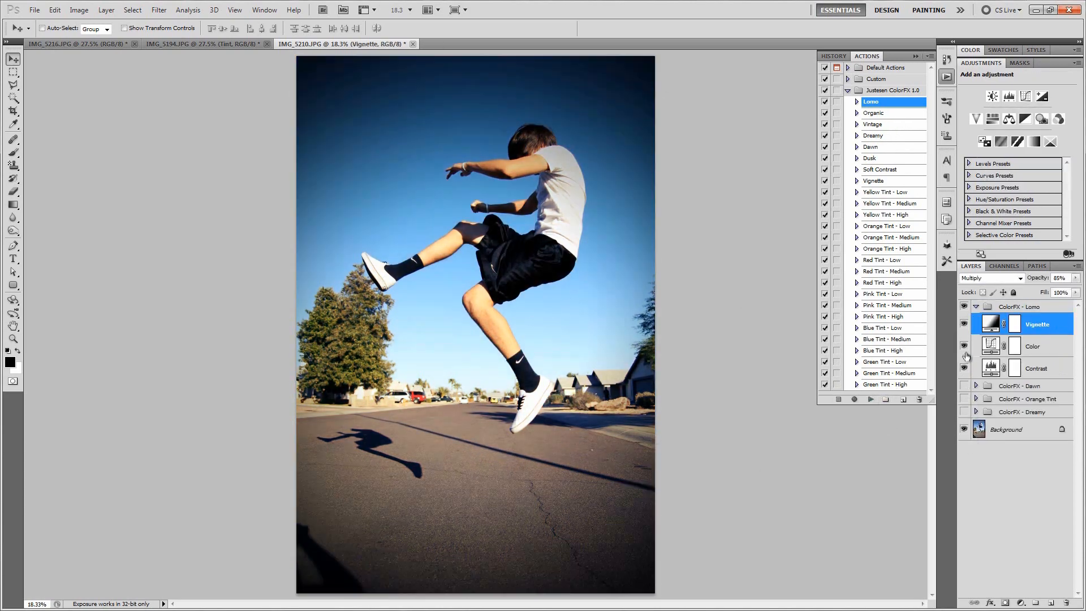
Set the Lomo vignette to Color Burn at 14% and re-show Dawn, Orange Tint, Dreamy.
{"action": "left_click", "coordinate": [990, 278]}
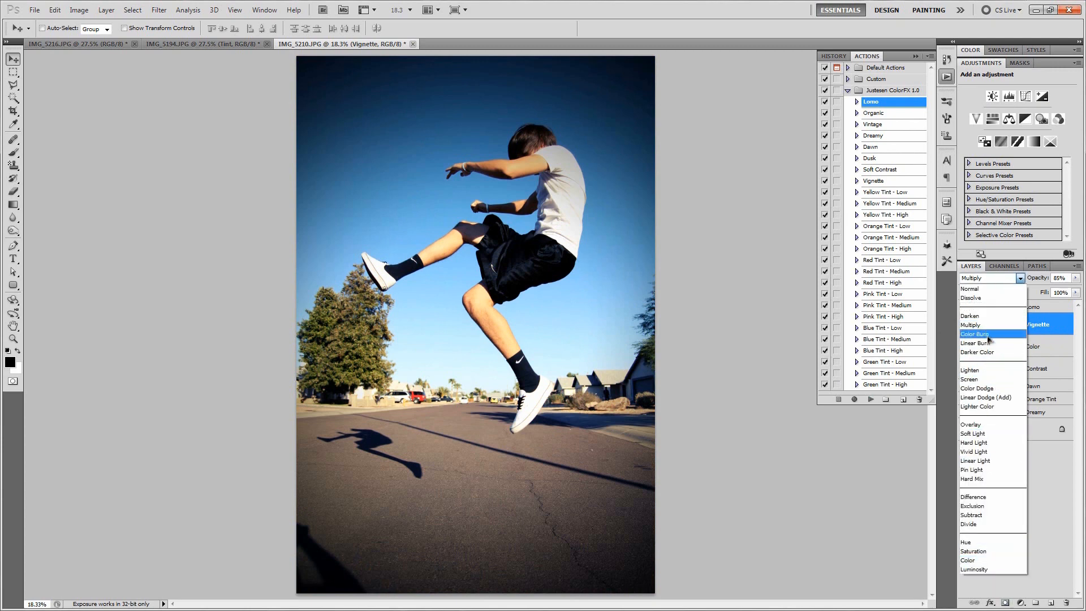
{"action": "left_click", "coordinate": [973, 334]}
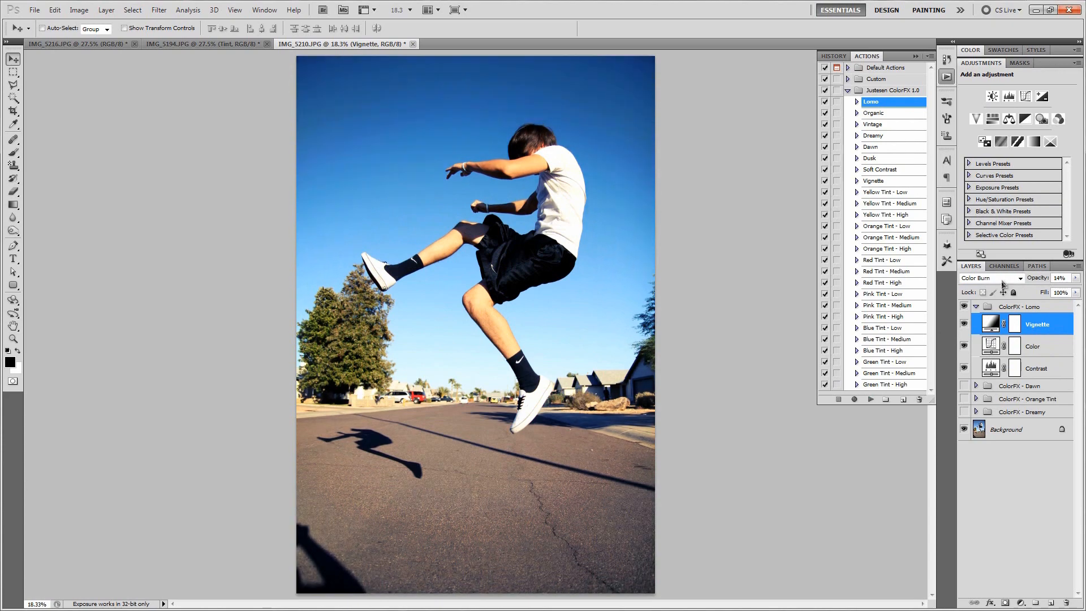
{"action": "left_click", "coordinate": [962, 339]}
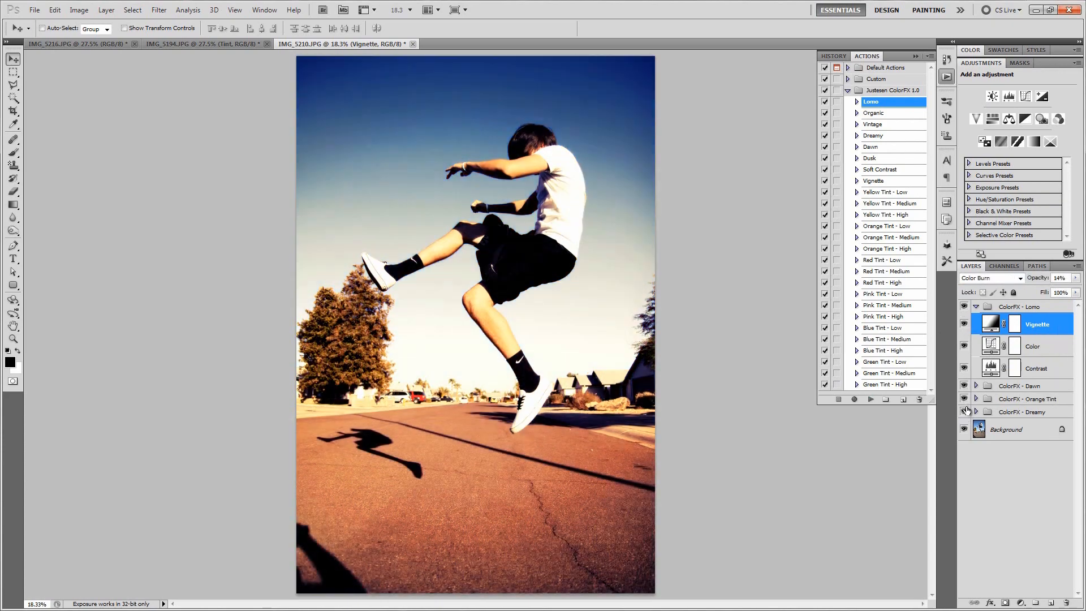
{"action": "left_click", "coordinate": [963, 309]}
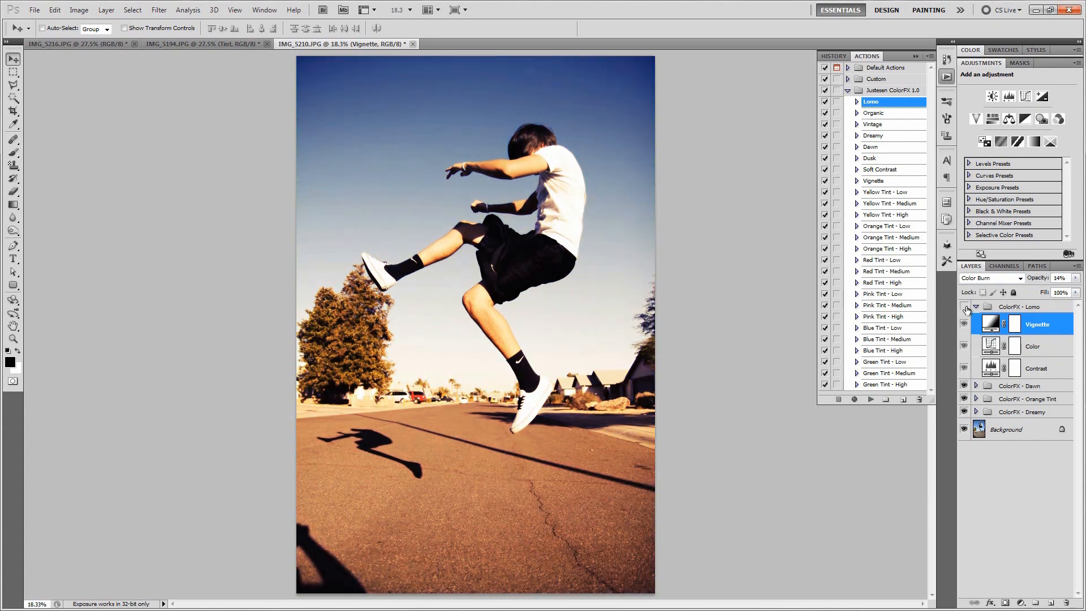
{"action": "left_click", "coordinate": [963, 323]}
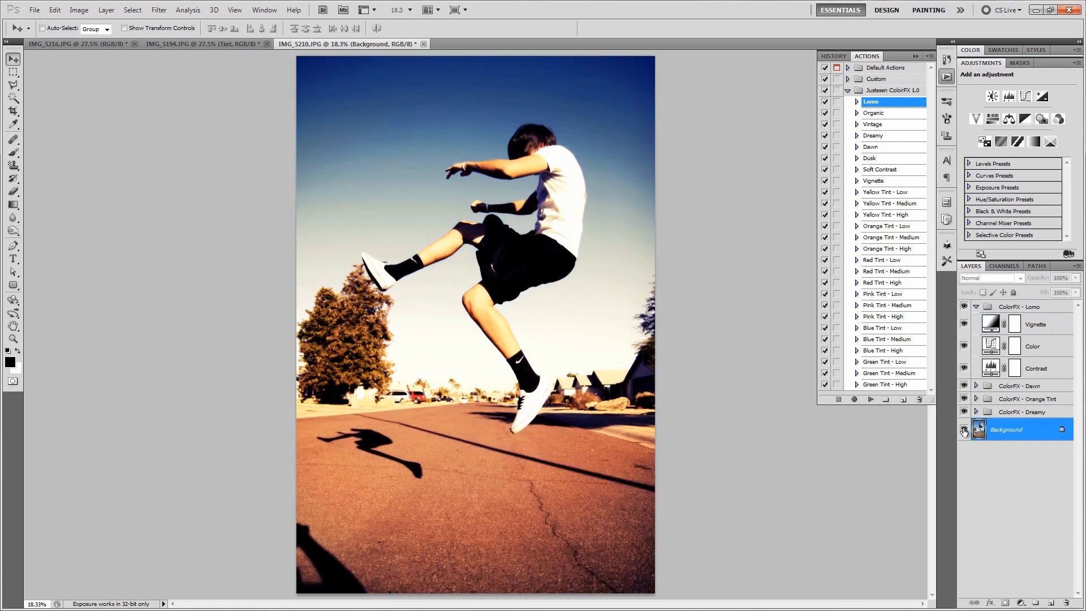
{"action": "left_click", "coordinate": [963, 429]}
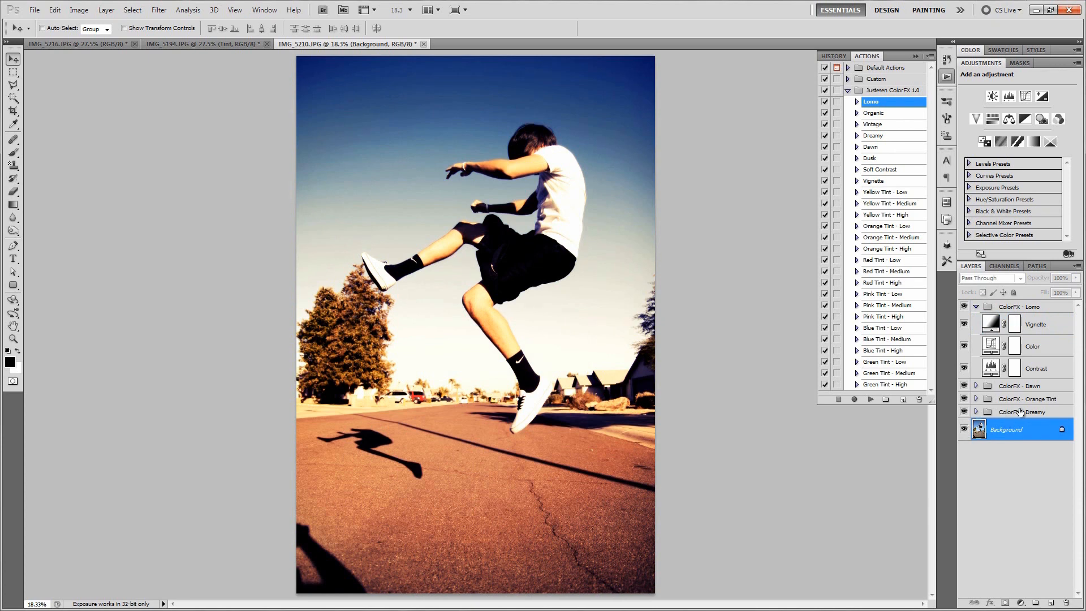
Move the ColorFX - Dawn group above ColorFX - Lomo in the Layers panel.
{"action": "left_click", "coordinate": [1018, 385]}
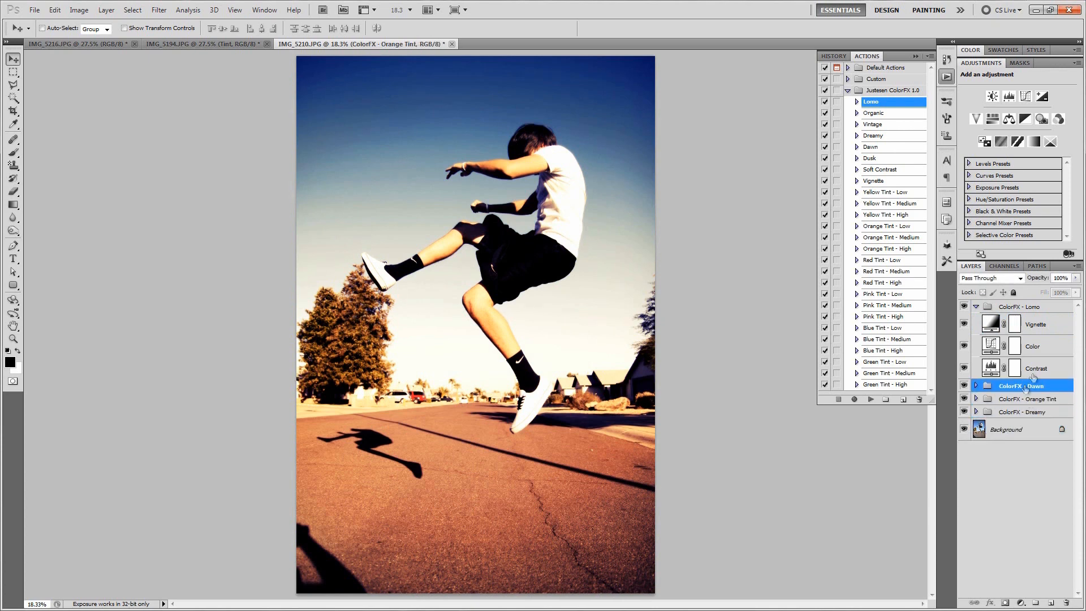
{"action": "left_click", "coordinate": [968, 306]}
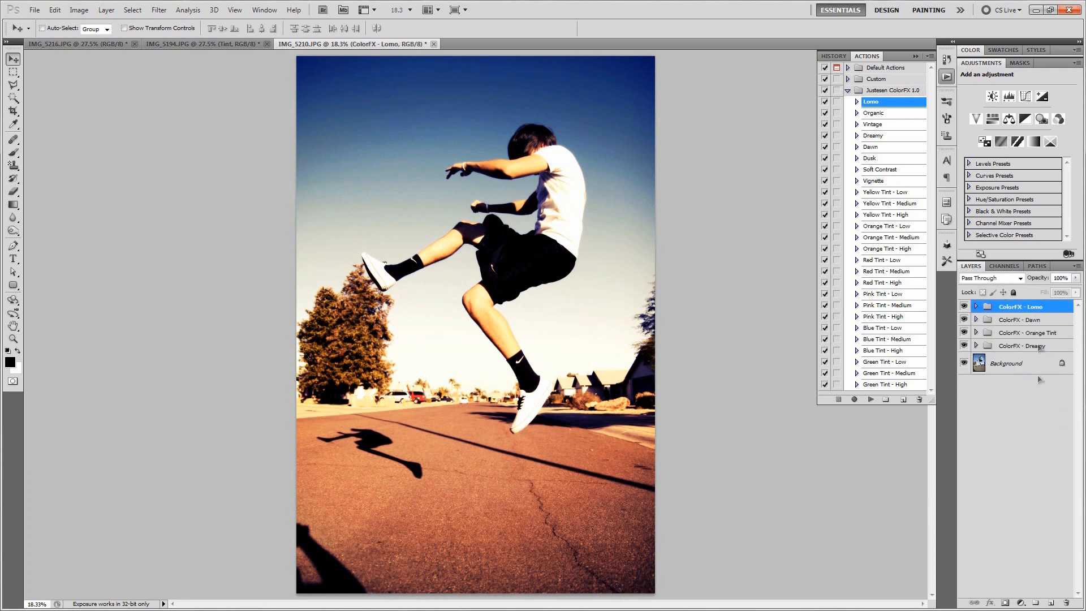
{"action": "left_click", "coordinate": [1019, 319]}
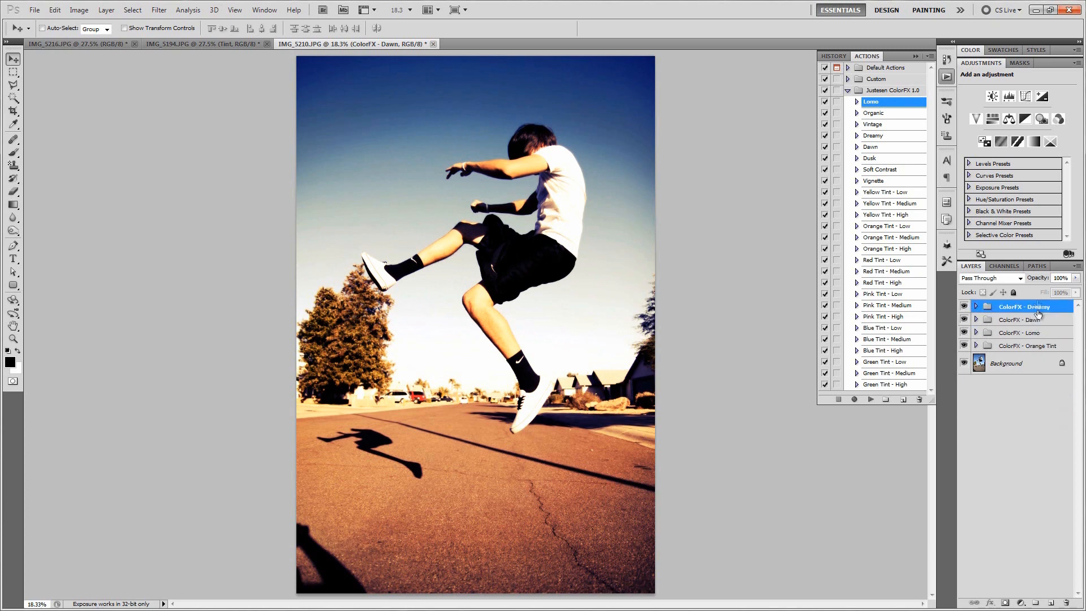
{"action": "left_click", "coordinate": [1024, 319]}
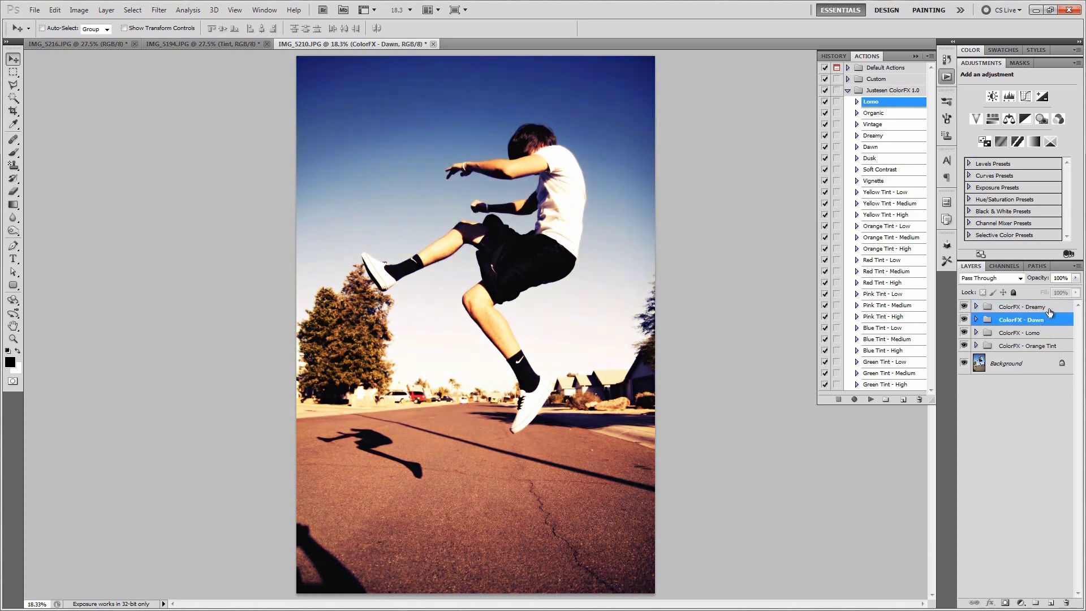
{"action": "left_click", "coordinate": [1023, 306]}
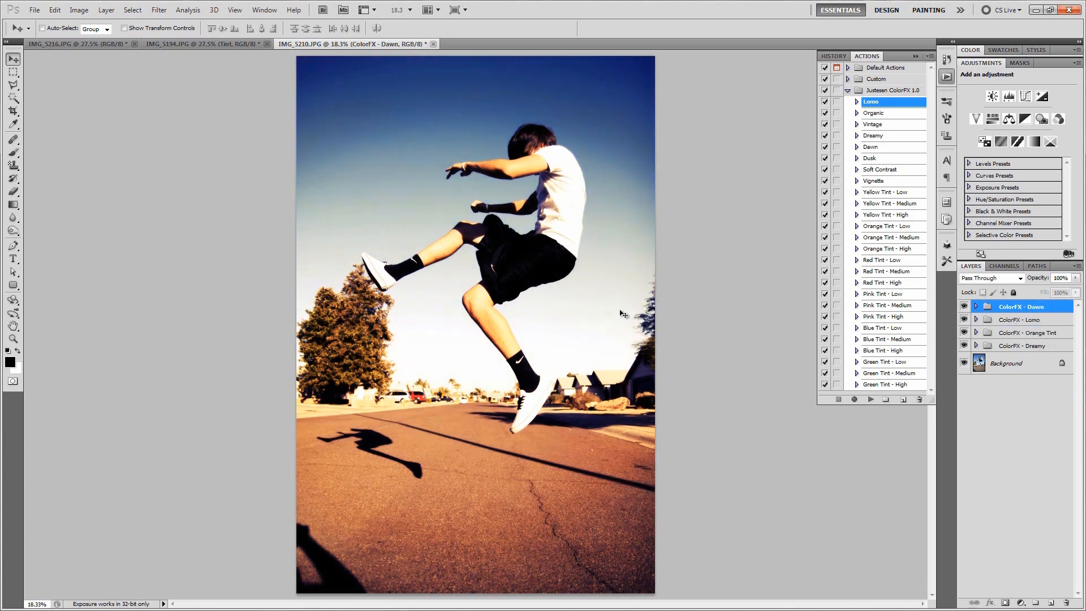
Expand the Orange Tint and Dreamy groups and select the Blurry Contrast layer.
{"action": "left_click", "coordinate": [1028, 332]}
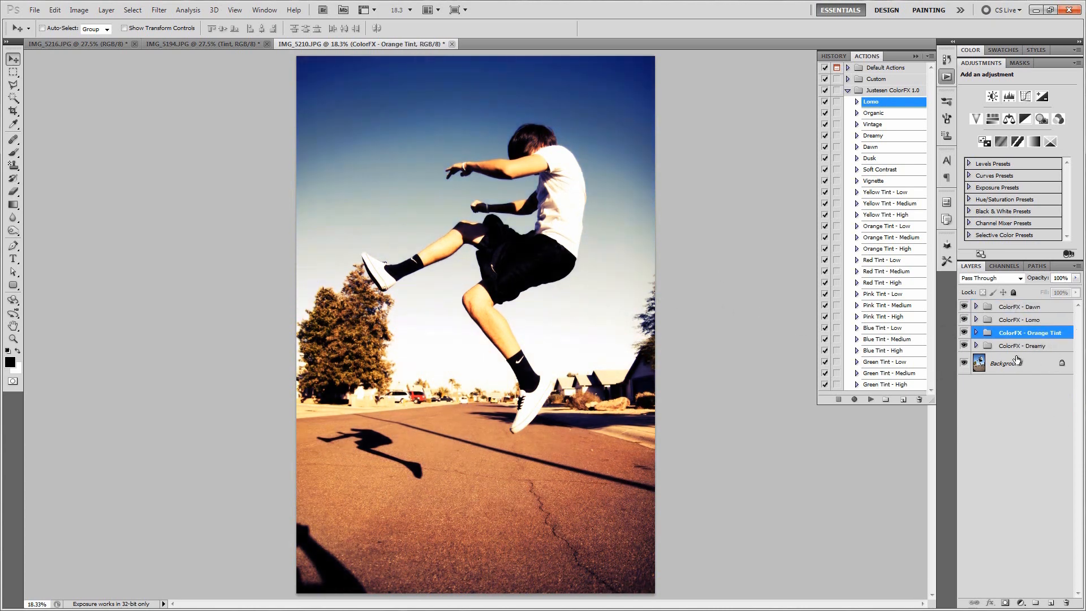
{"action": "left_click", "coordinate": [976, 332]}
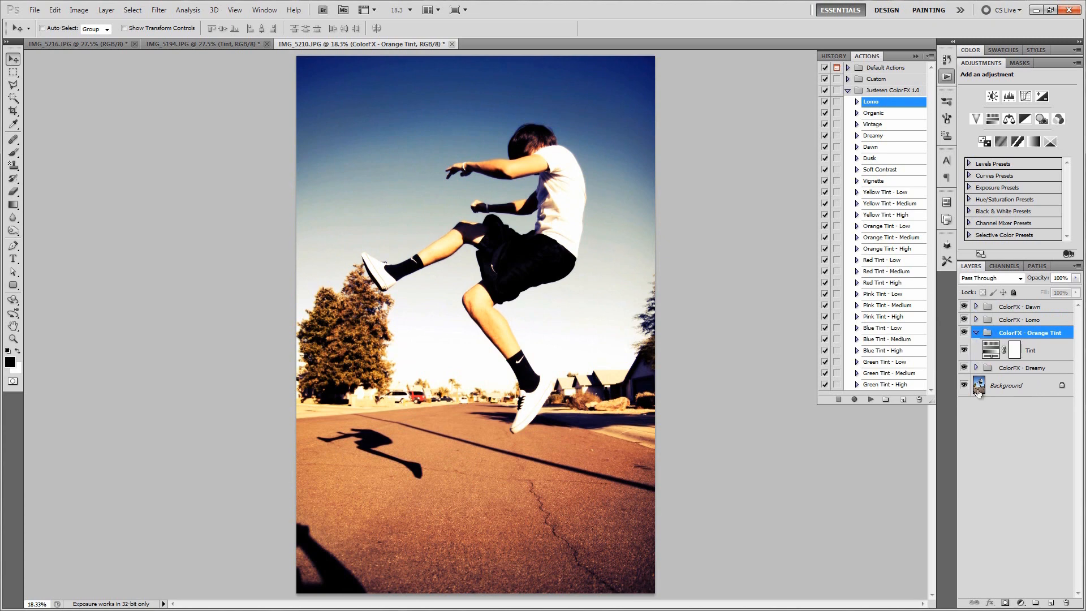
{"action": "left_click", "coordinate": [976, 367]}
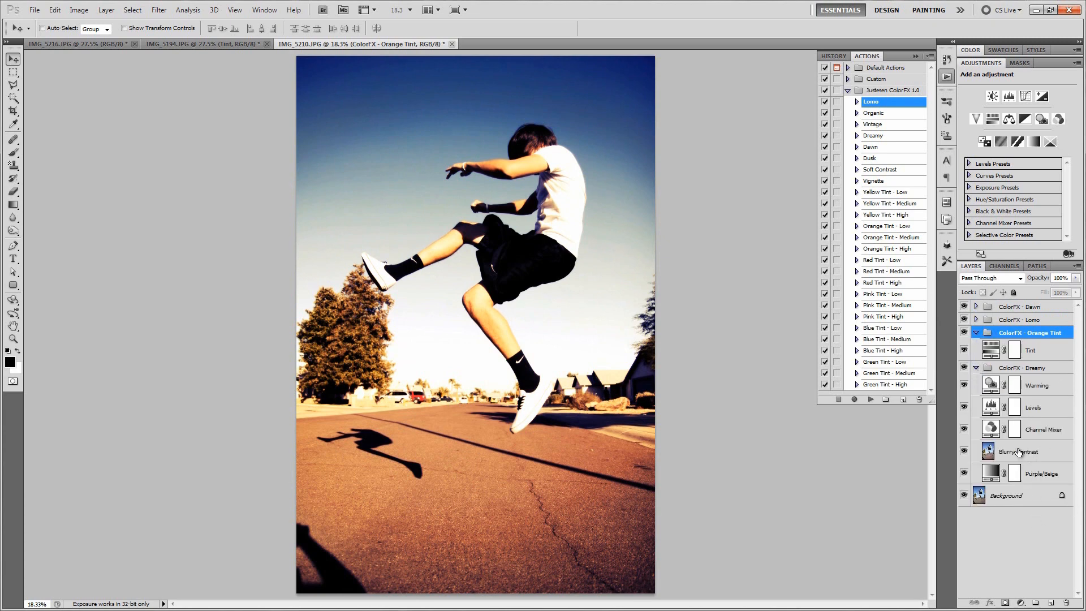
{"action": "left_click", "coordinate": [1021, 451]}
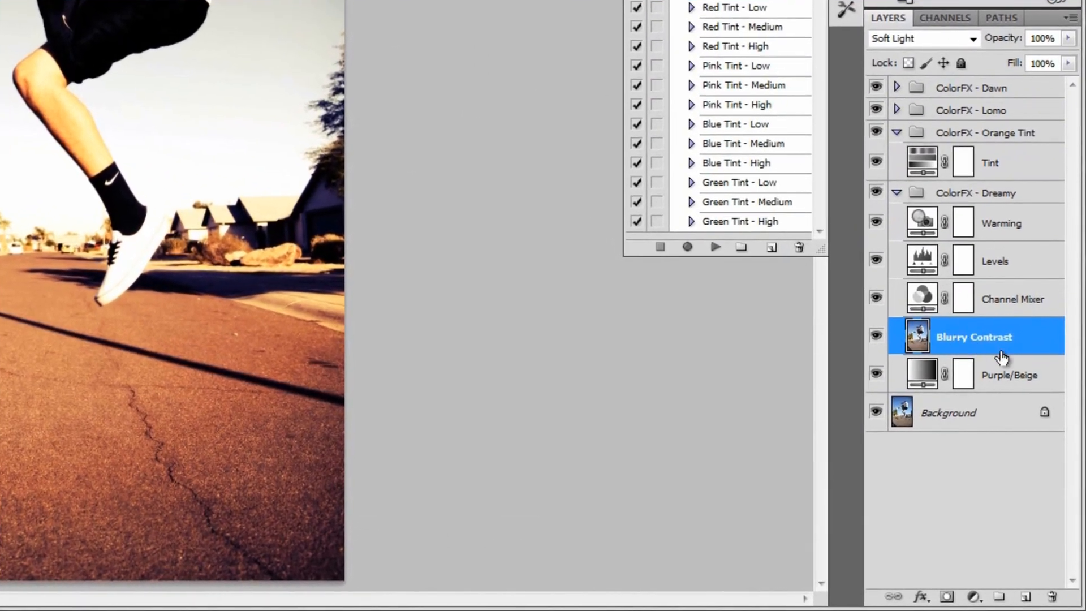
{"action": "mouse_move", "coordinate": [1003, 353]}
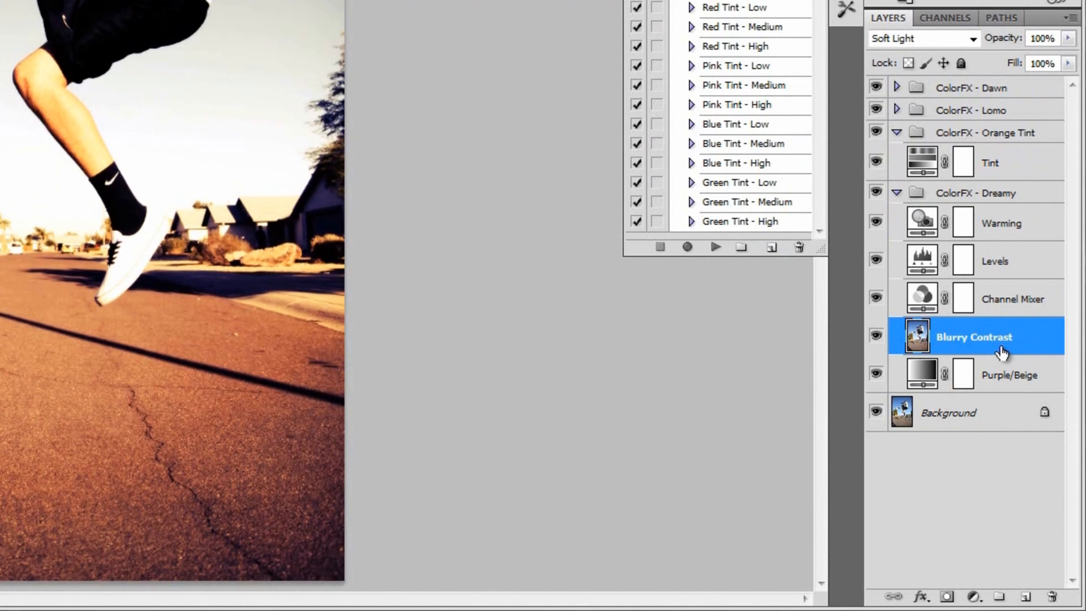
{"action": "mouse_move", "coordinate": [998, 349]}
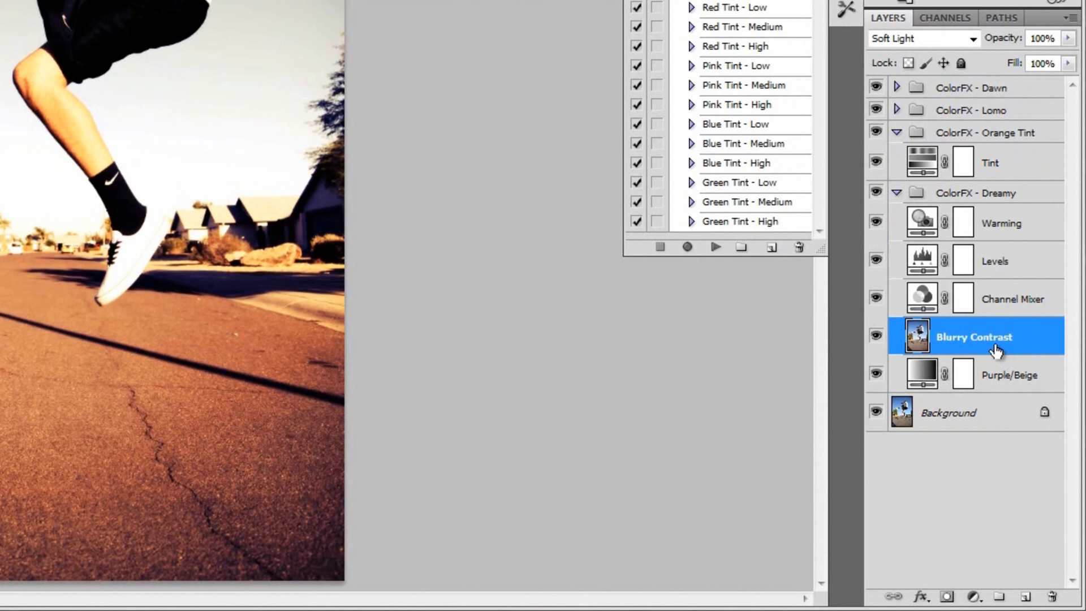
{"action": "mouse_move", "coordinate": [980, 338]}
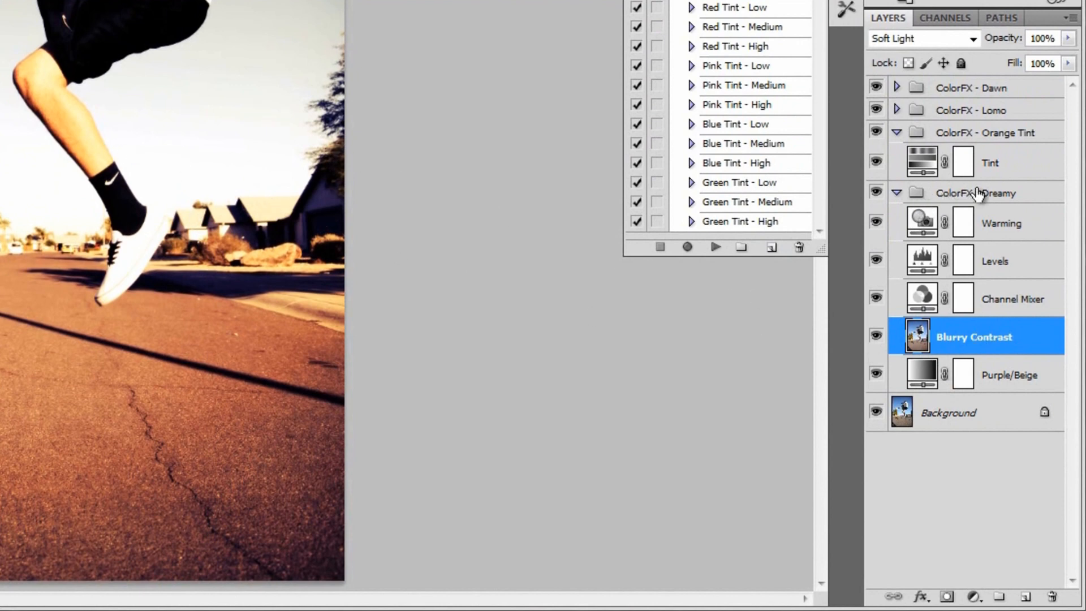
Select the Dreamy group and toggle the Lomo and Dawn group triangles.
{"action": "left_click", "coordinate": [978, 192]}
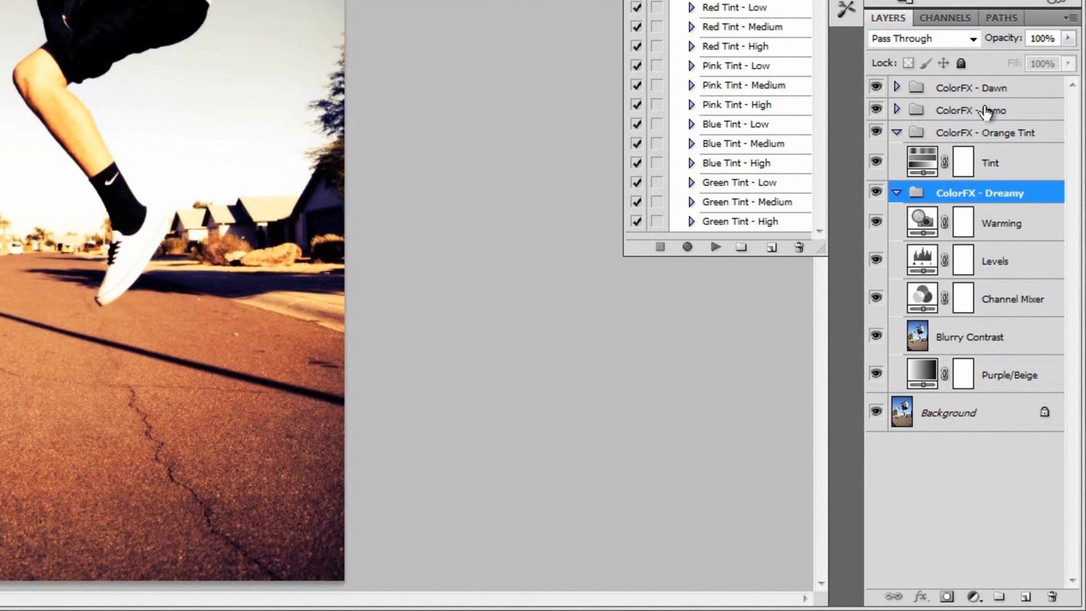
{"action": "left_click", "coordinate": [896, 109]}
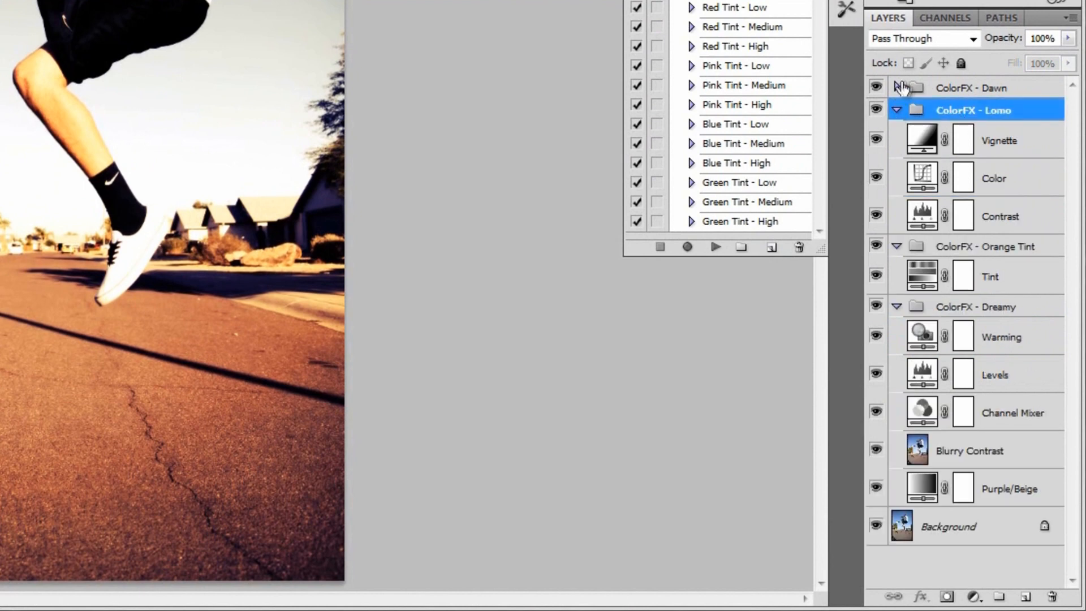
{"action": "left_click", "coordinate": [895, 109]}
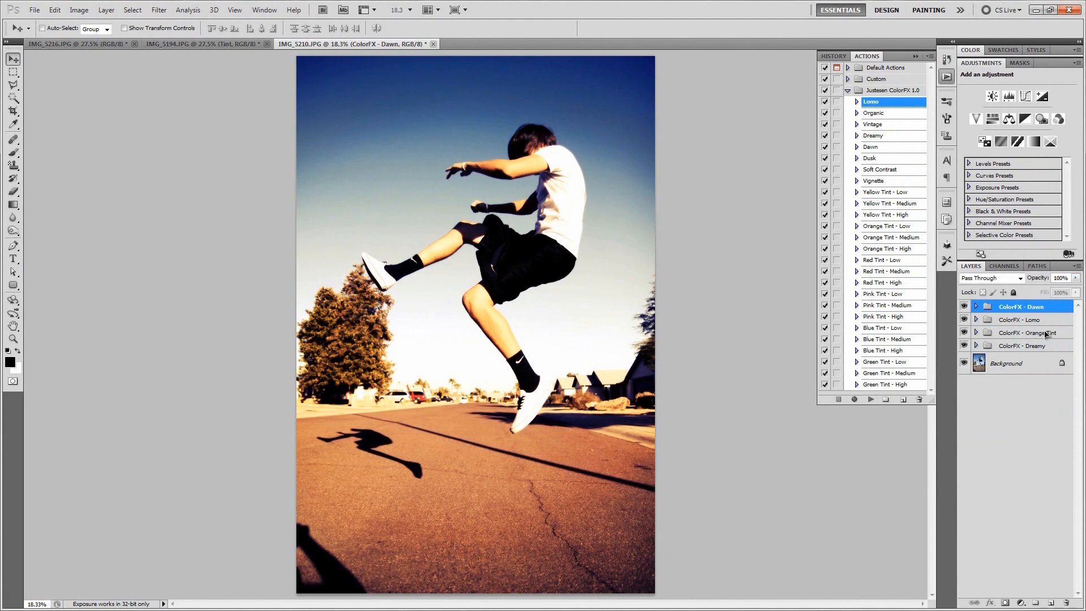
{"action": "mouse_move", "coordinate": [1035, 334]}
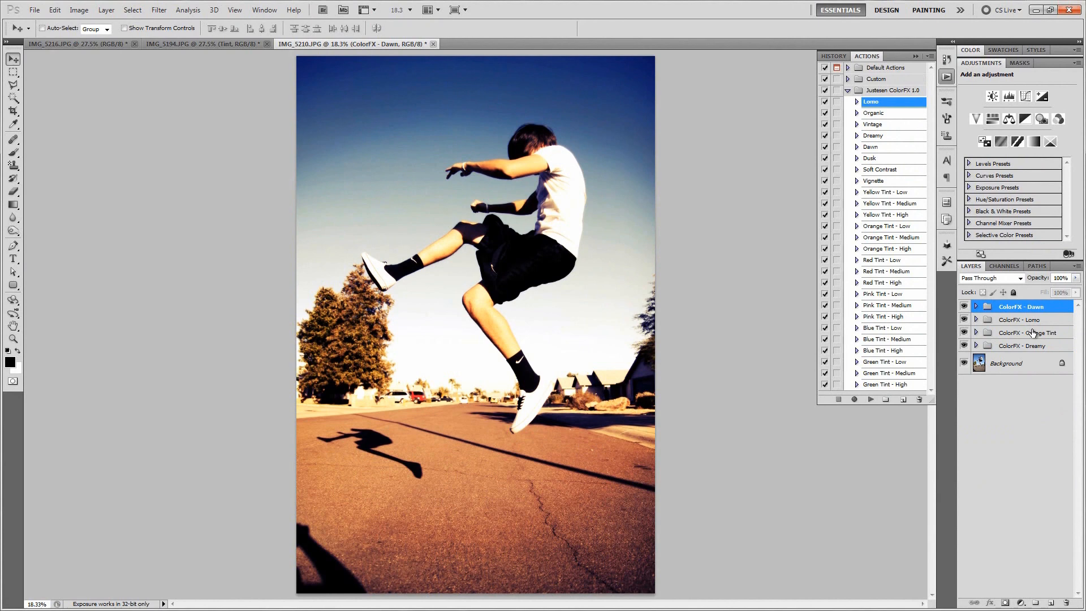
{"action": "mouse_move", "coordinate": [320, 132]}
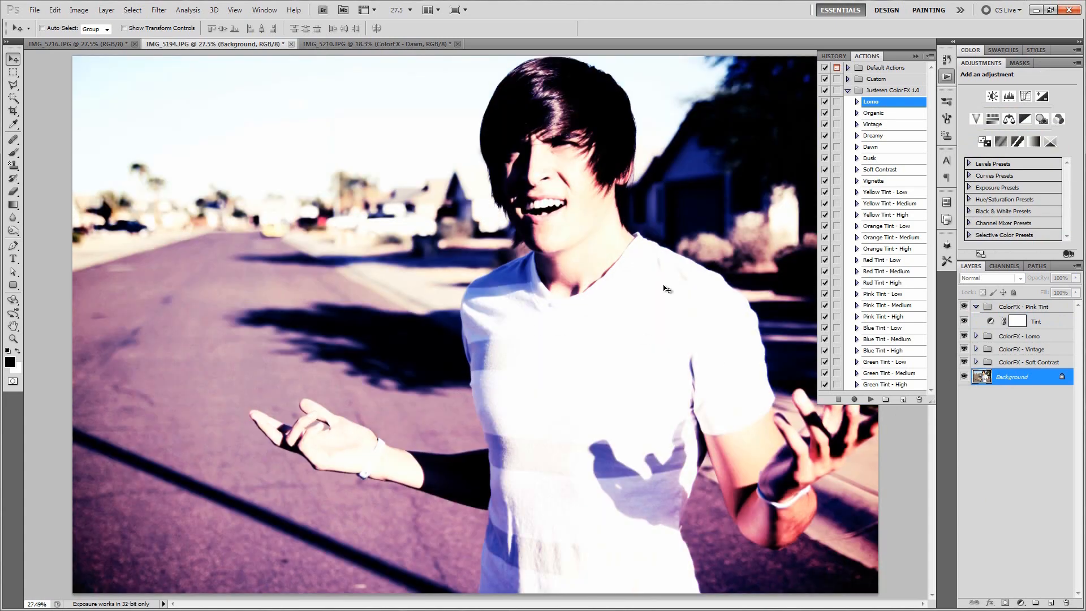
{"action": "mouse_move", "coordinate": [501, 300]}
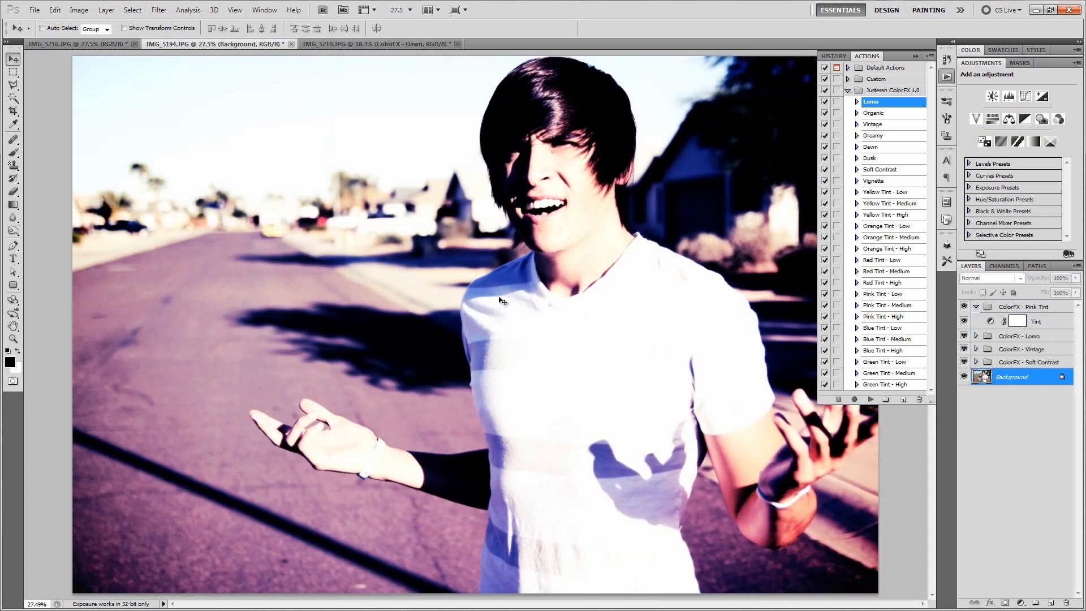
{"action": "left_click", "coordinate": [77, 44]}
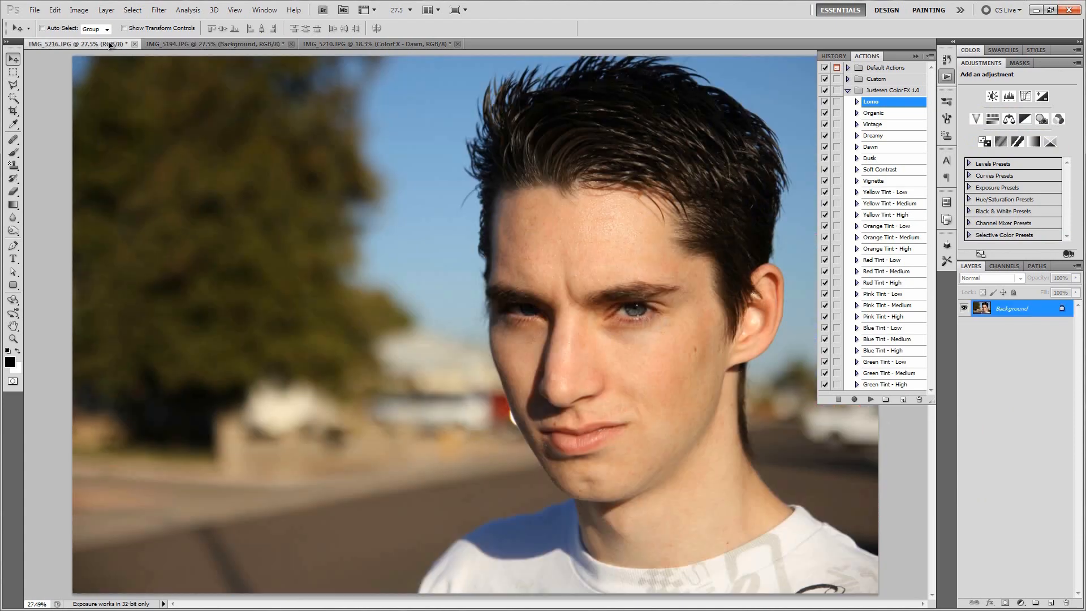
{"action": "left_click", "coordinate": [377, 43]}
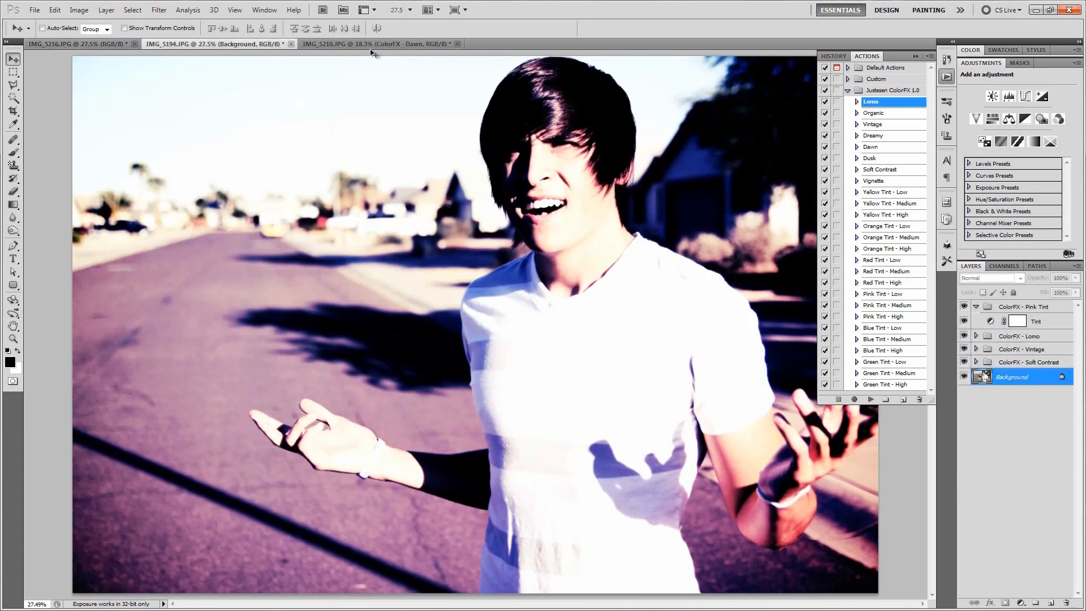
{"action": "left_click", "coordinate": [374, 43]}
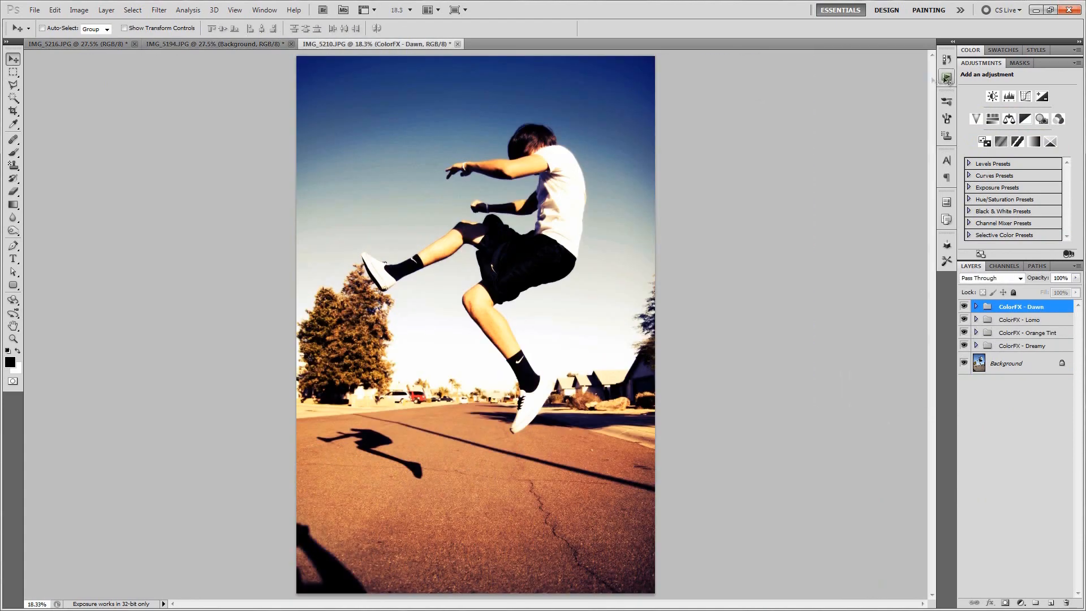